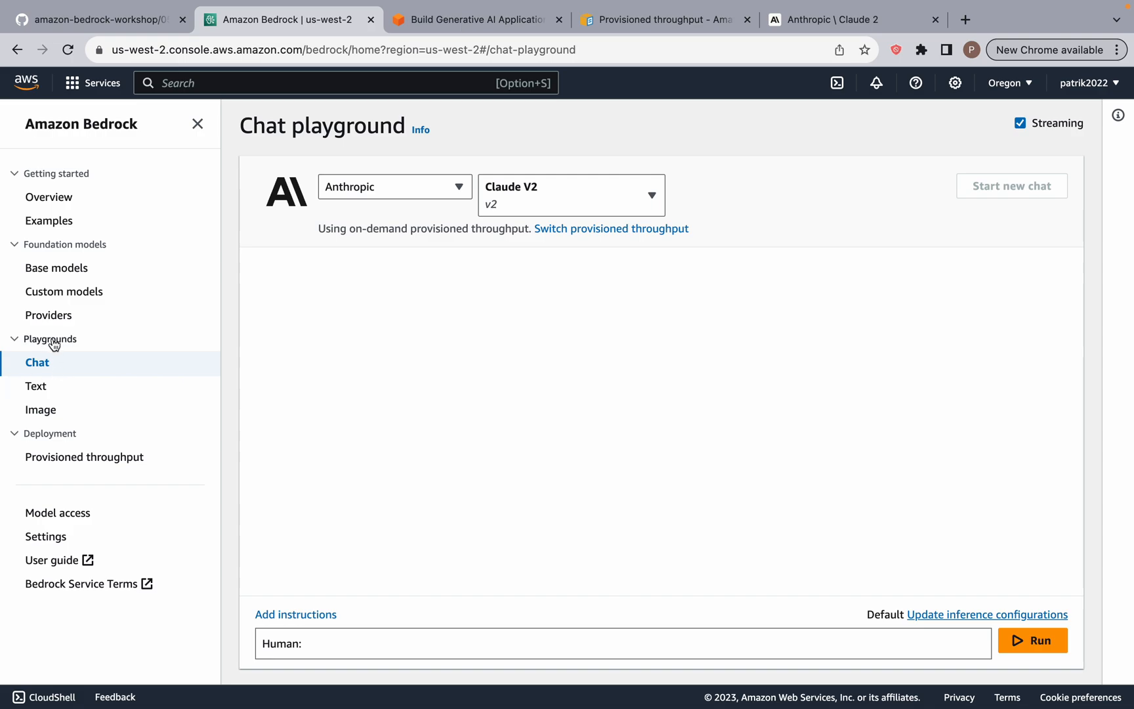
Keep Claude V2 as the chat model, review the inference settings unchanged, and show the randomness and diversity help
click(393, 186)
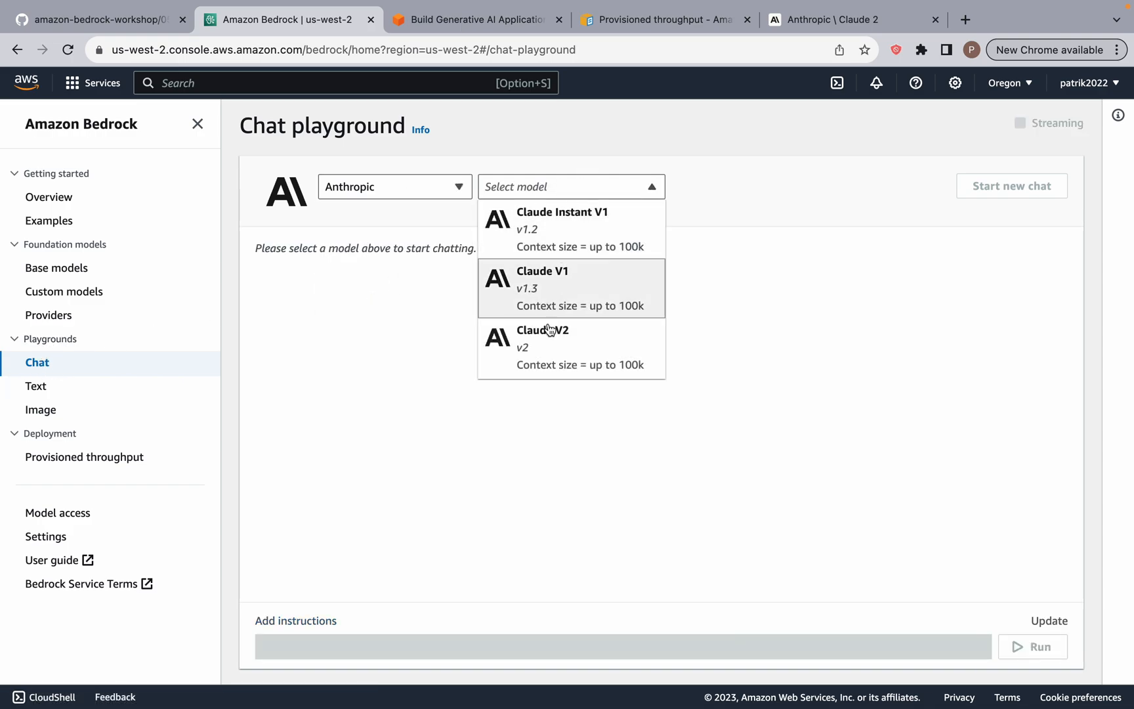
click(541, 330)
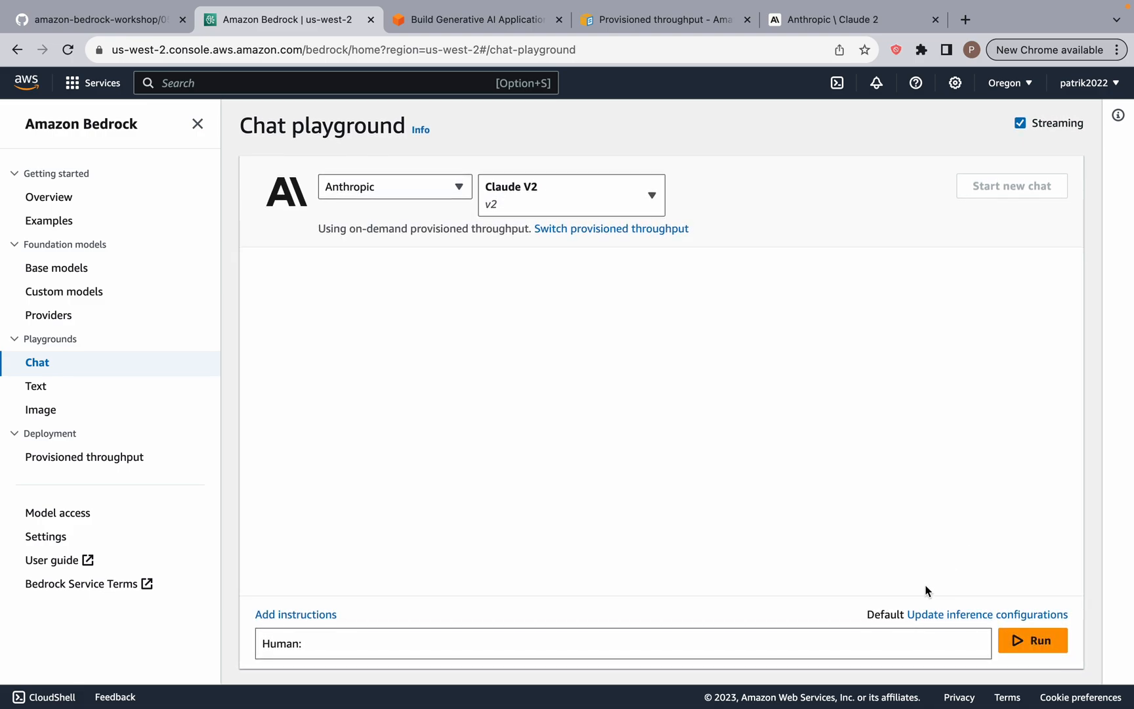
mouse_move(986, 614)
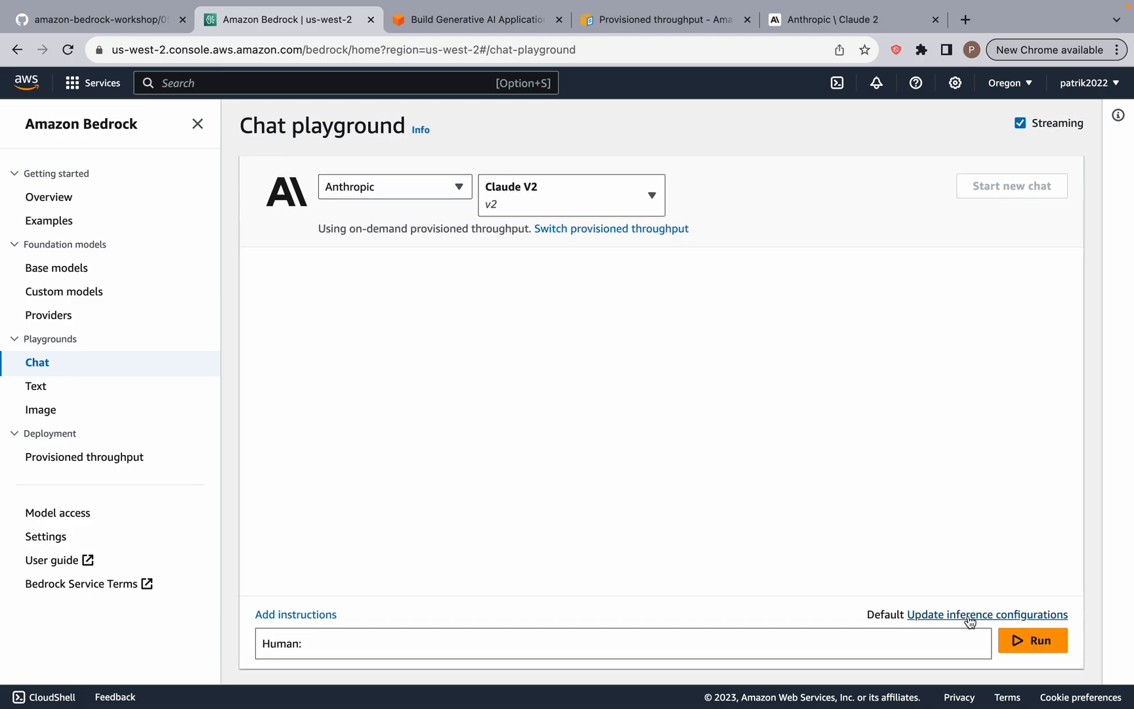
click(985, 614)
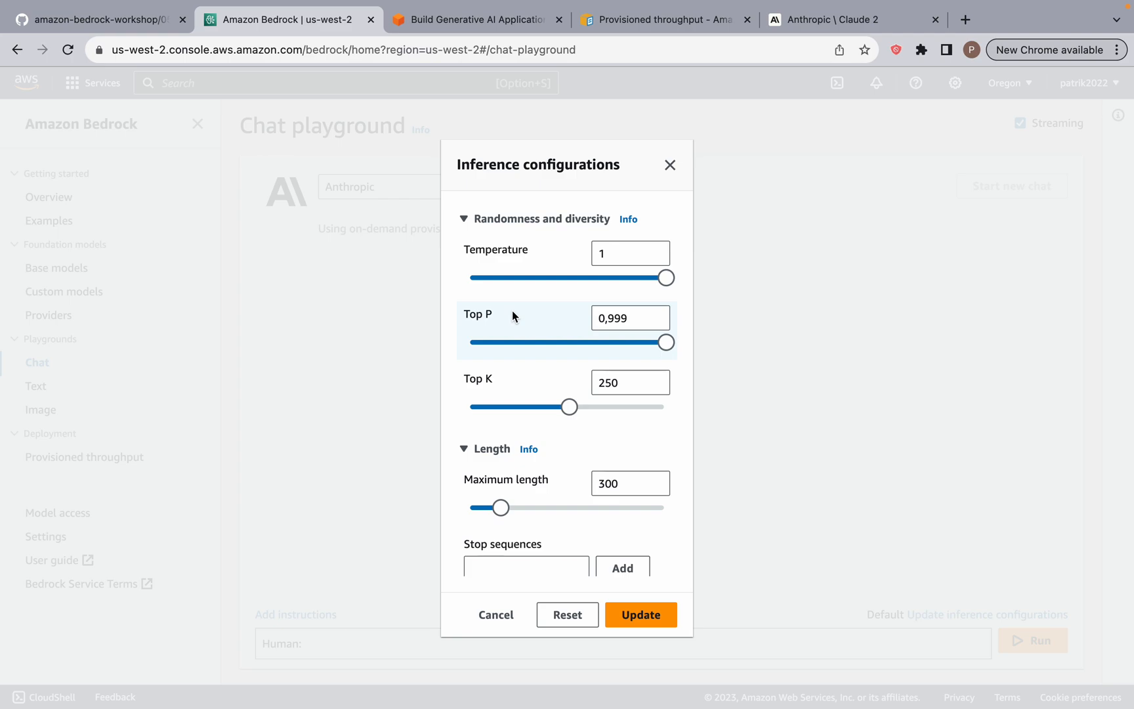
mouse_move(523, 352)
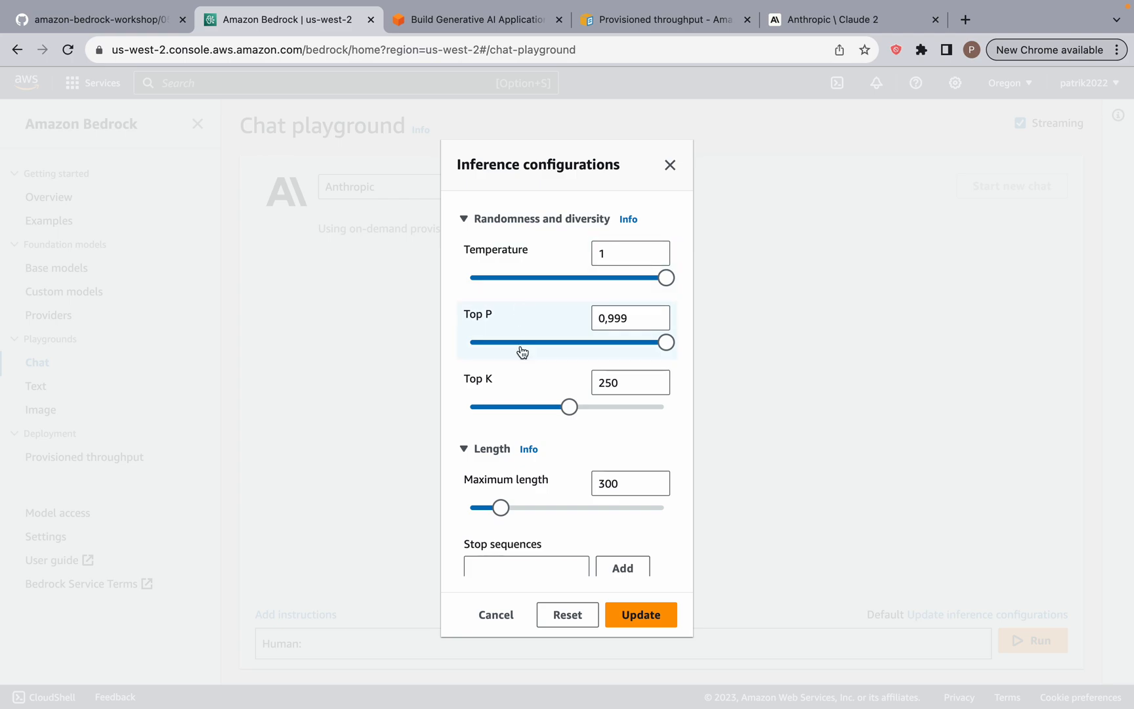
click(622, 382)
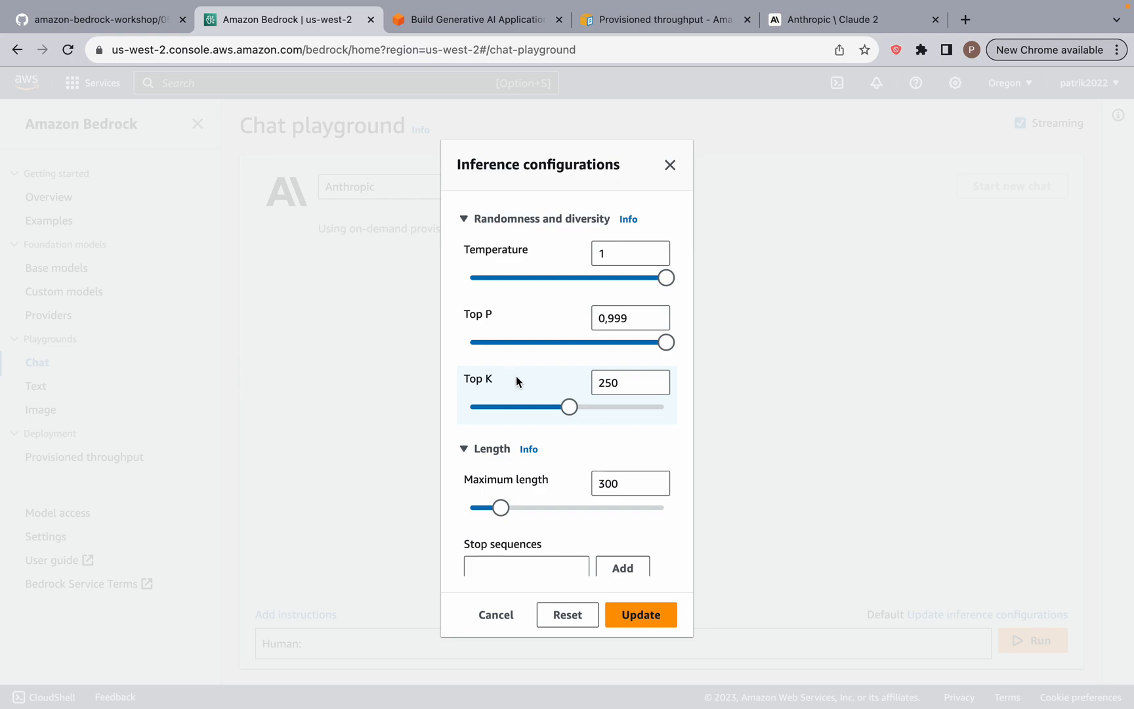
mouse_move(535, 399)
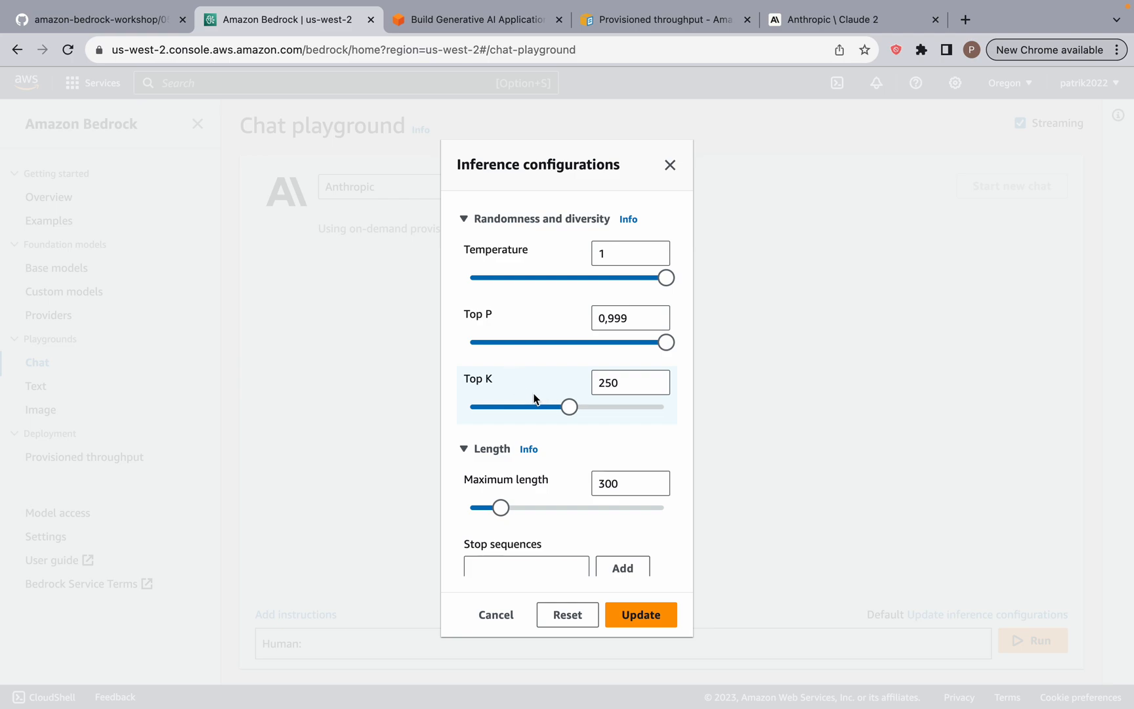
click(626, 253)
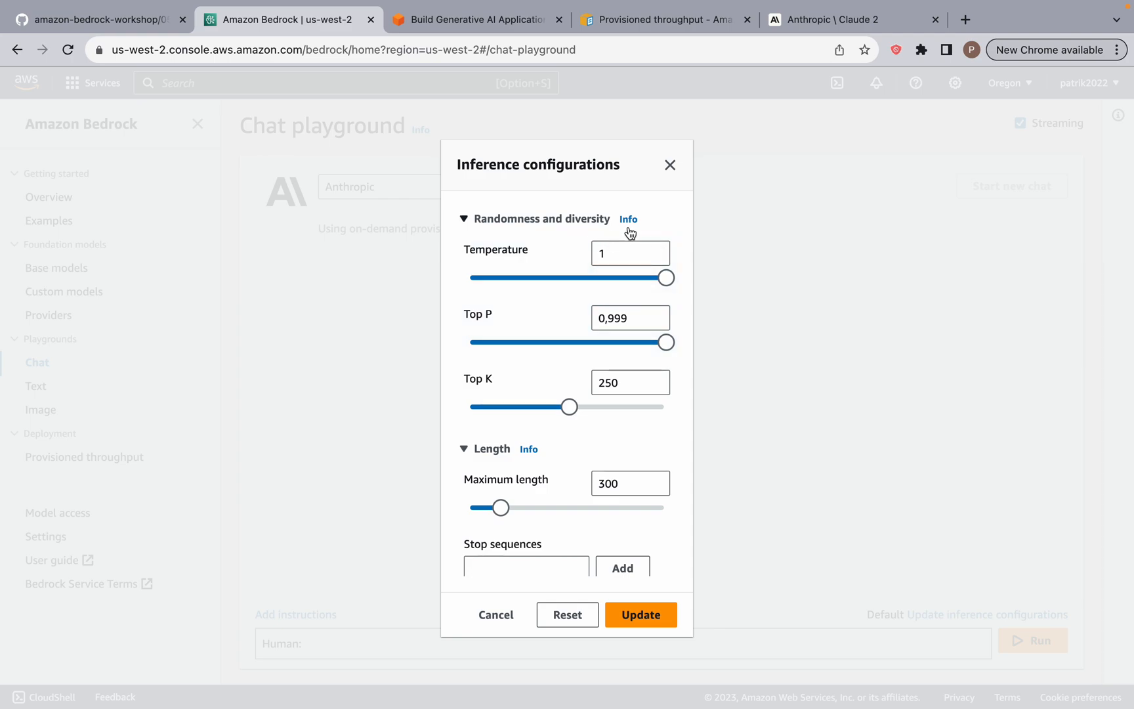
click(628, 219)
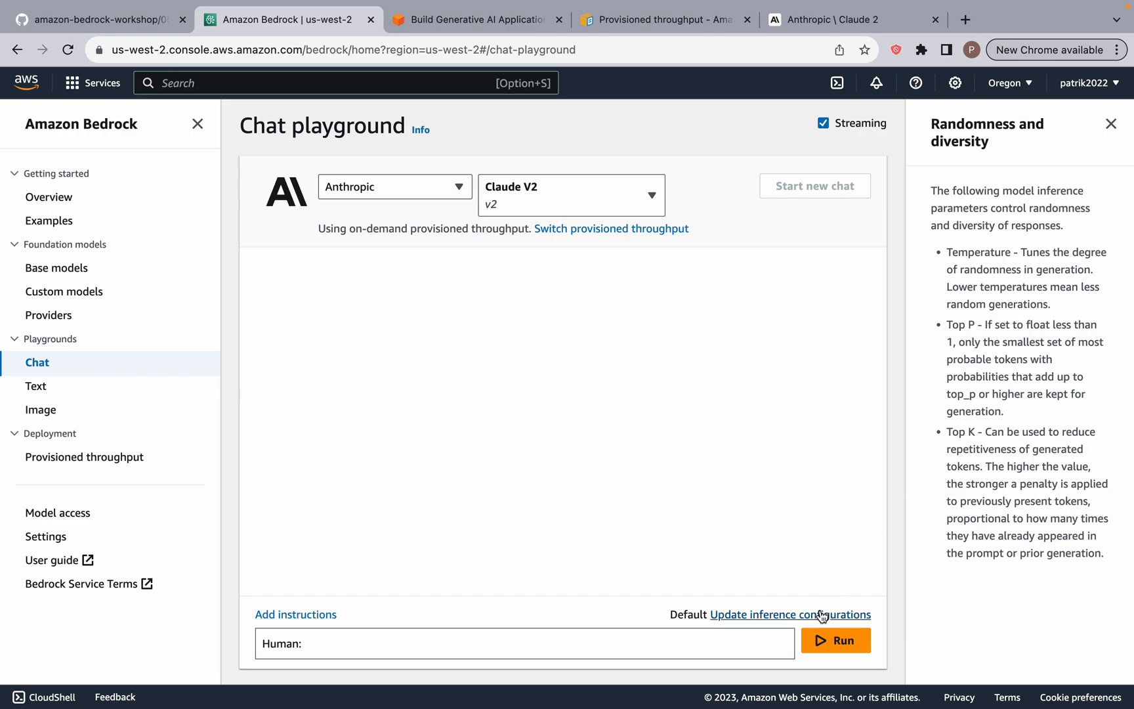
In the inference configuration, drag Temperature from 1 to 0, back to 1, and down to 0 again
click(790, 615)
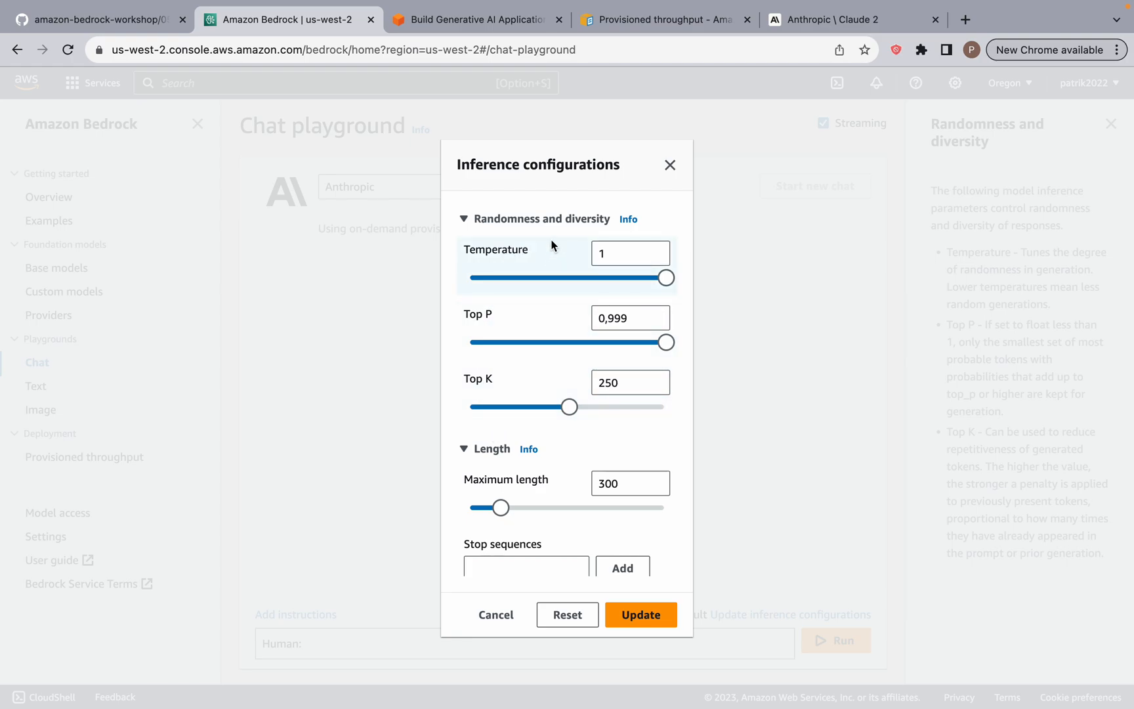
mouse_move(522, 331)
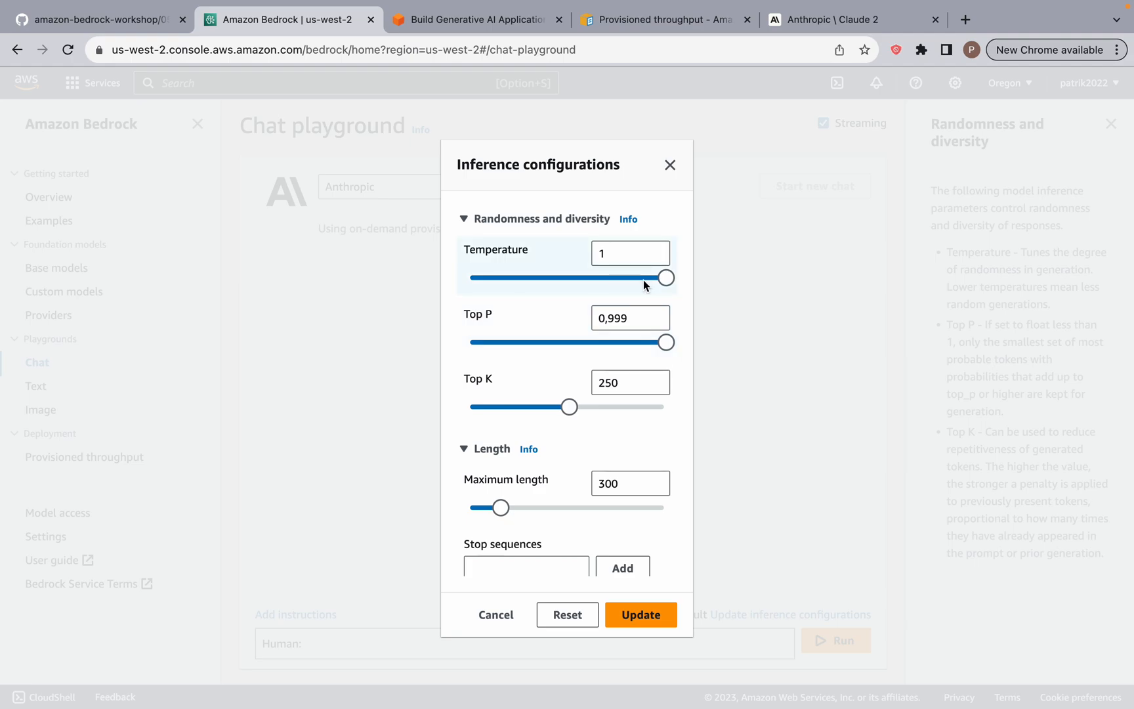
drag(665, 277, 472, 277)
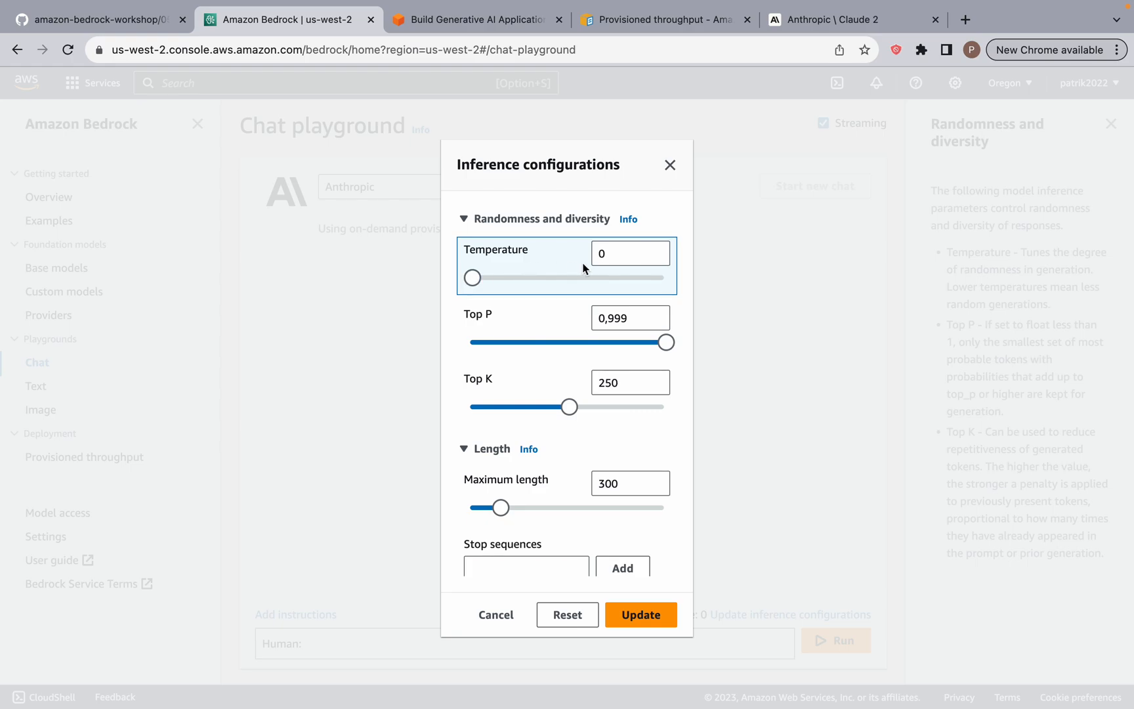
mouse_move(573, 298)
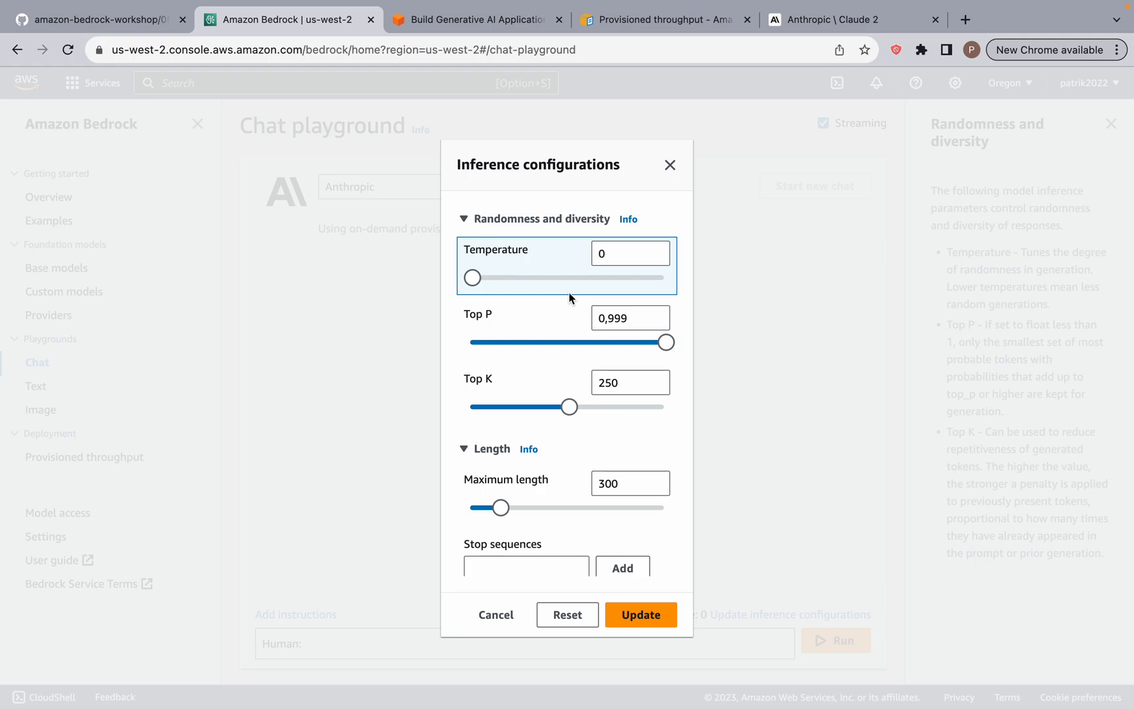
mouse_move(528, 205)
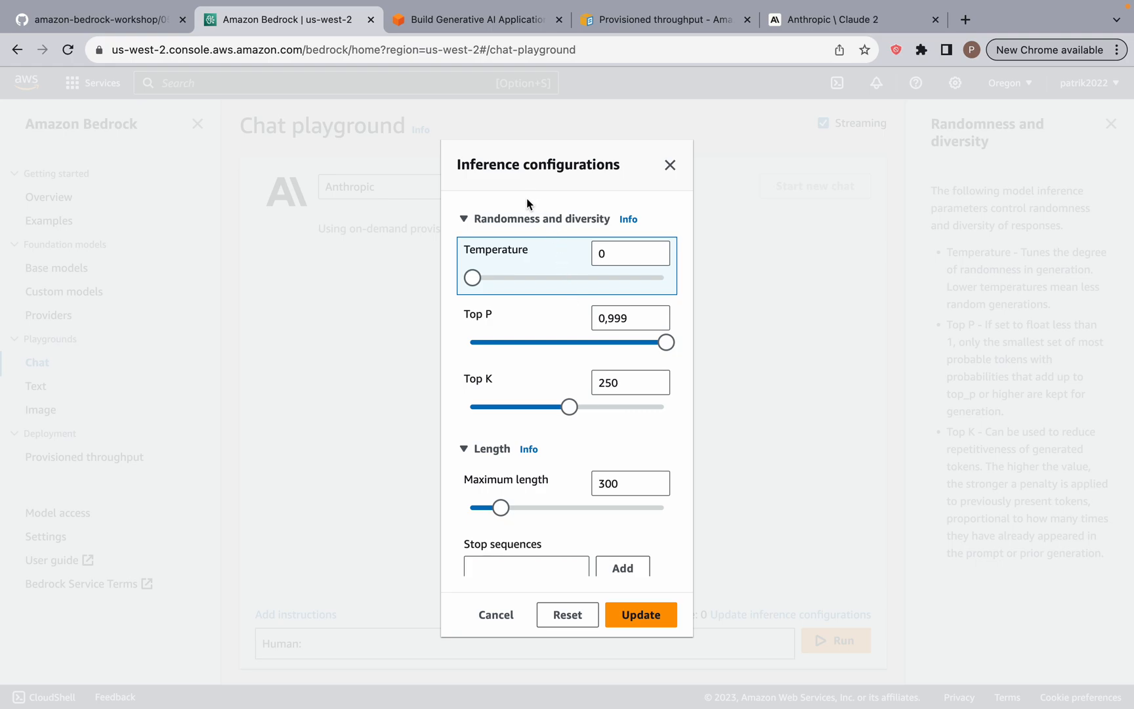
drag(472, 277, 668, 277)
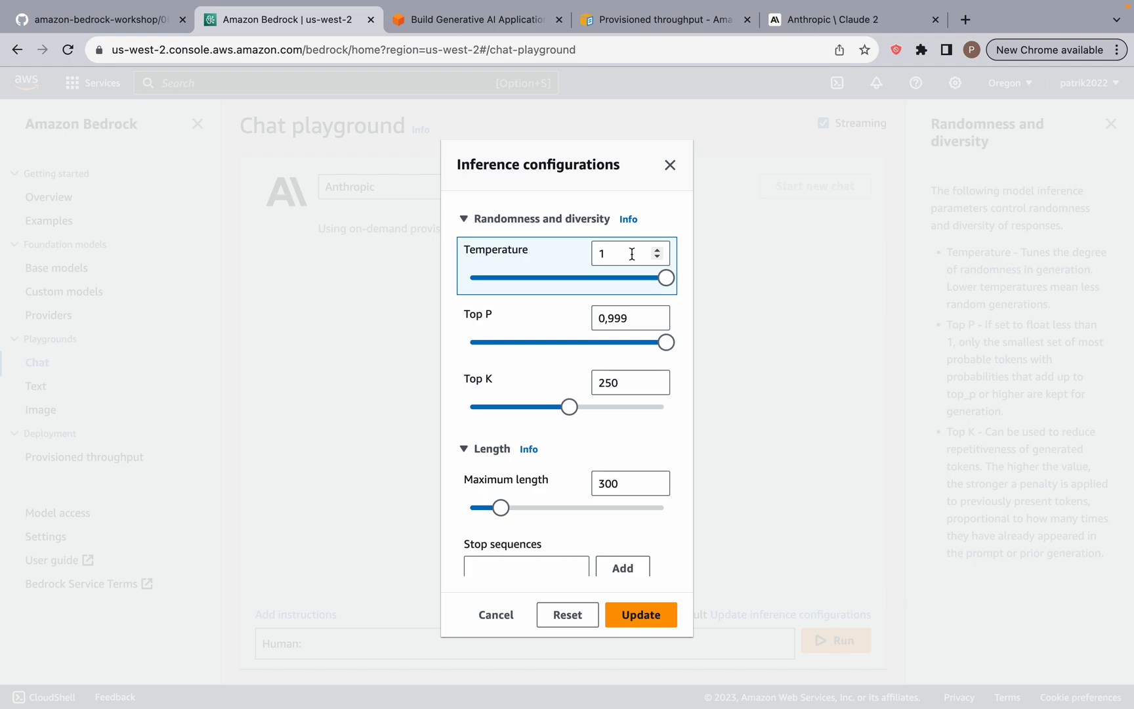
mouse_move(655, 280)
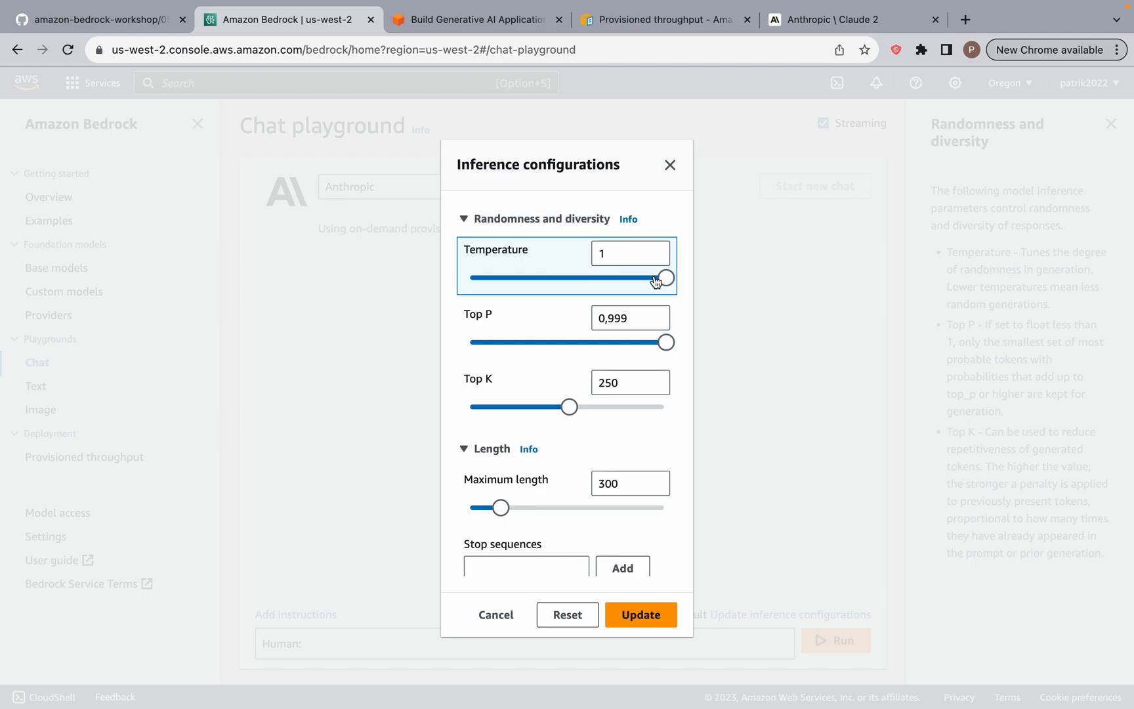
drag(661, 277, 472, 277)
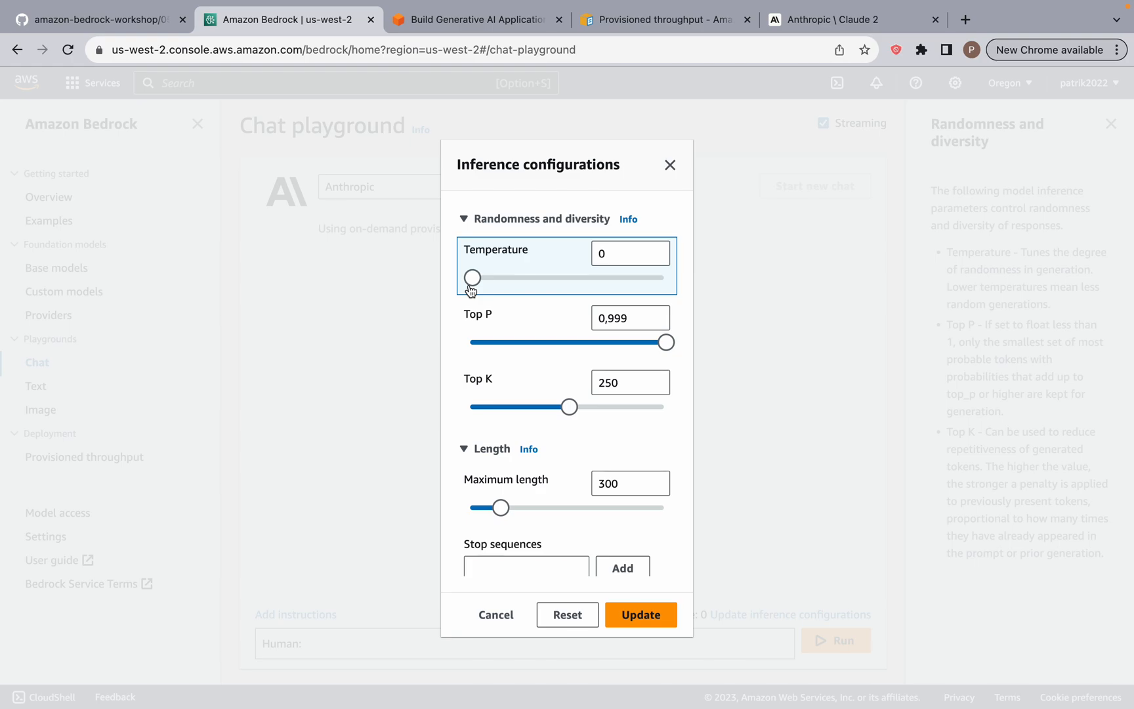
mouse_move(488, 299)
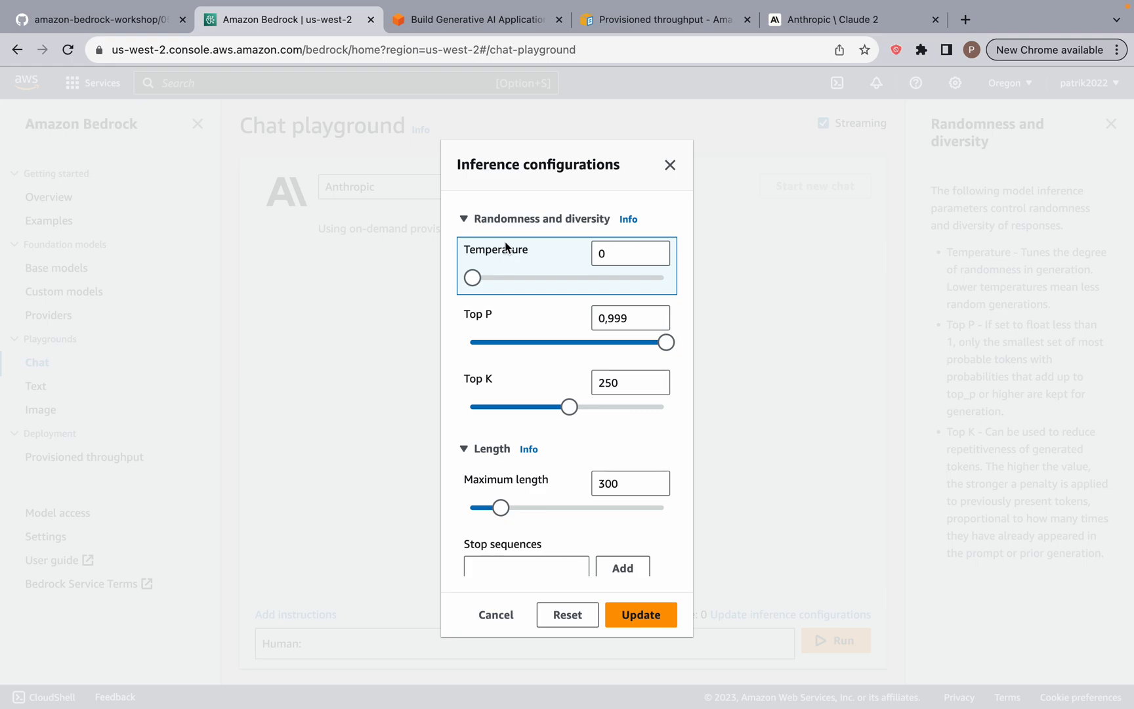
mouse_move(473, 278)
text(,1)
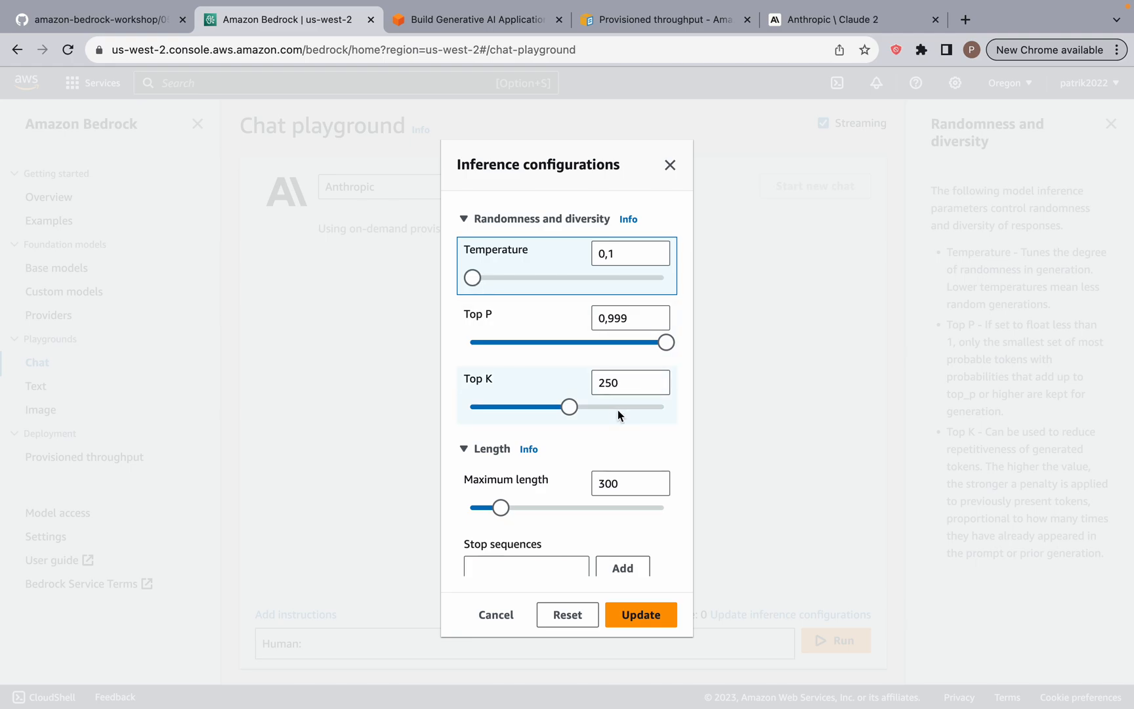
Edit the chat model's Top K value to 50, with temperature at 0,1
click(623, 382)
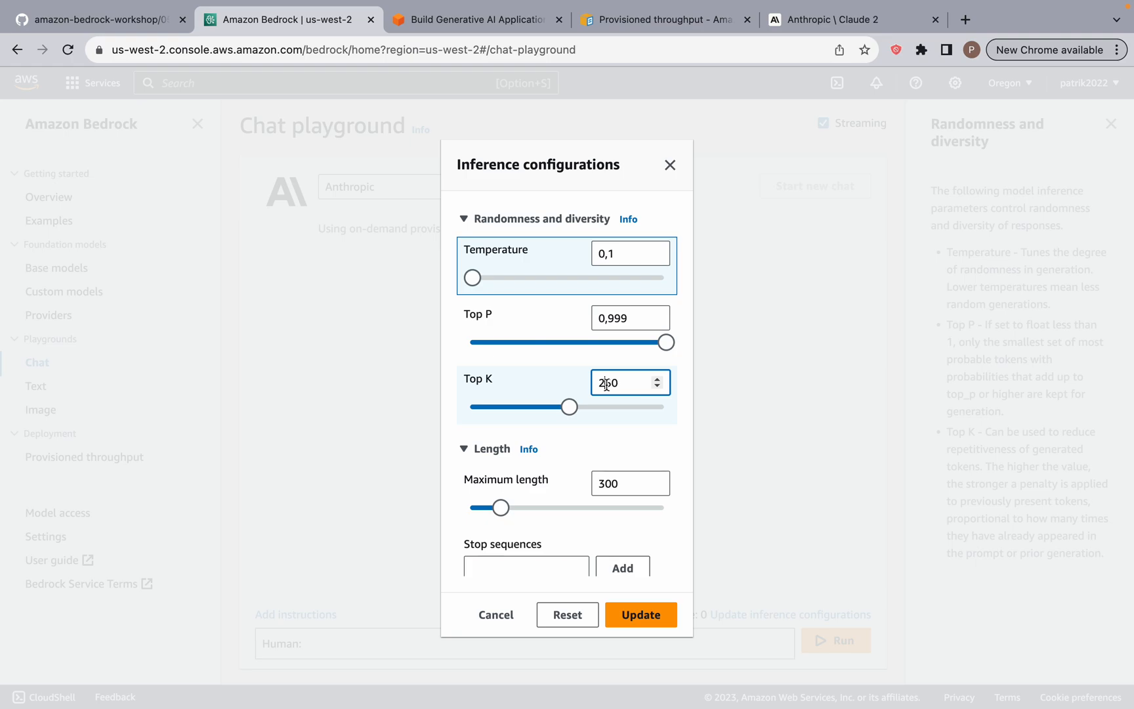
text(50)
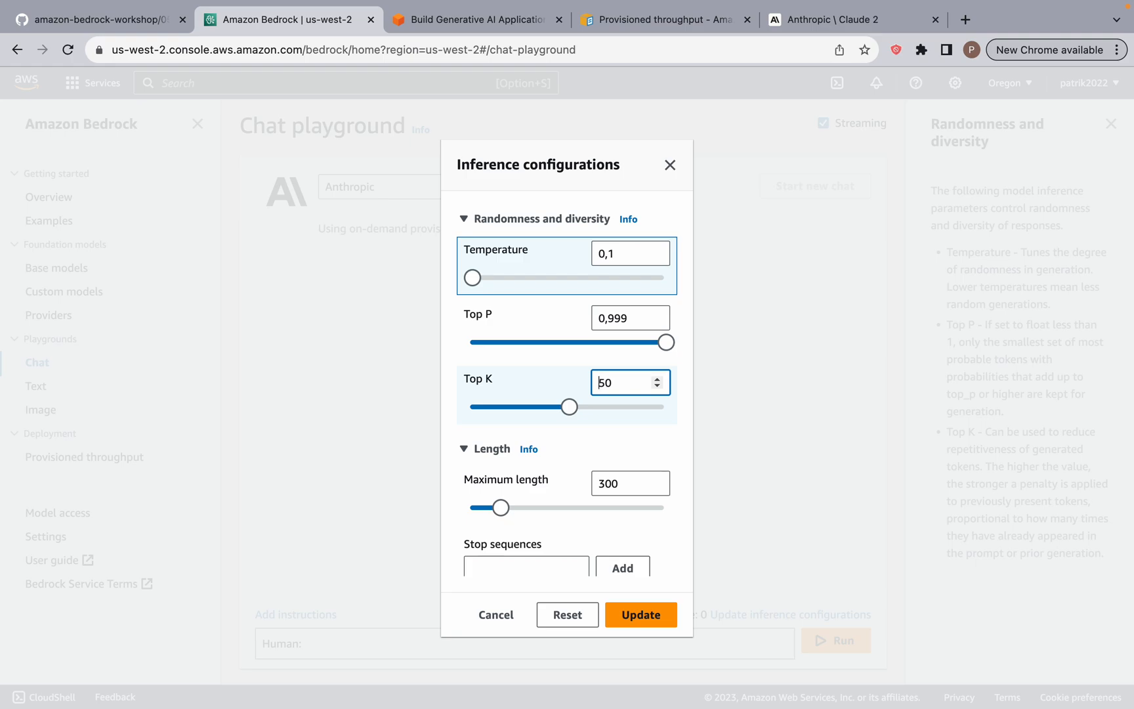
mouse_move(603, 413)
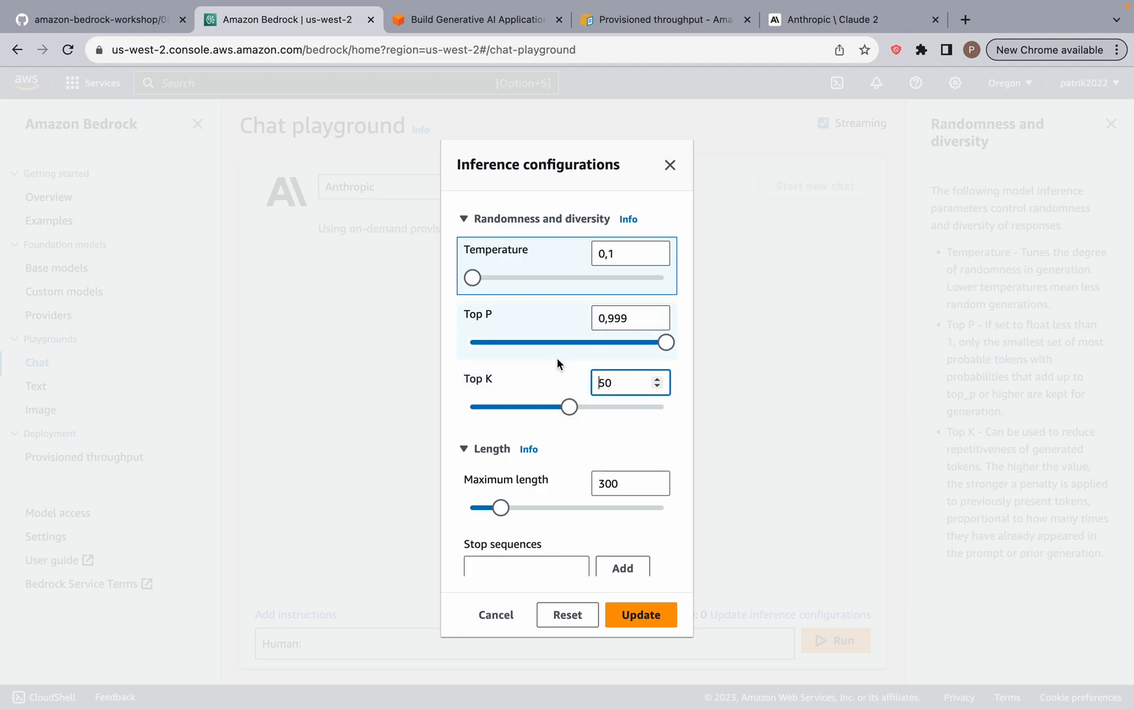
mouse_move(513, 349)
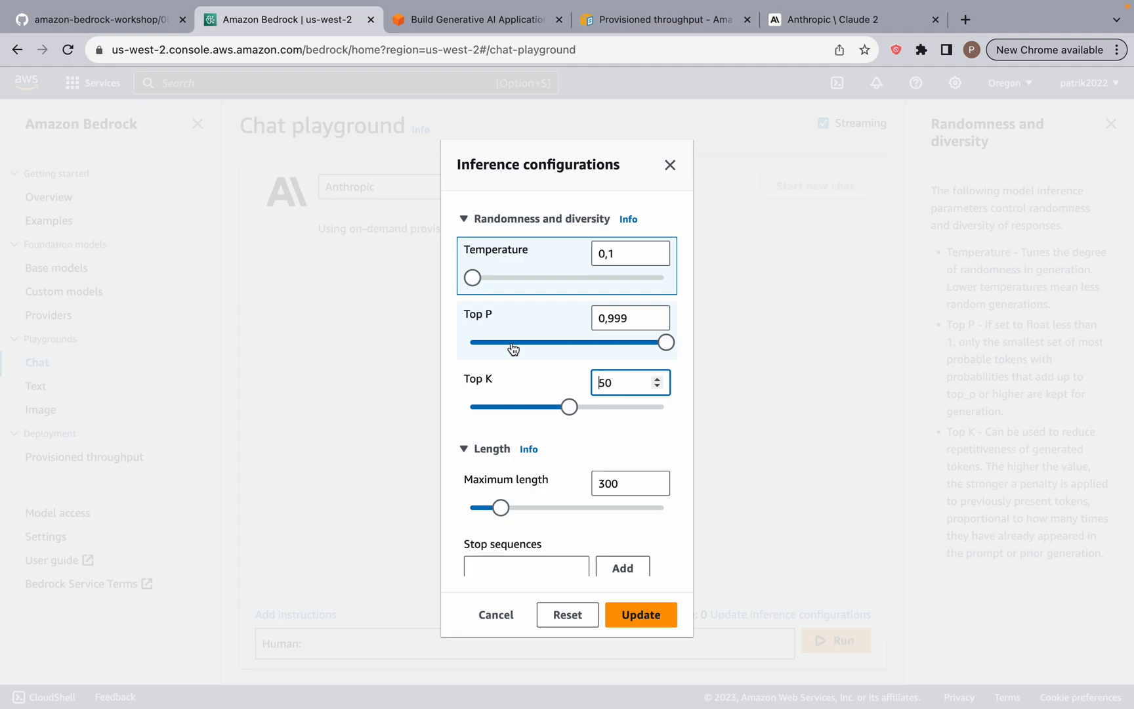
mouse_move(522, 359)
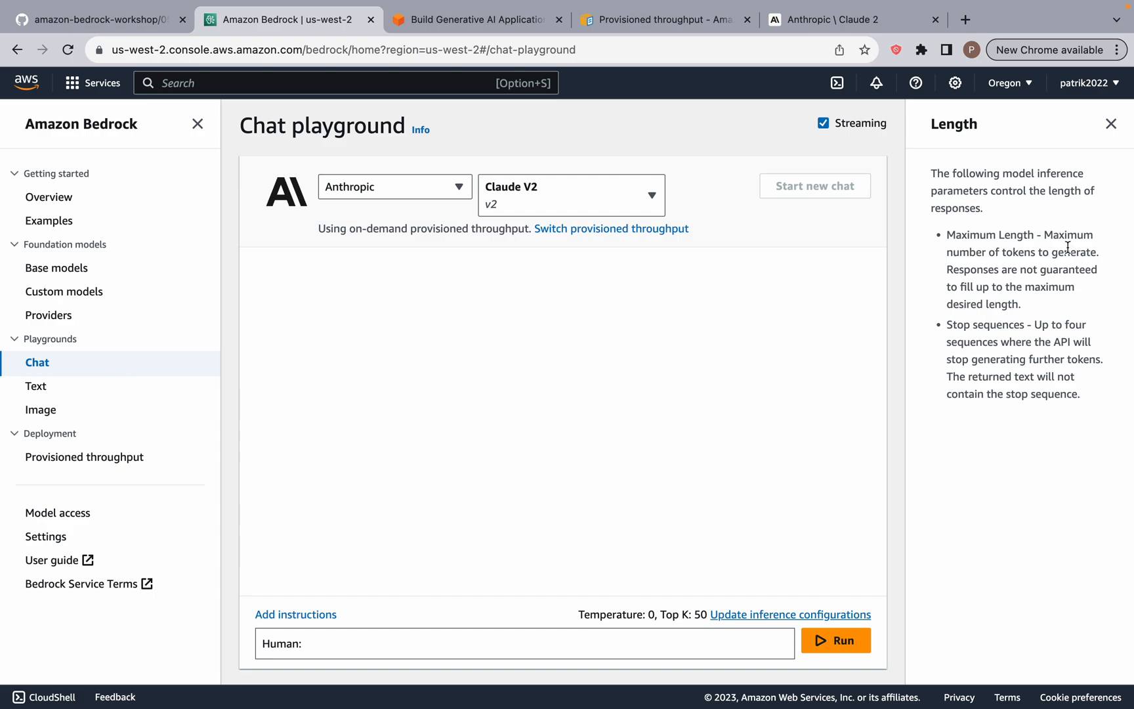
mouse_move(1017, 291)
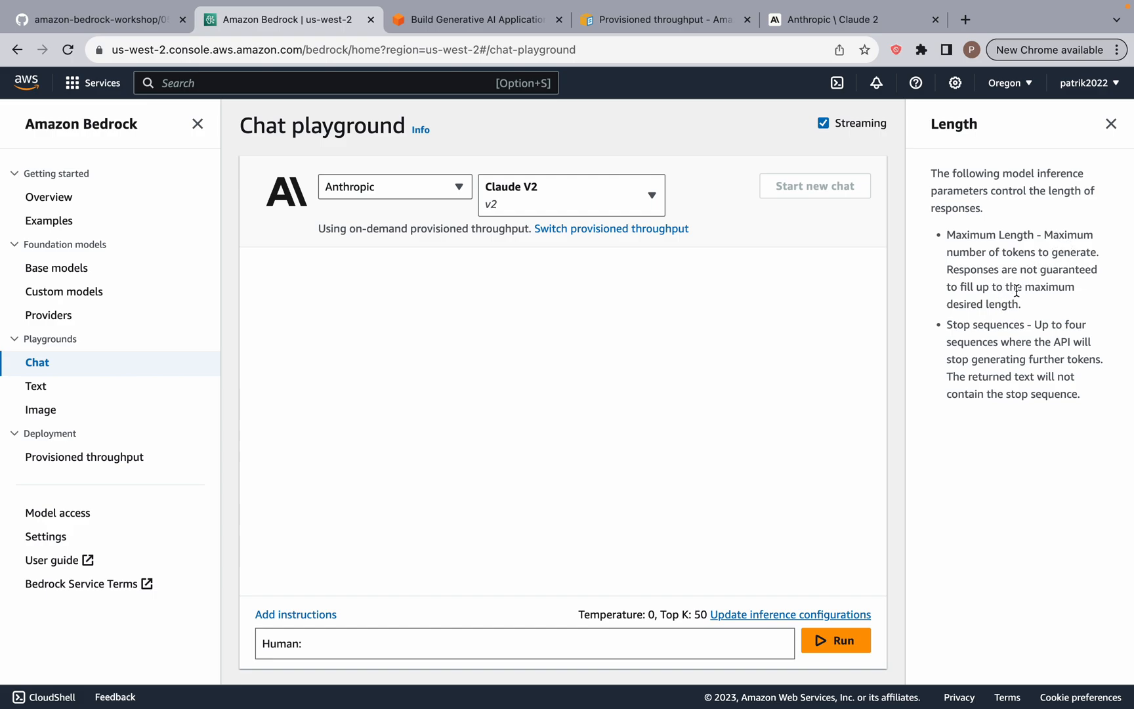
double_click(962, 252)
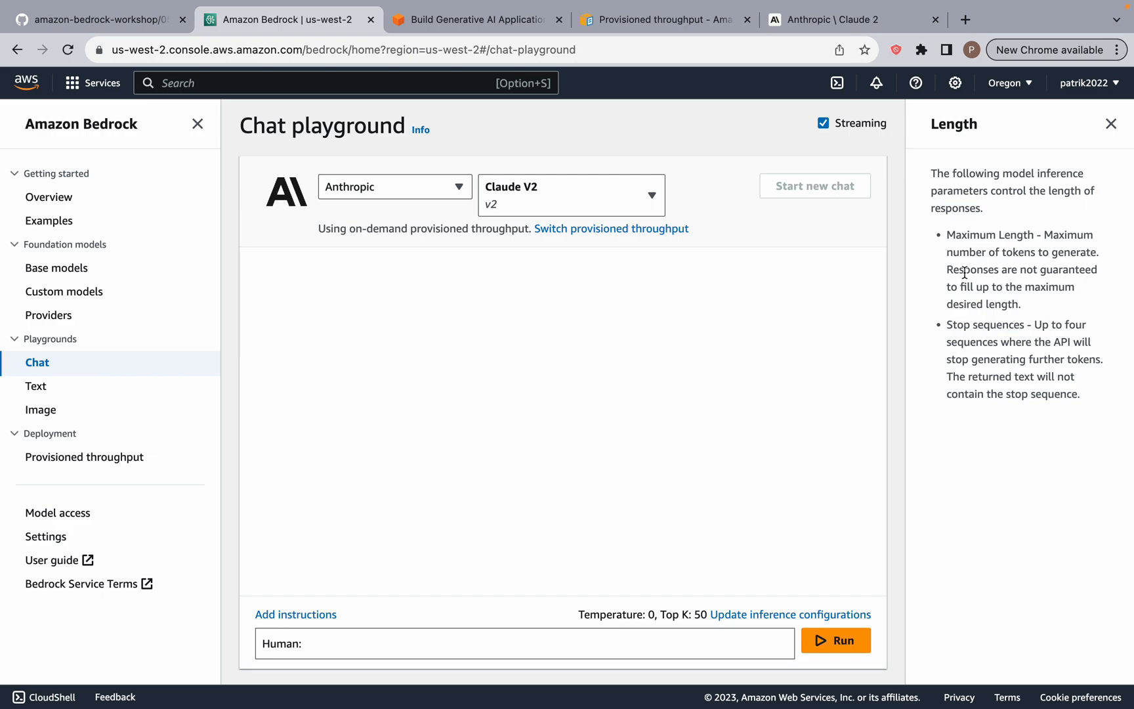
mouse_move(1029, 253)
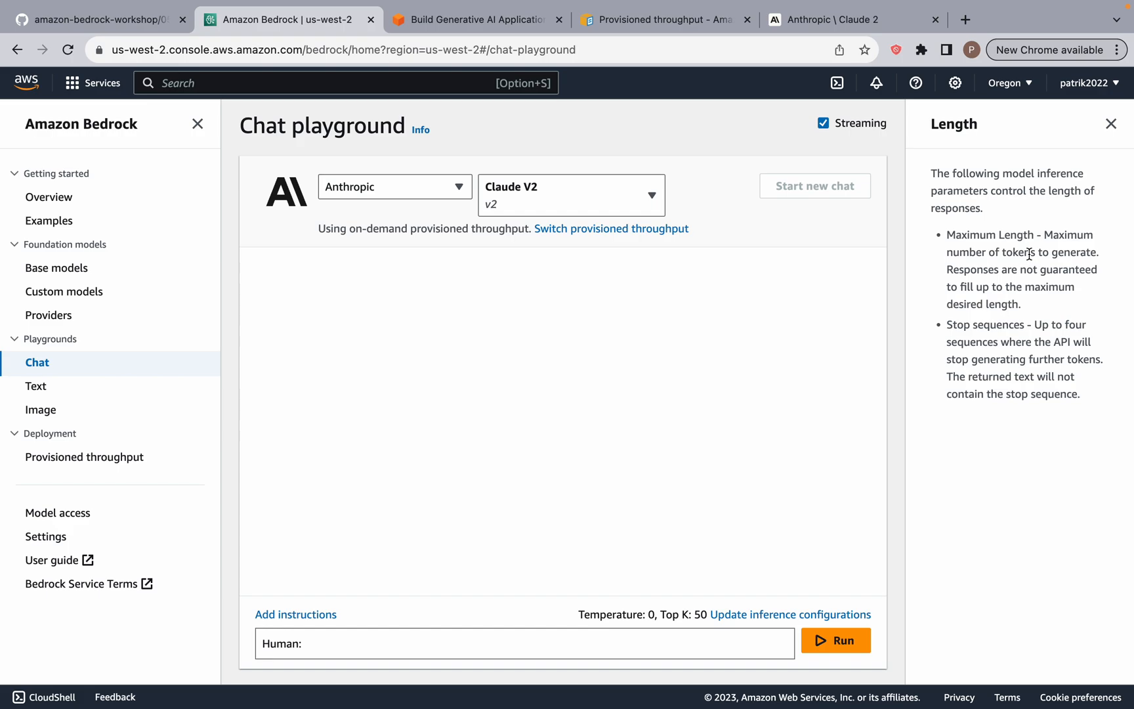
mouse_move(943, 335)
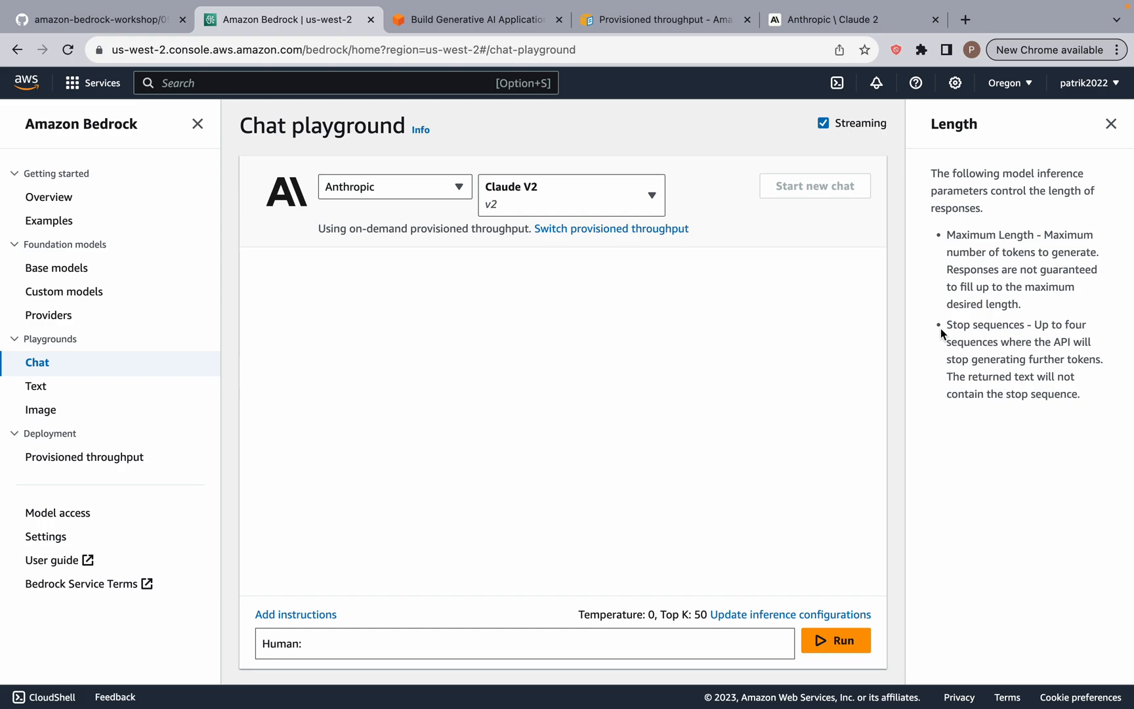
mouse_move(971, 307)
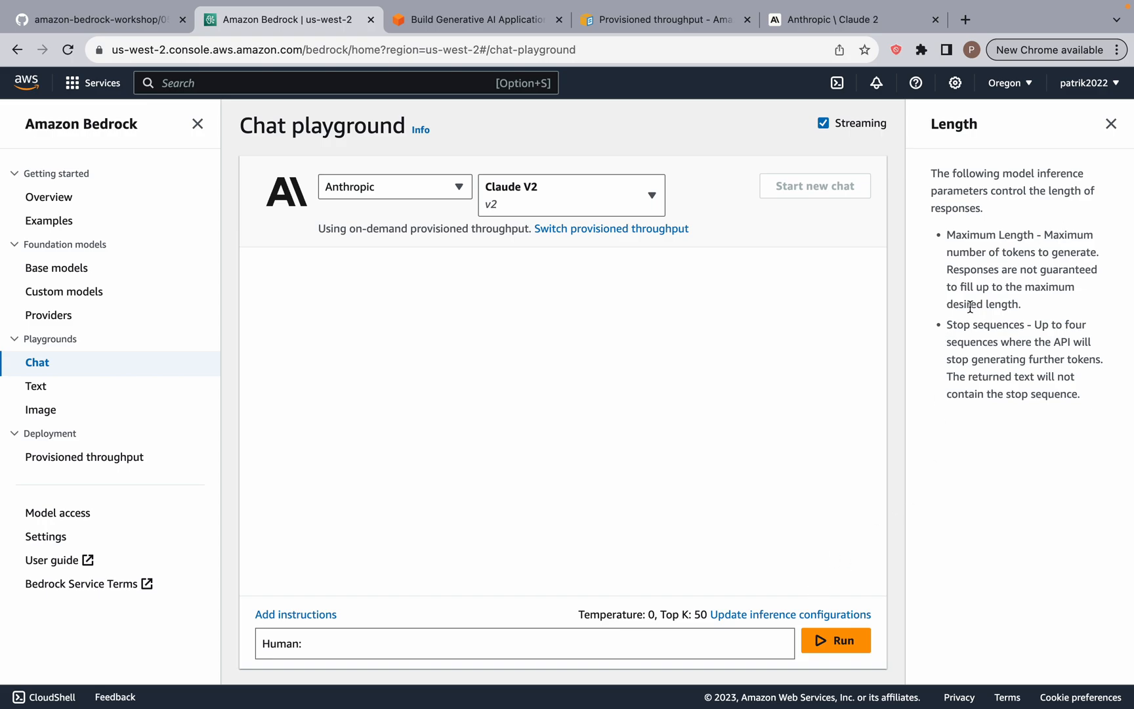
mouse_move(846, 554)
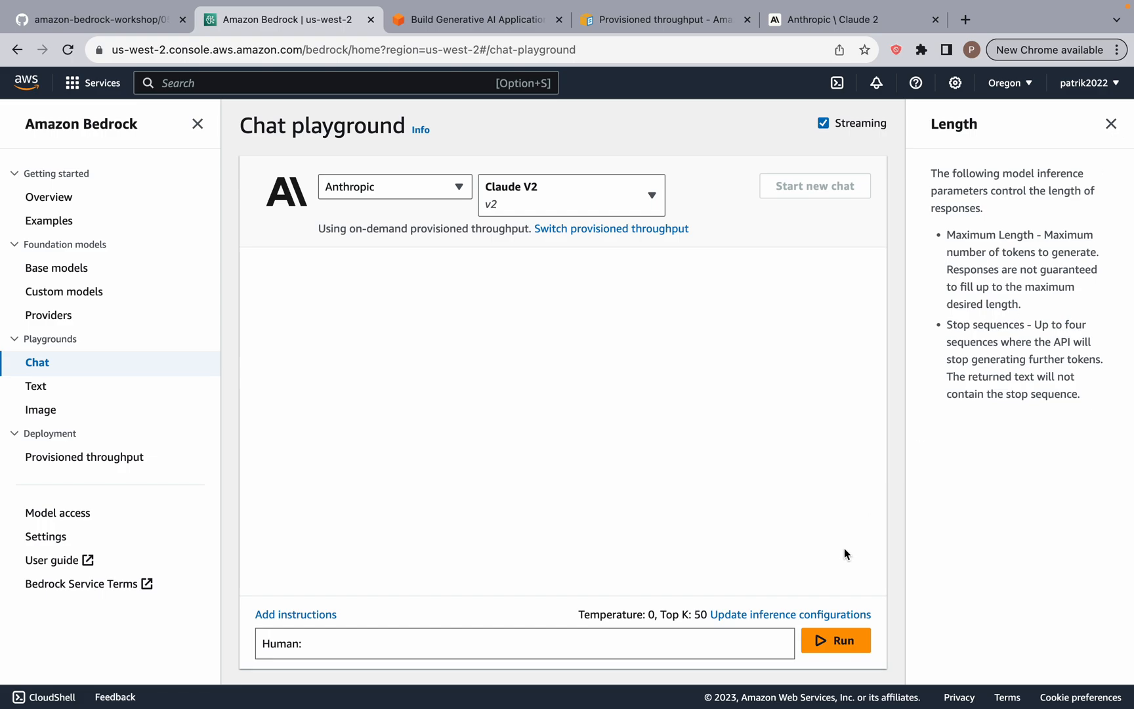
Apply Top K 500 to the chat model, close the Length help, and switch to the Text playground
click(792, 615)
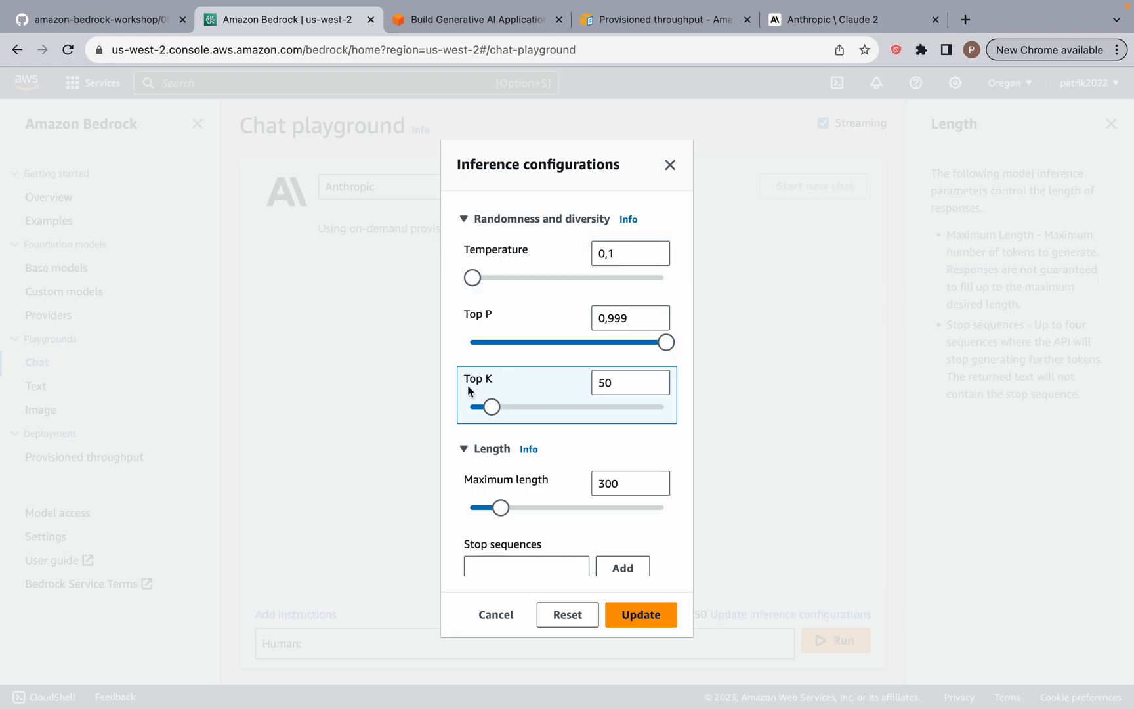
click(640, 614)
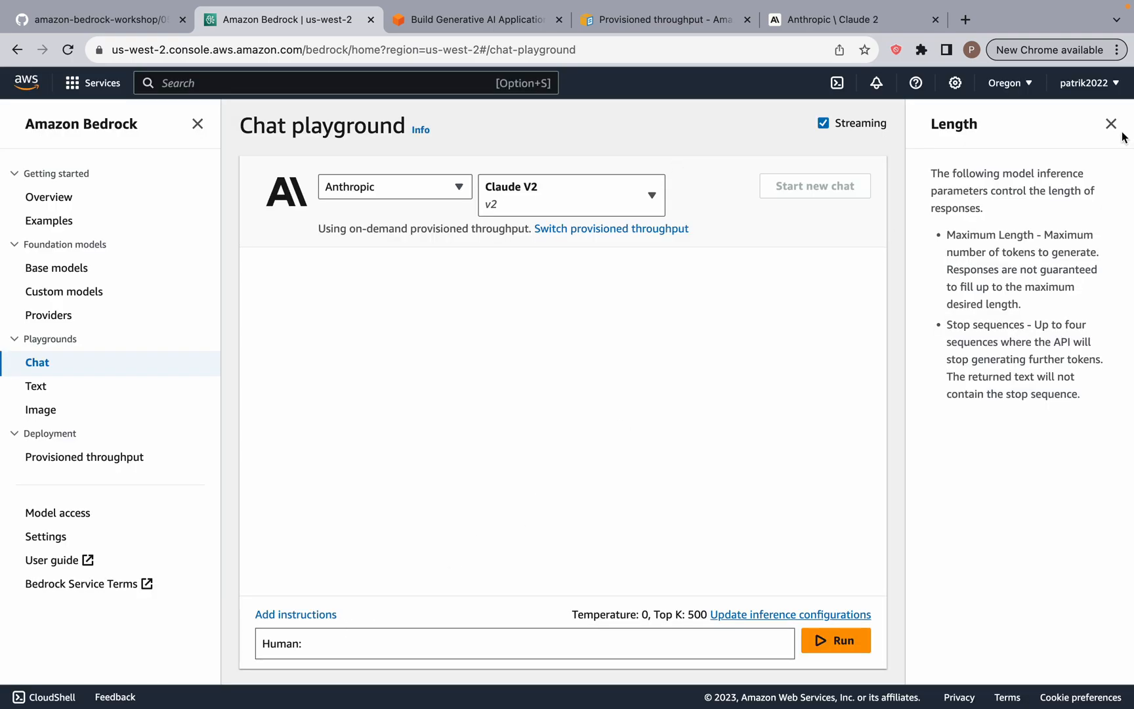
click(1110, 123)
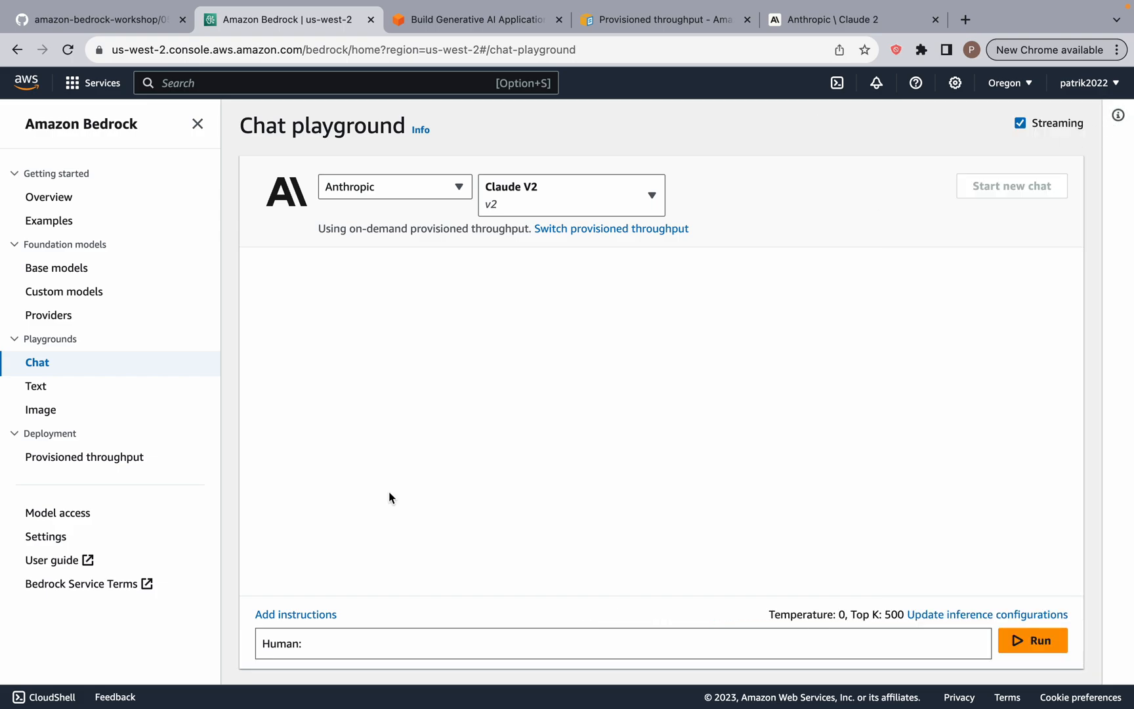
mouse_move(409, 221)
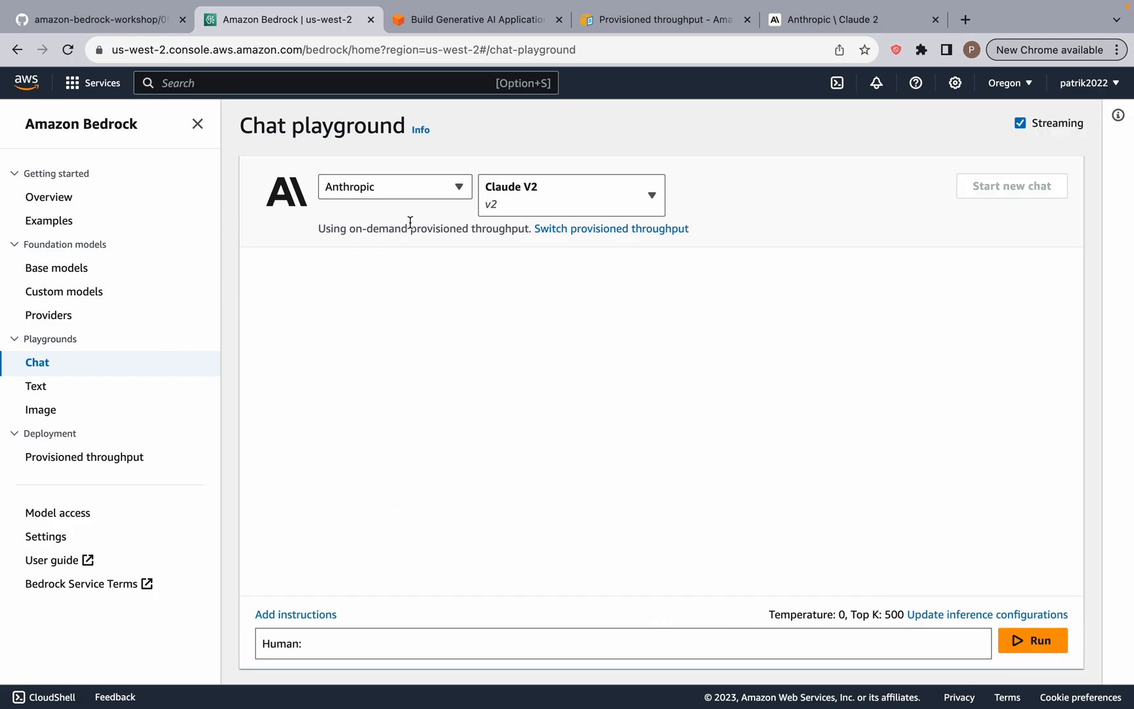
click(394, 186)
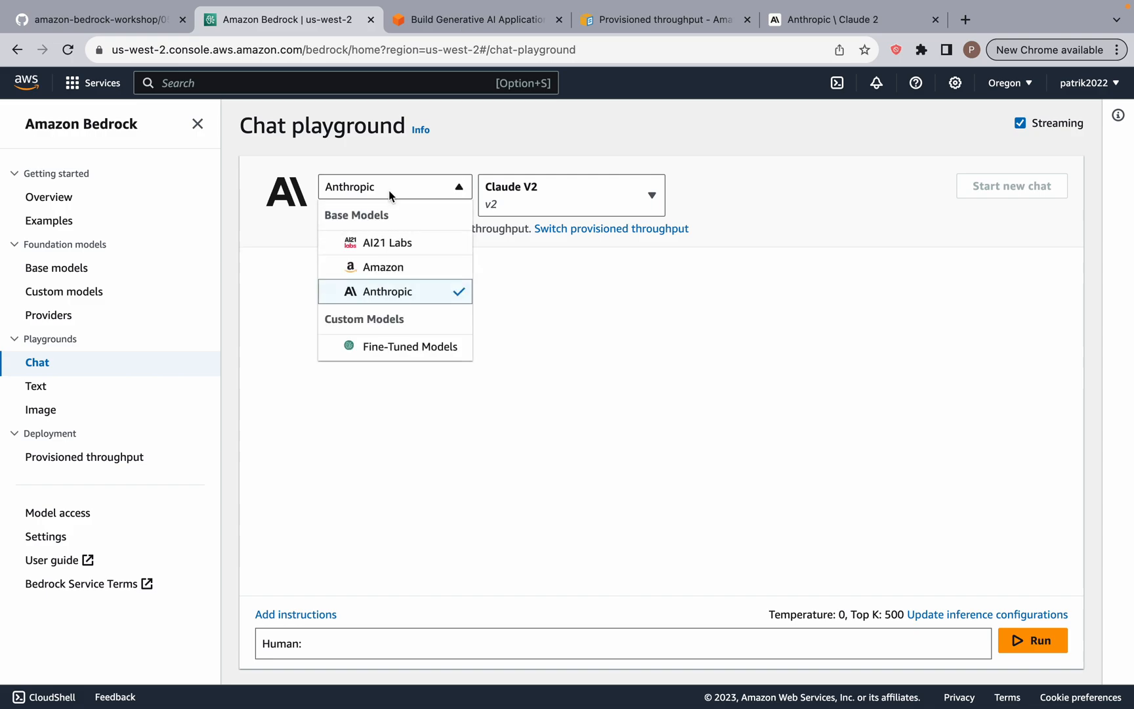
mouse_move(396, 243)
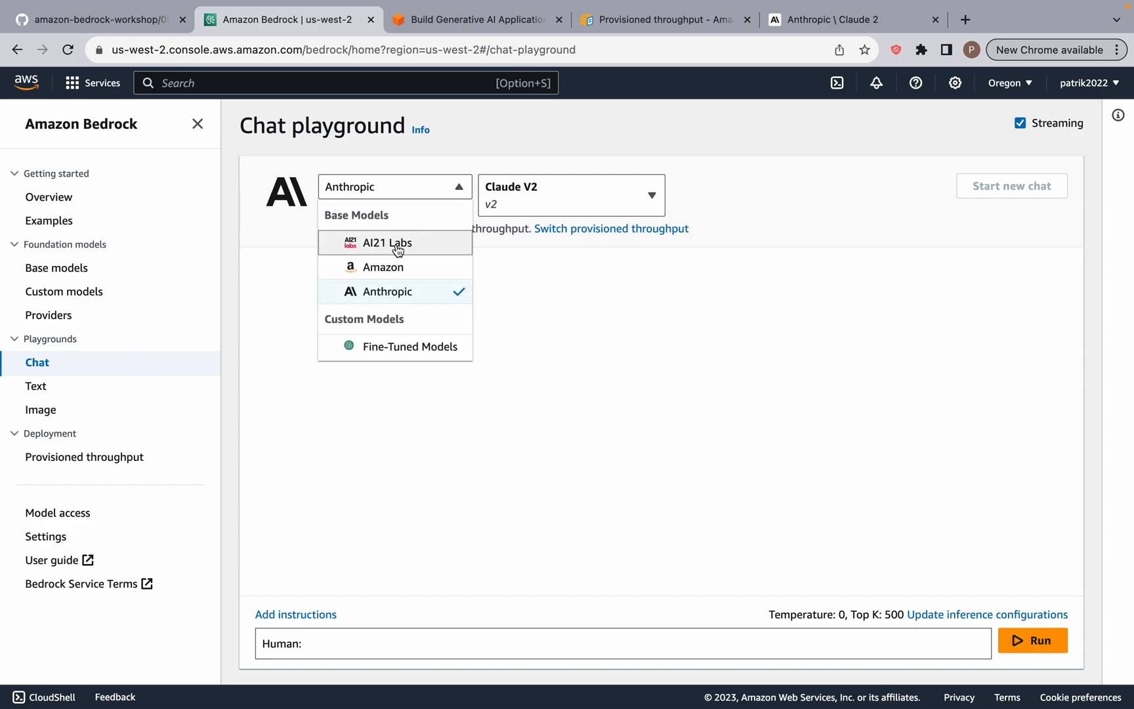
click(34, 386)
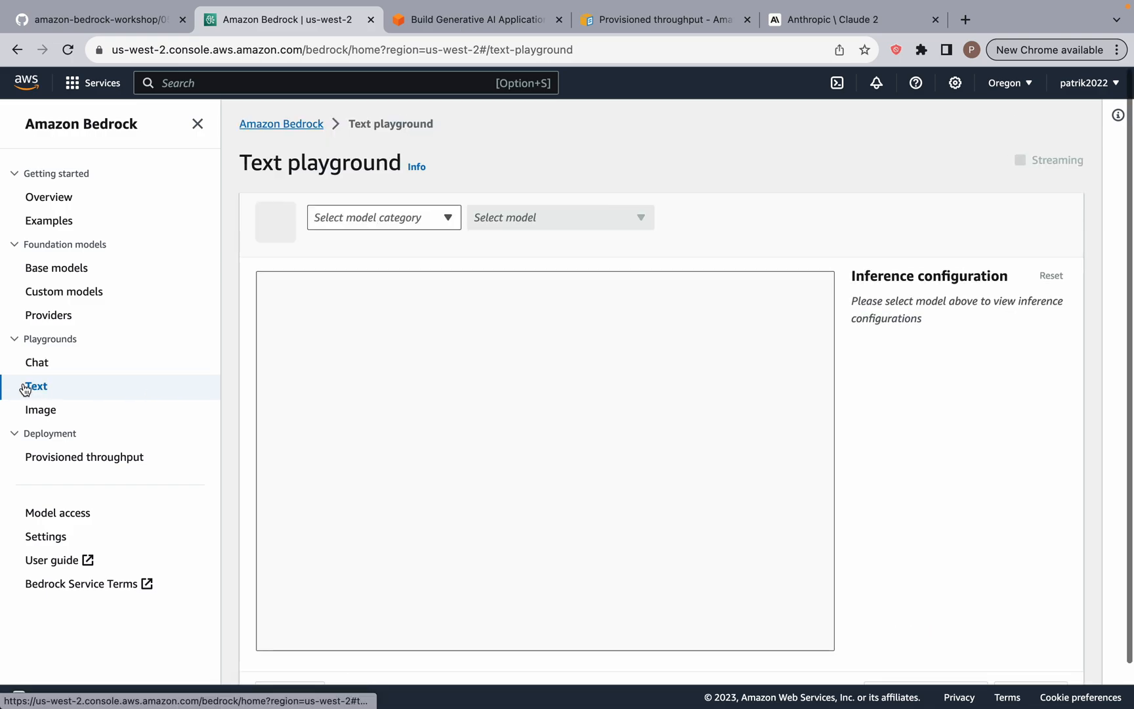
Select Cohere Command v14.6 in the Text playground with its default inference settings showing
click(37, 363)
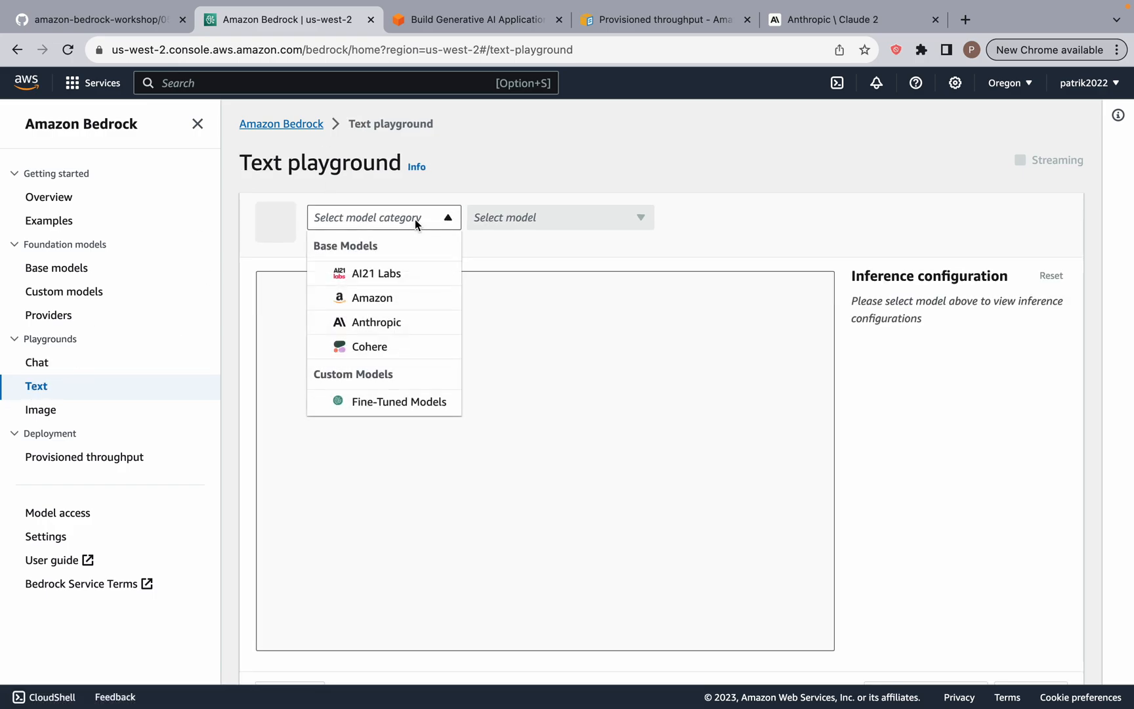
mouse_move(369, 346)
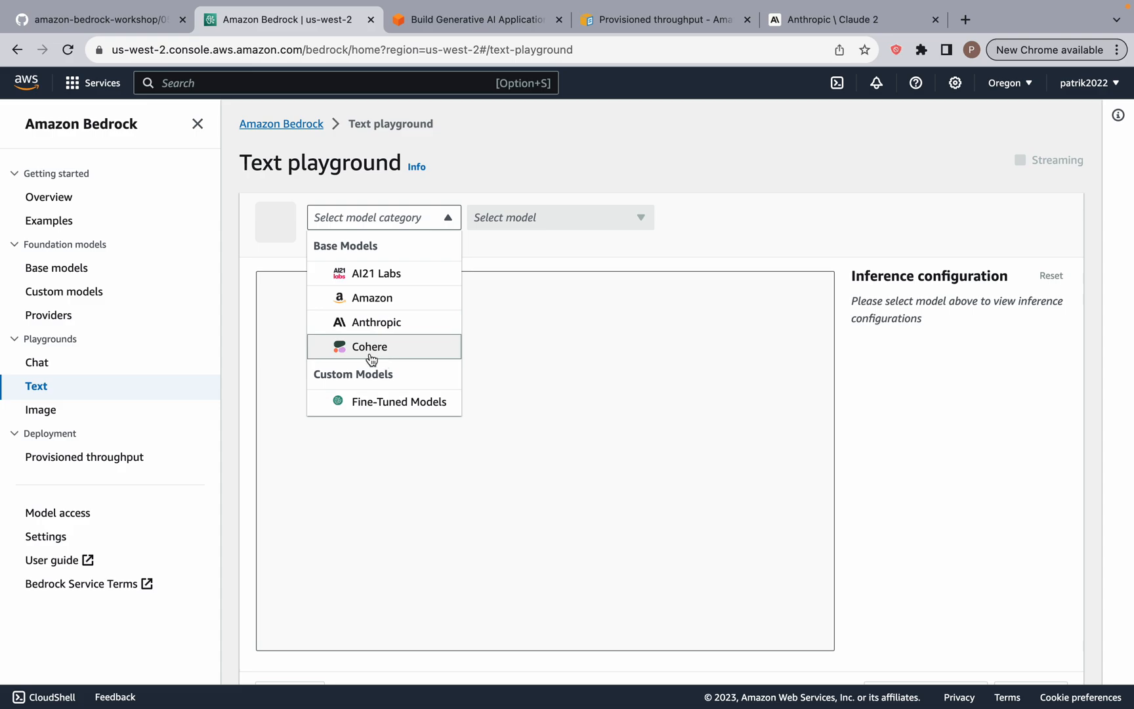
click(370, 345)
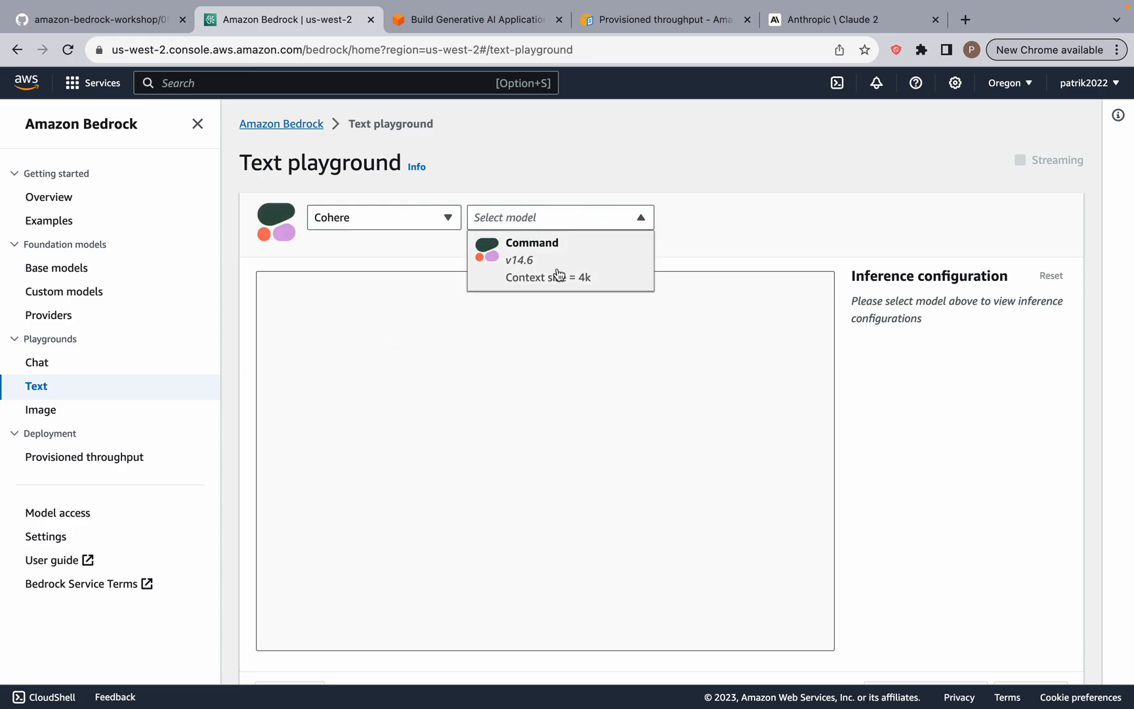
click(532, 250)
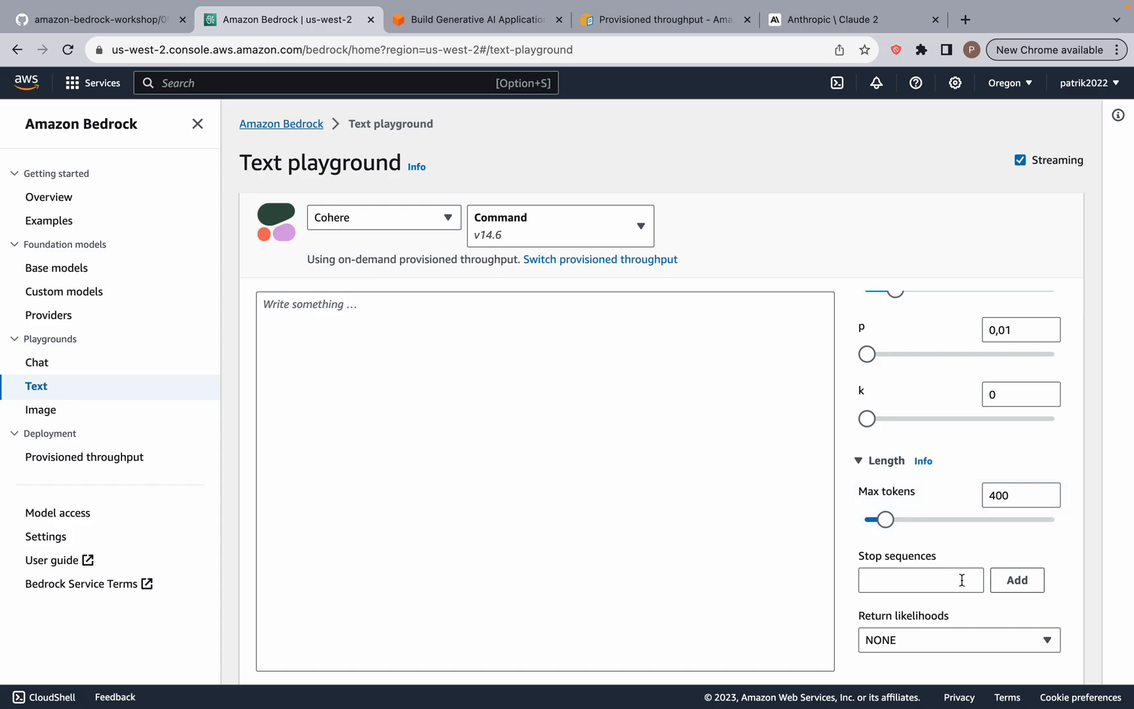
click(957, 640)
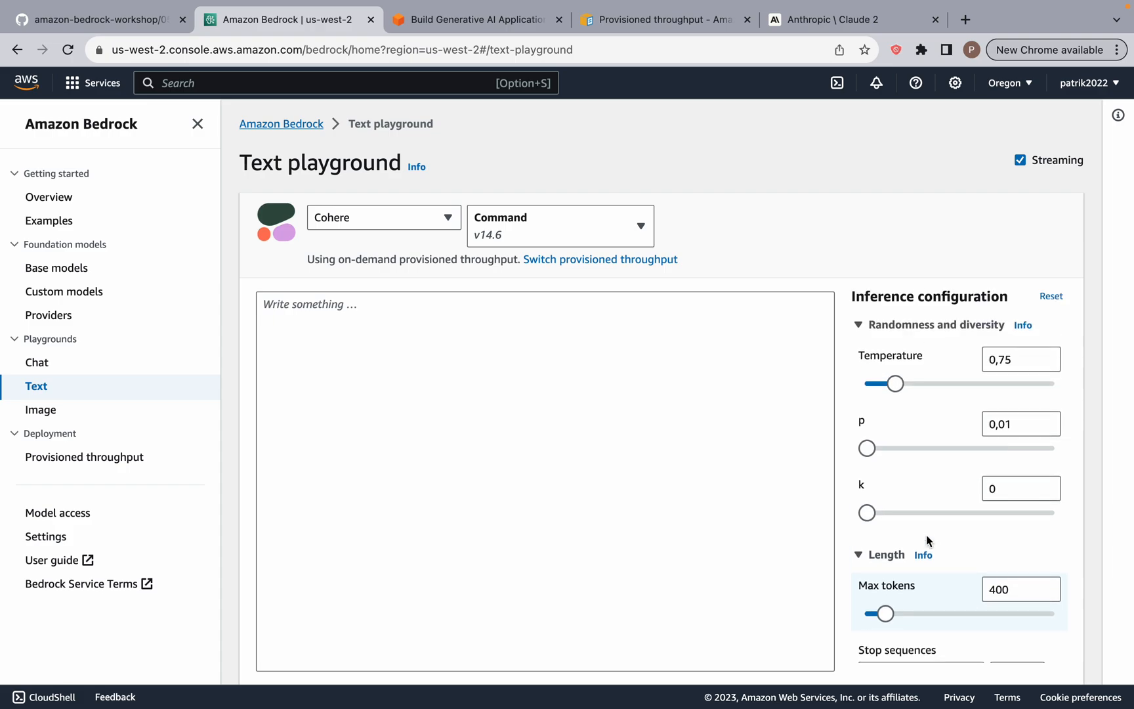
Toggle the Streaming checkbox off and on, leaving streaming responses enabled for Cohere Command v14.6
scroll(down, 3)
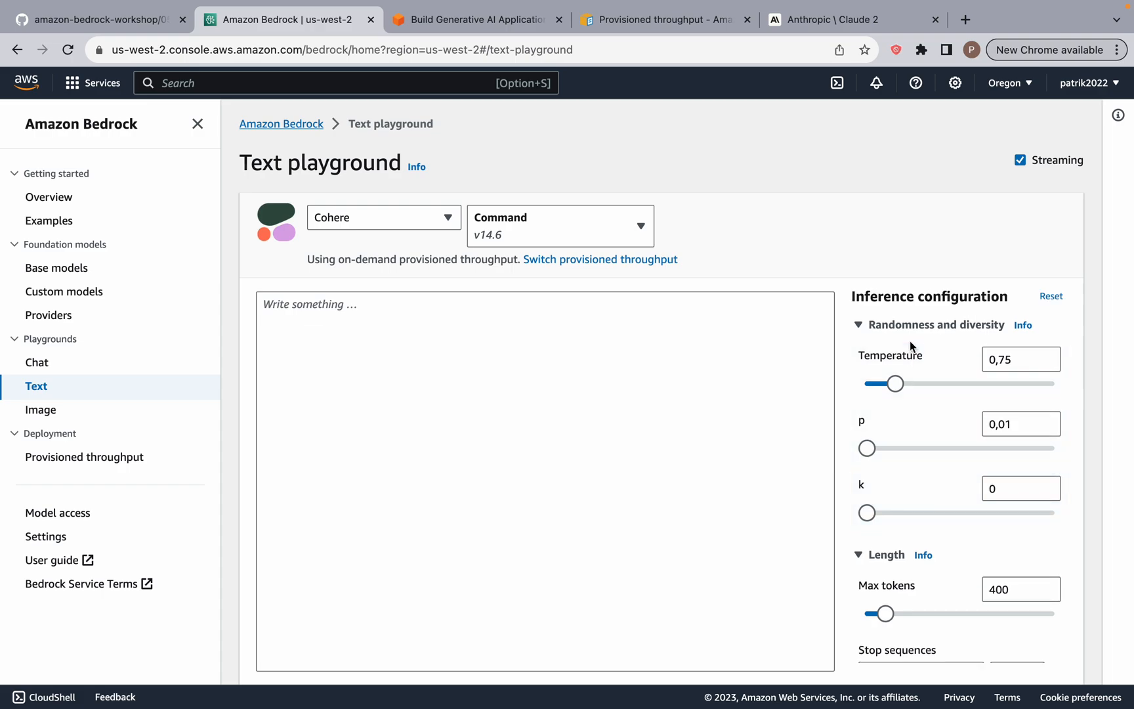
mouse_move(934, 321)
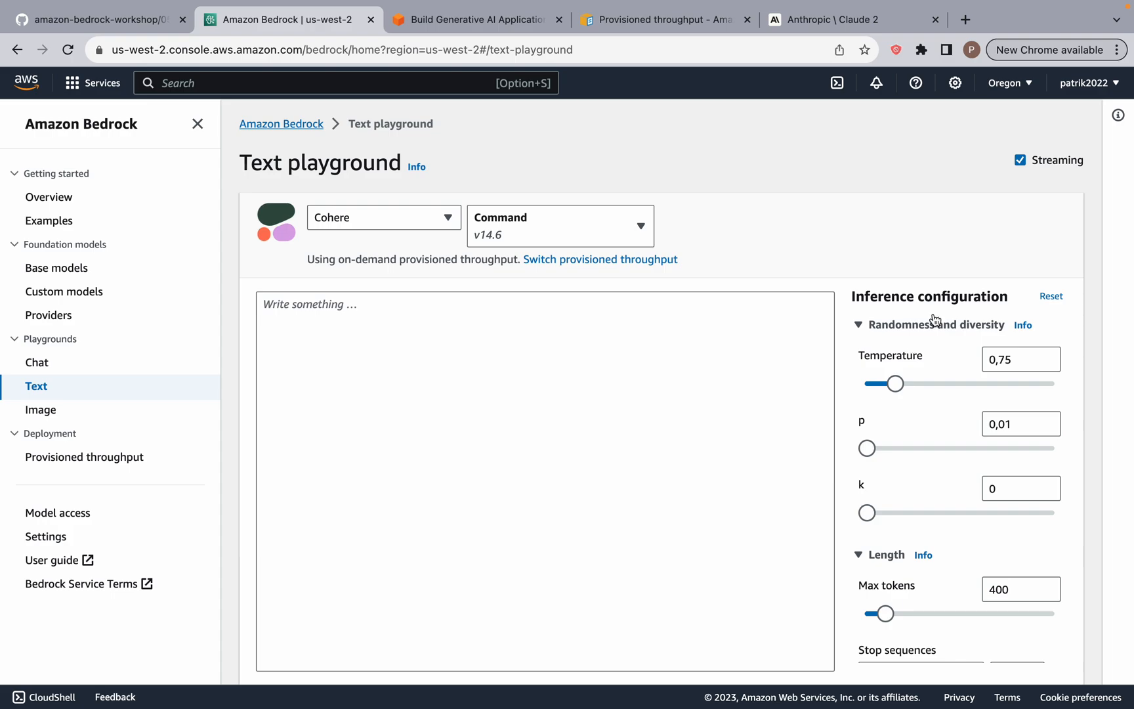
click(1021, 160)
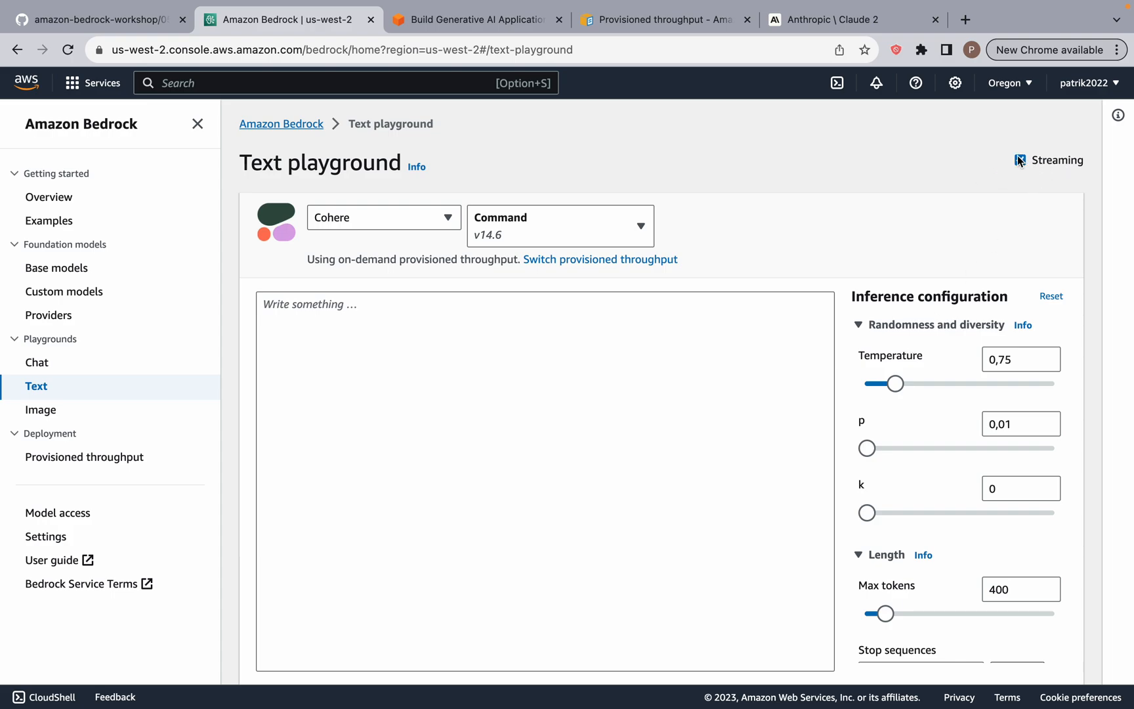
click(1020, 160)
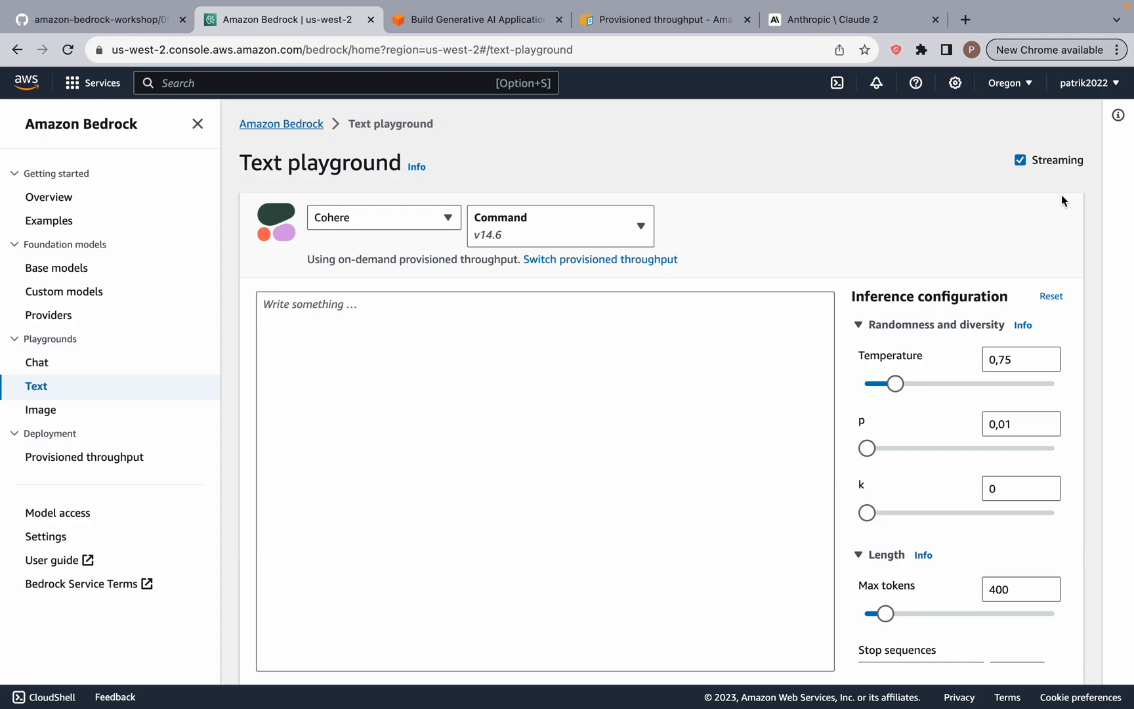
mouse_move(967, 206)
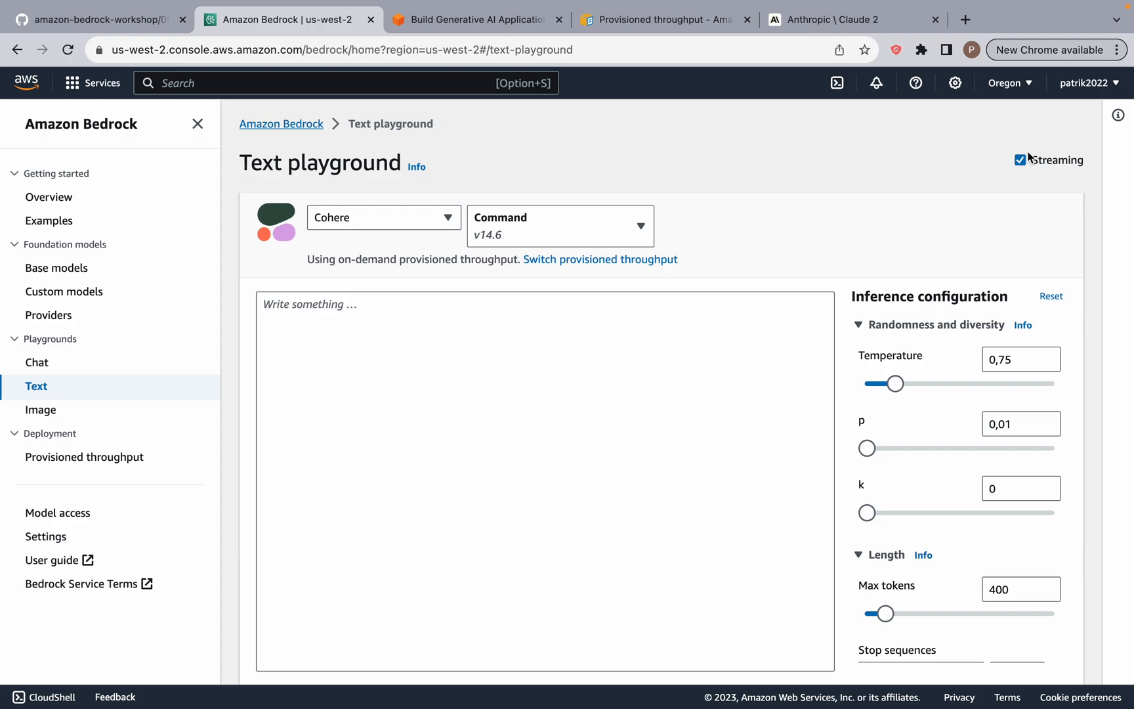
mouse_move(1025, 162)
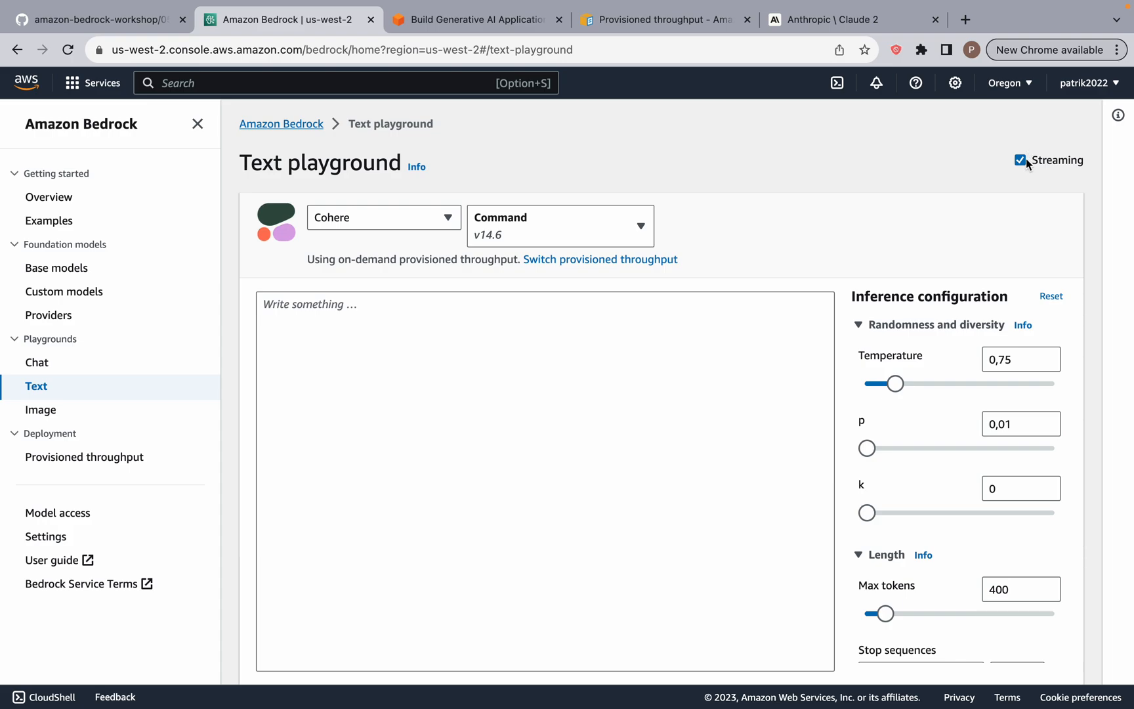
click(1020, 161)
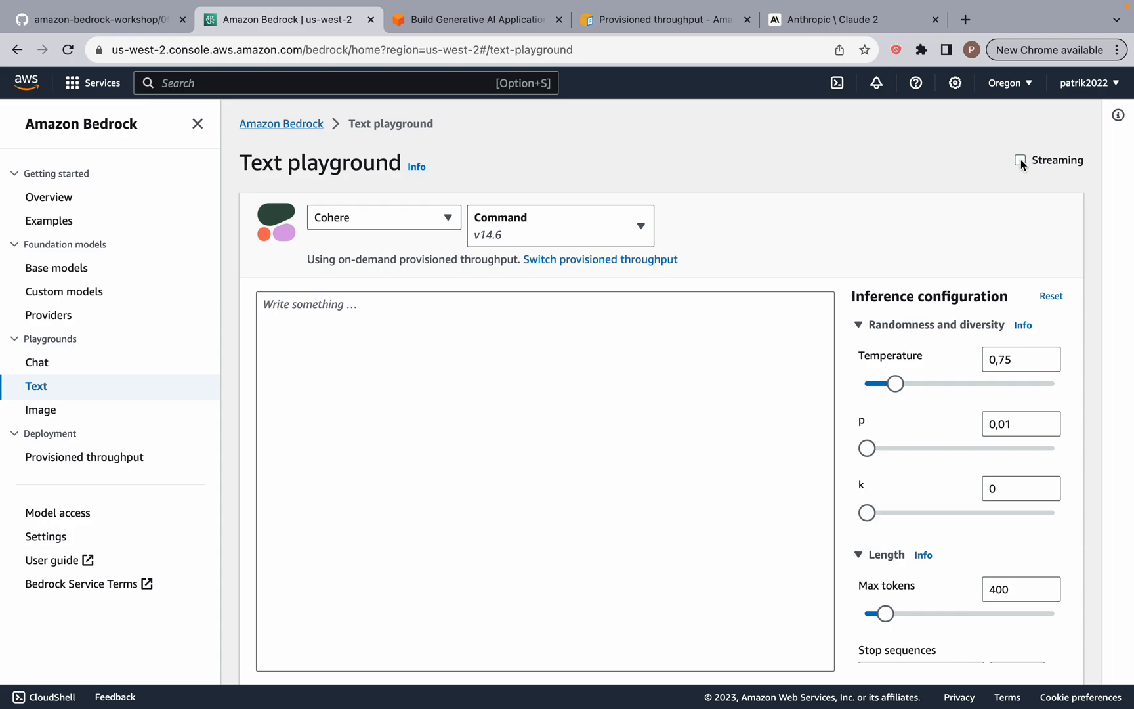
click(1020, 160)
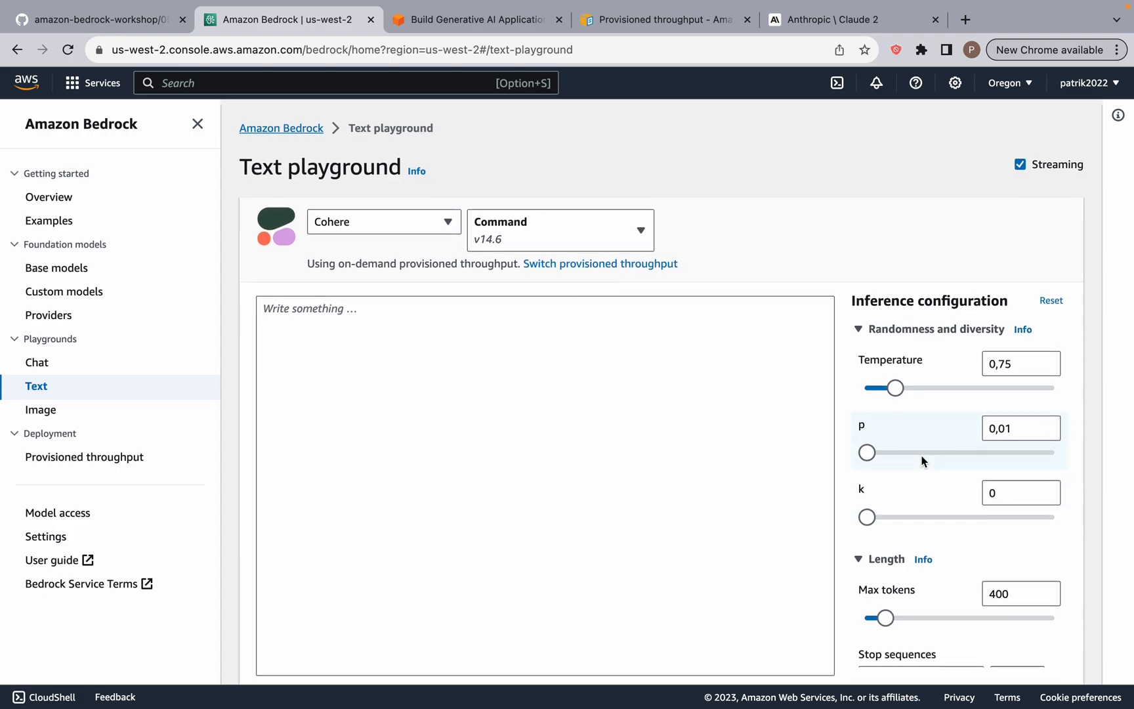
Choose Amazon as provider, then switch to the Image playground with Stable Diffusion XL v0.8 loaded
click(384, 222)
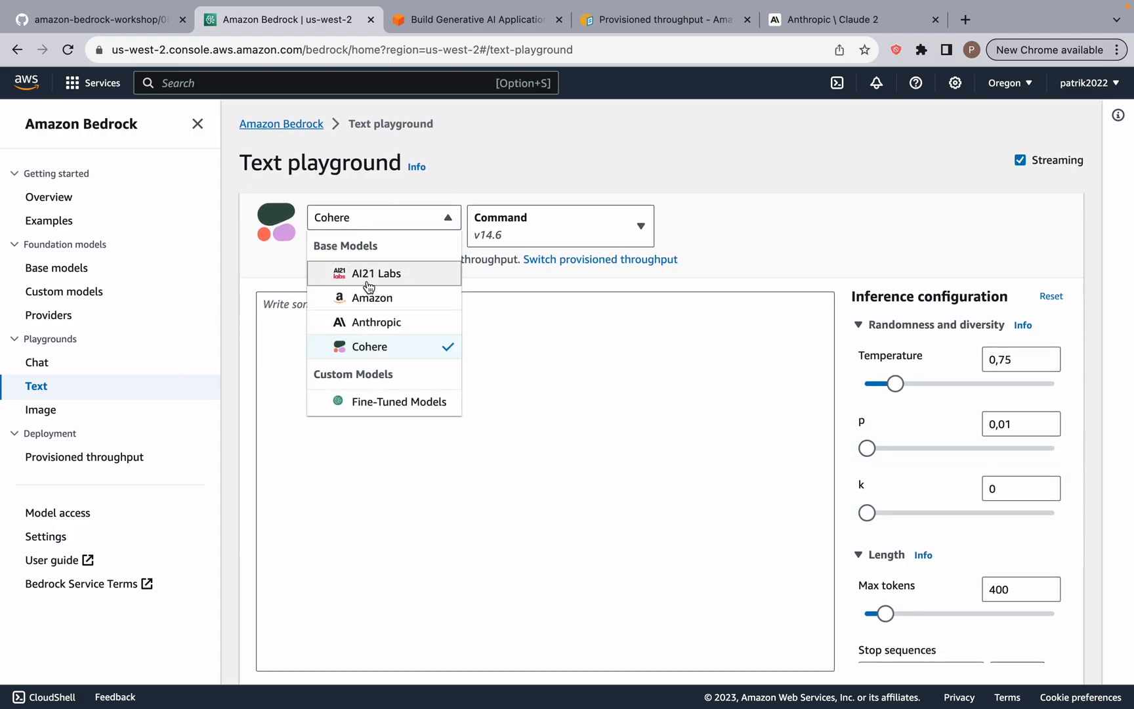
mouse_move(365, 305)
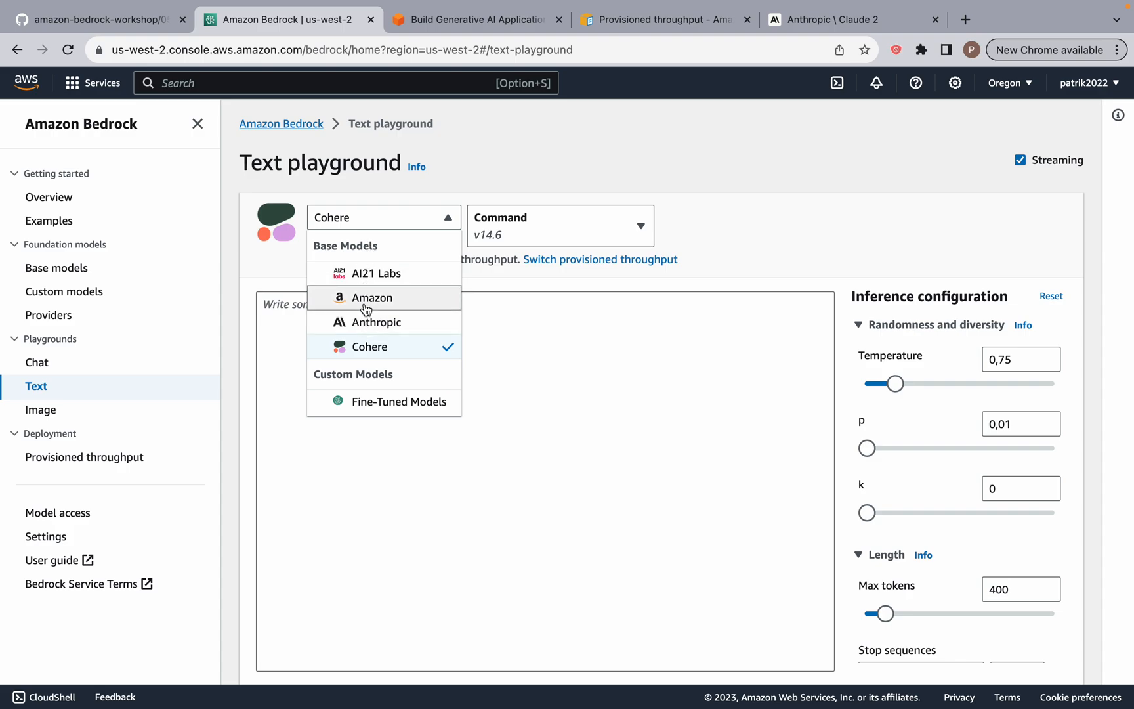
mouse_move(375, 273)
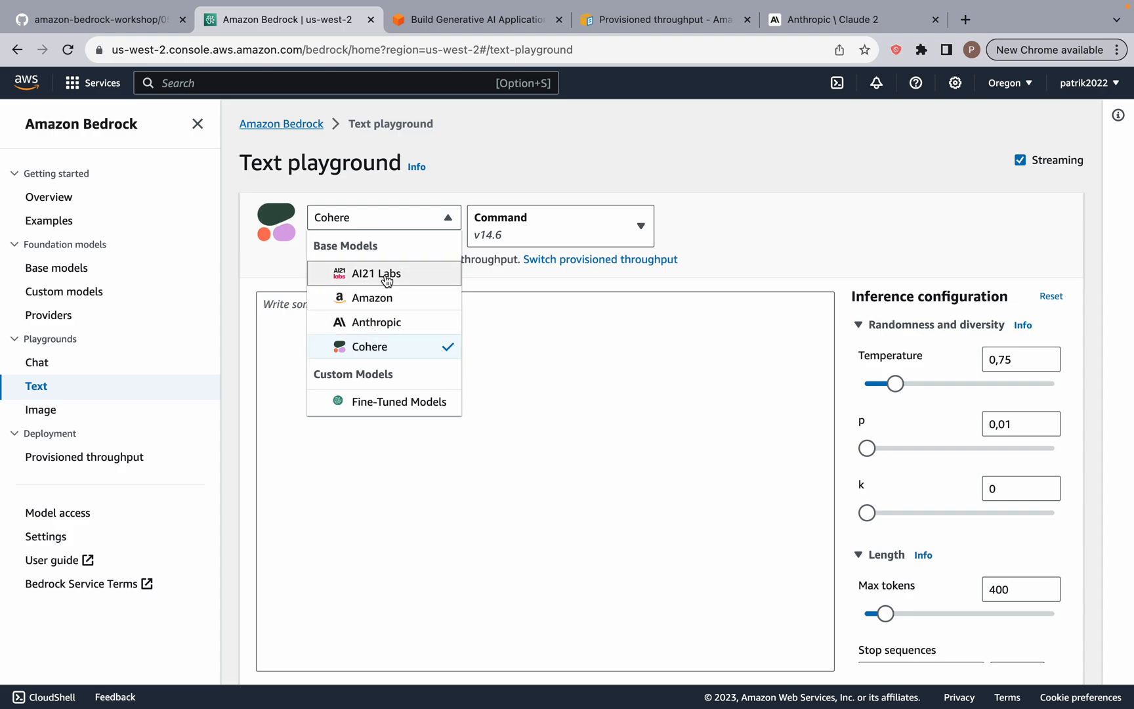
mouse_move(389, 223)
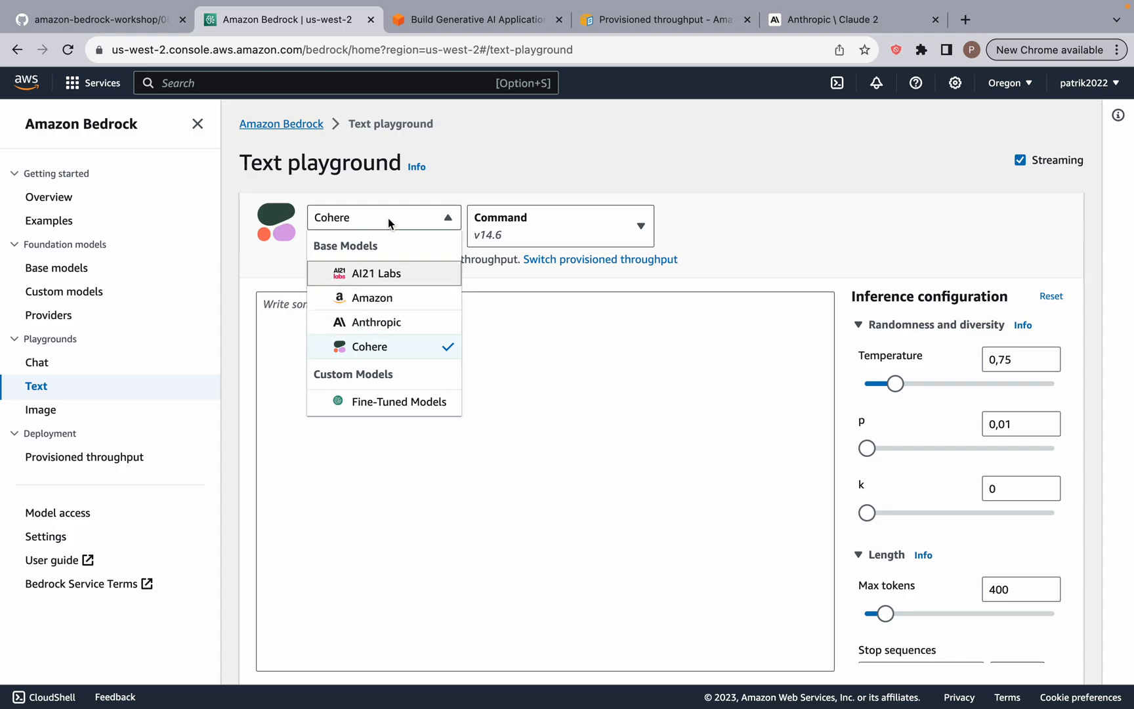
mouse_move(370, 296)
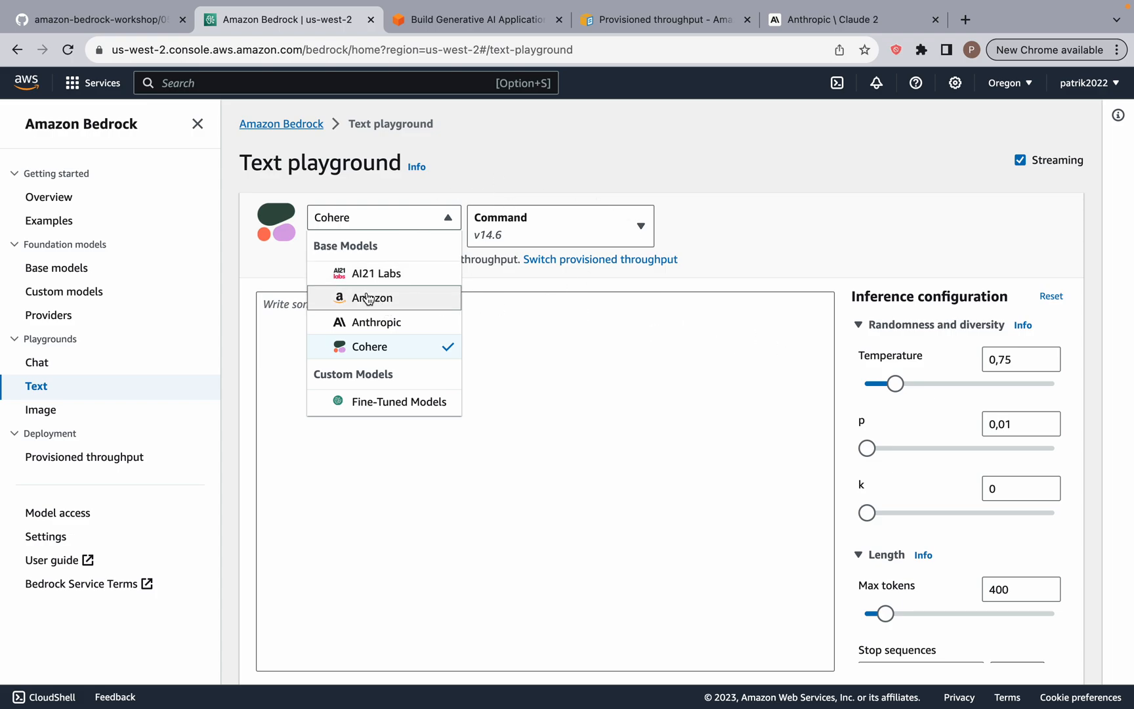
mouse_move(372, 297)
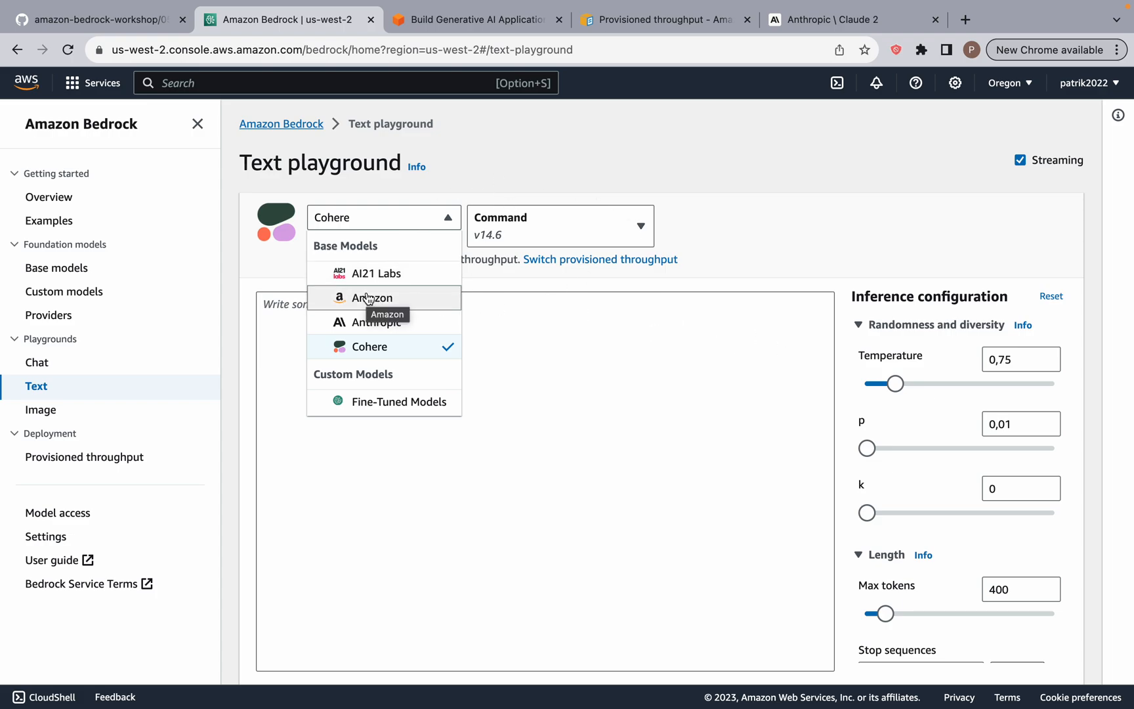
click(370, 296)
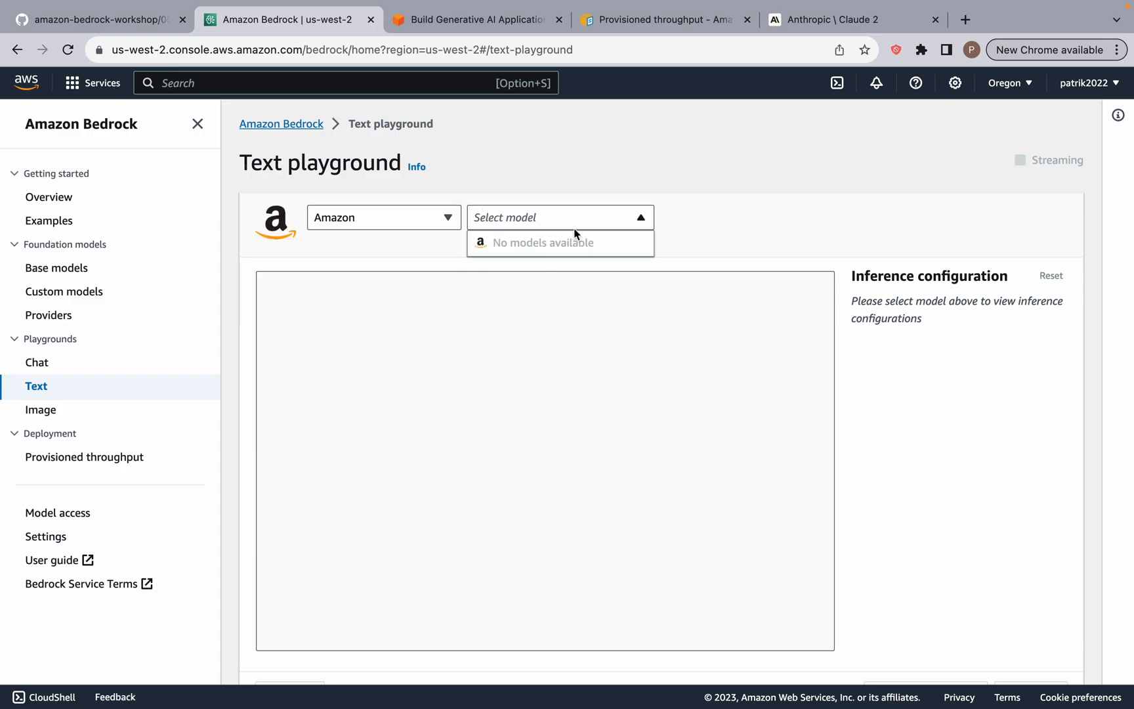
mouse_move(516, 179)
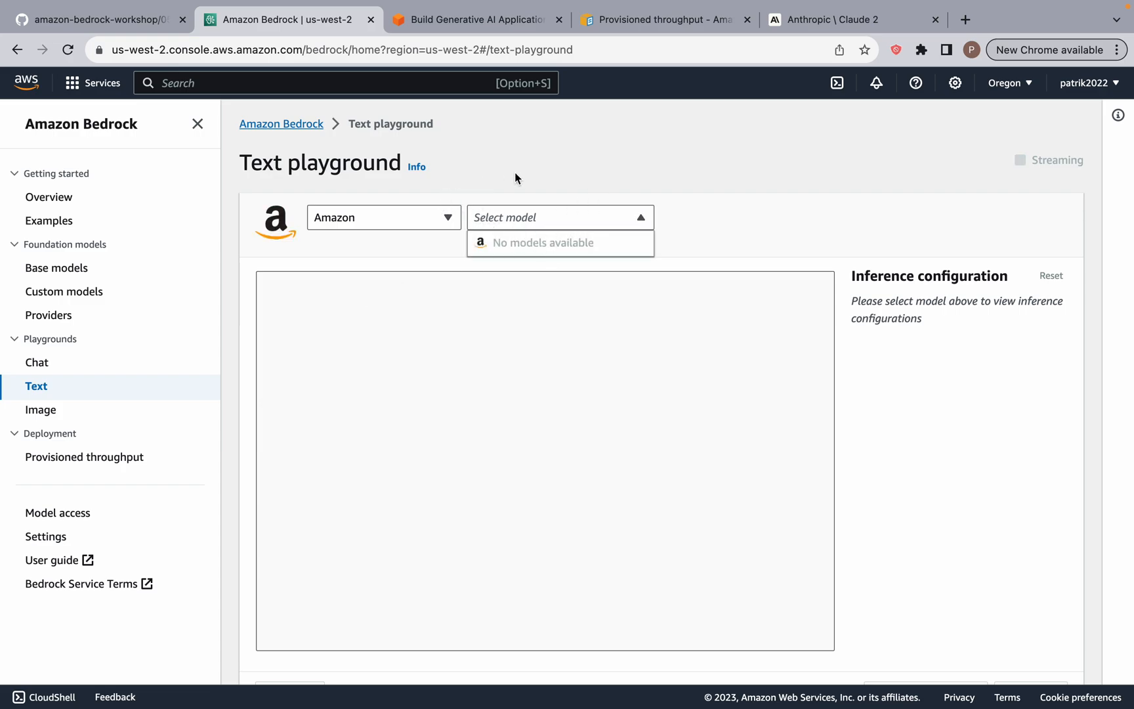
click(384, 216)
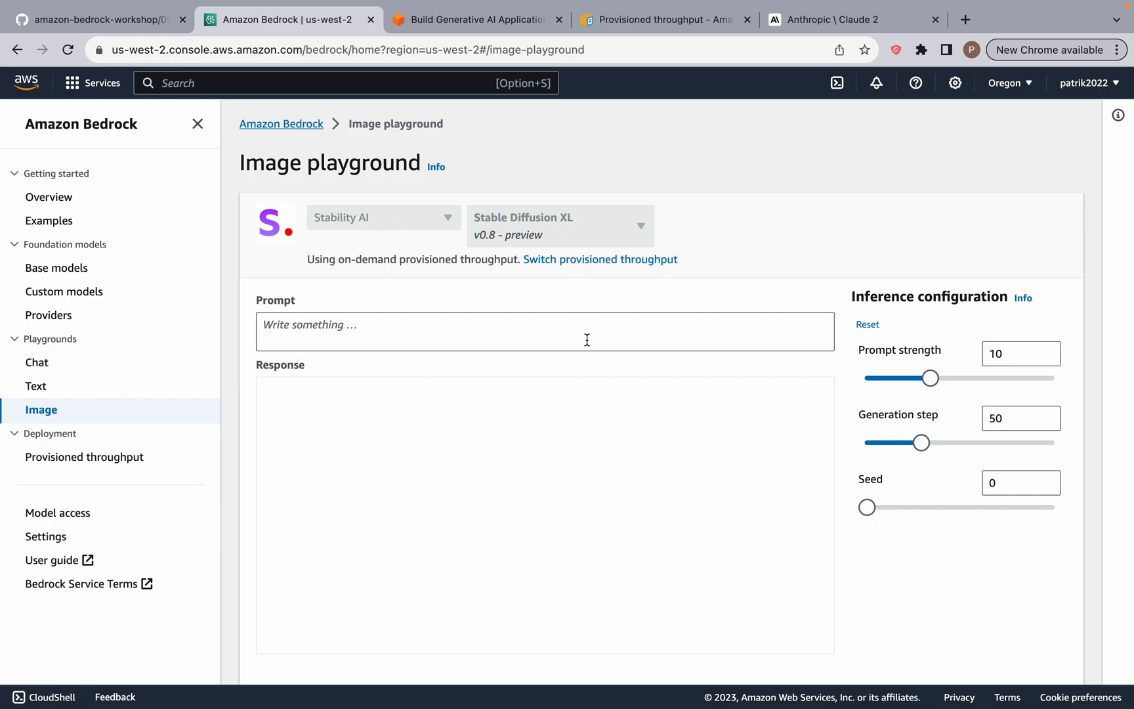
Show the Image playground help for prompt strength, generation step and seed
click(1022, 297)
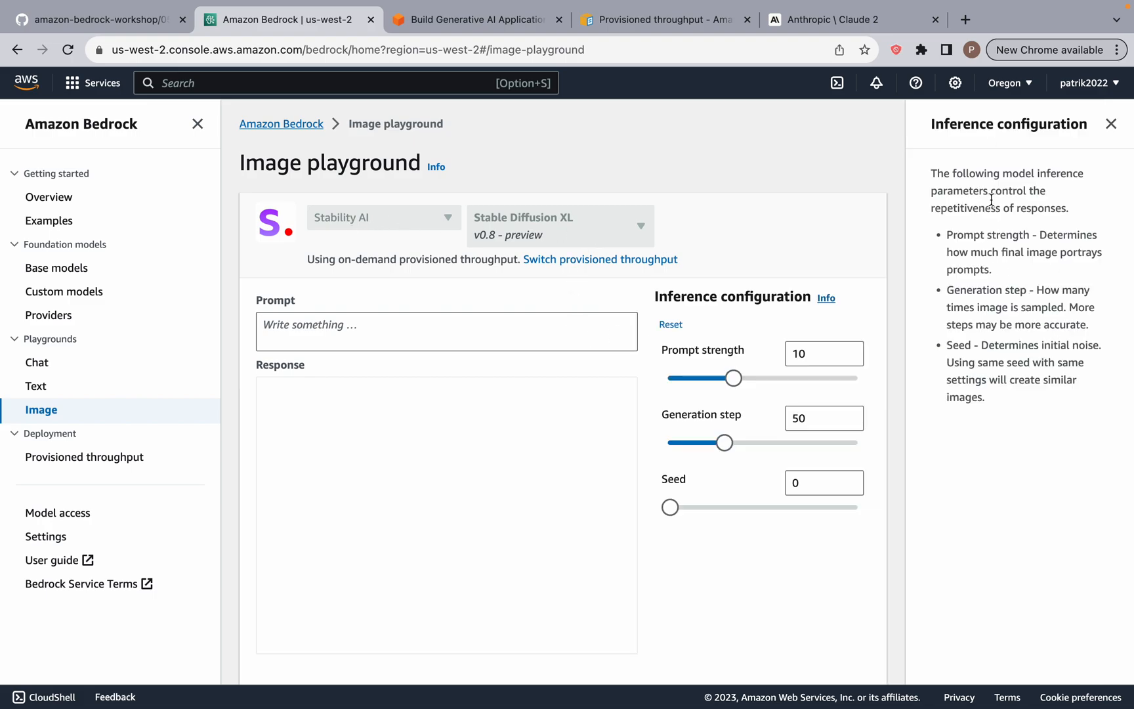
mouse_move(899, 288)
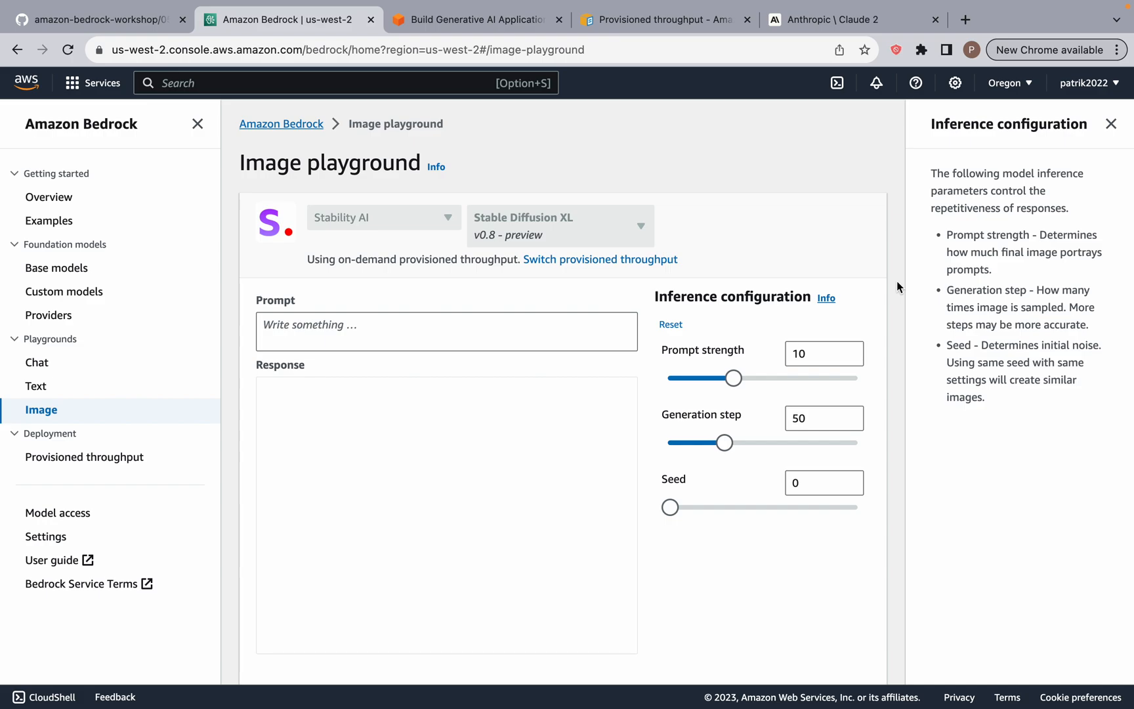
scroll(down, 3)
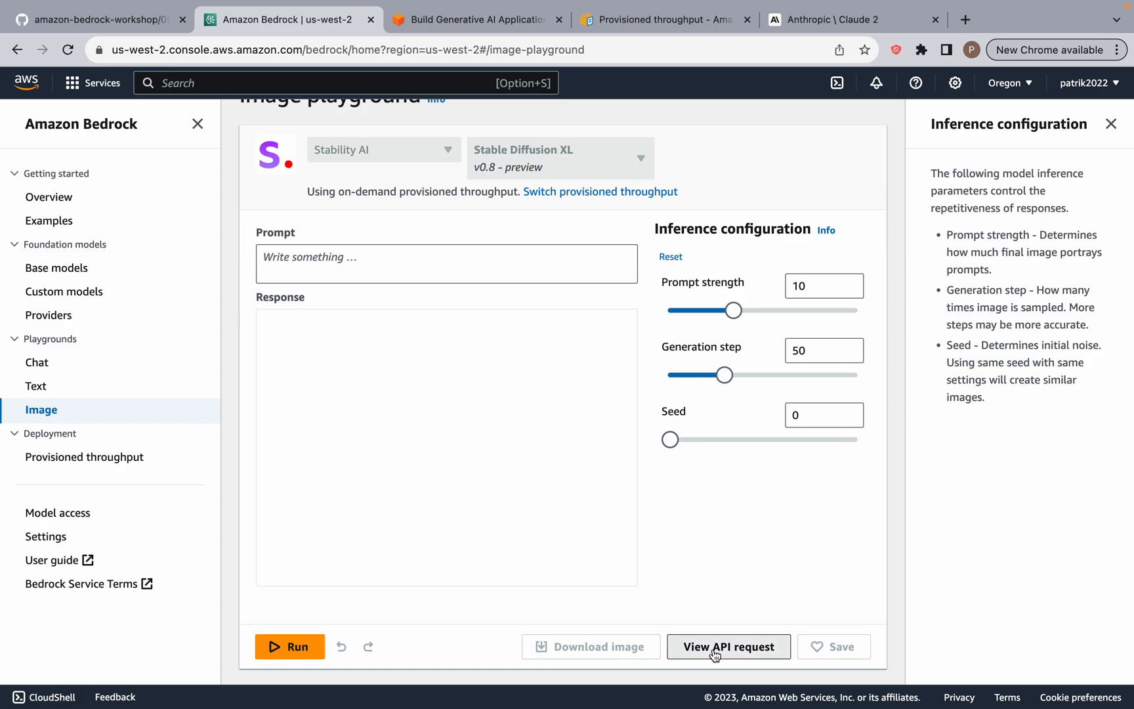
click(727, 646)
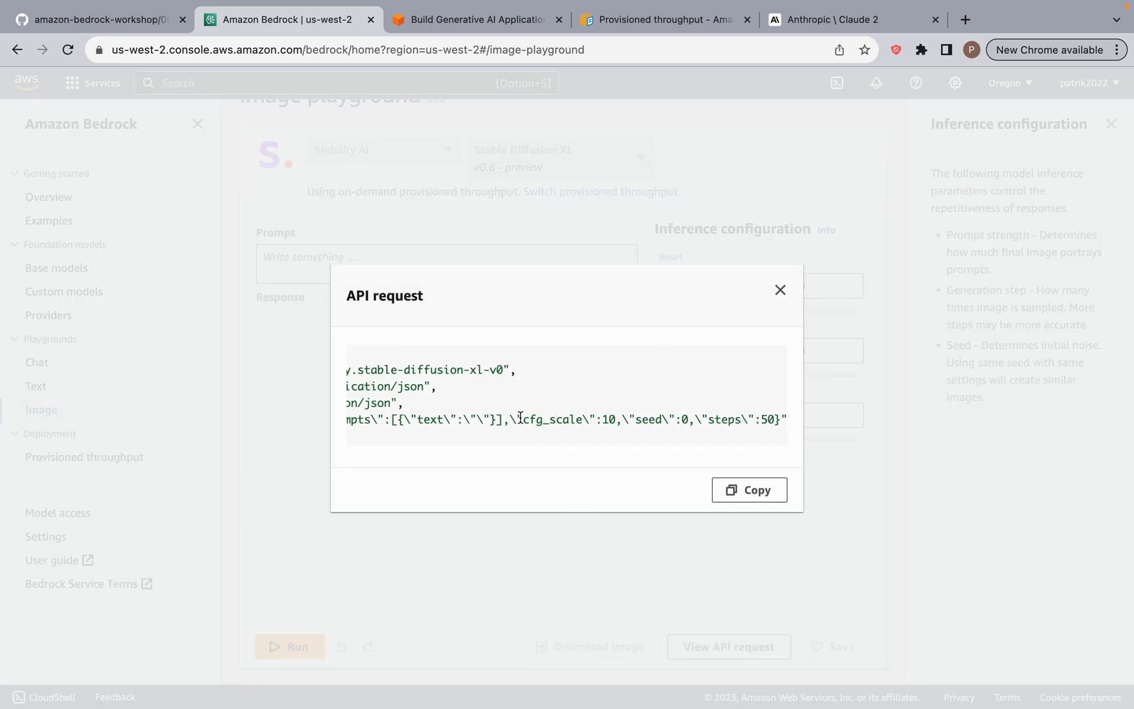
double_click(554, 420)
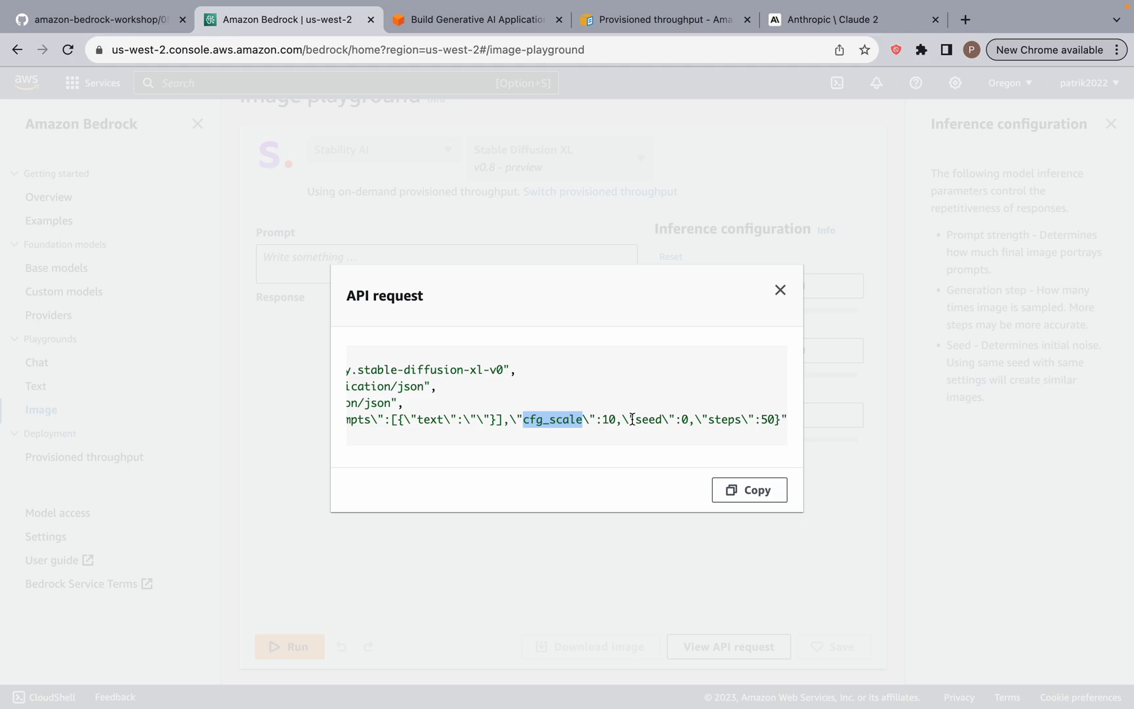
double_click(729, 420)
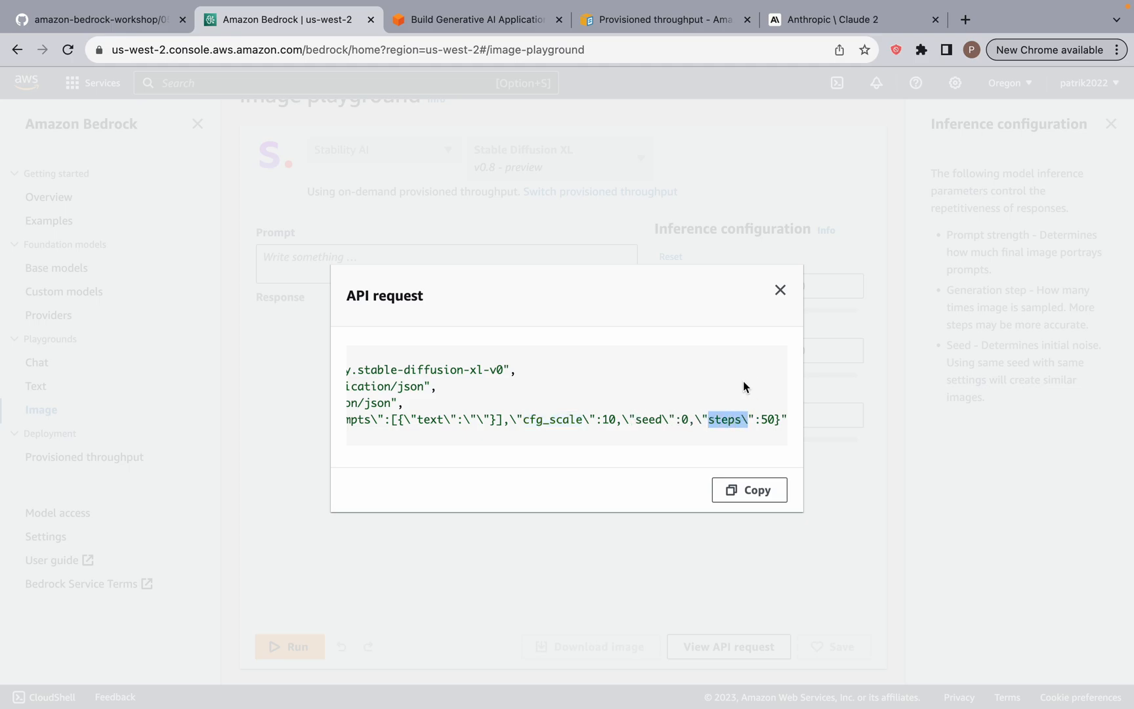
mouse_move(780, 296)
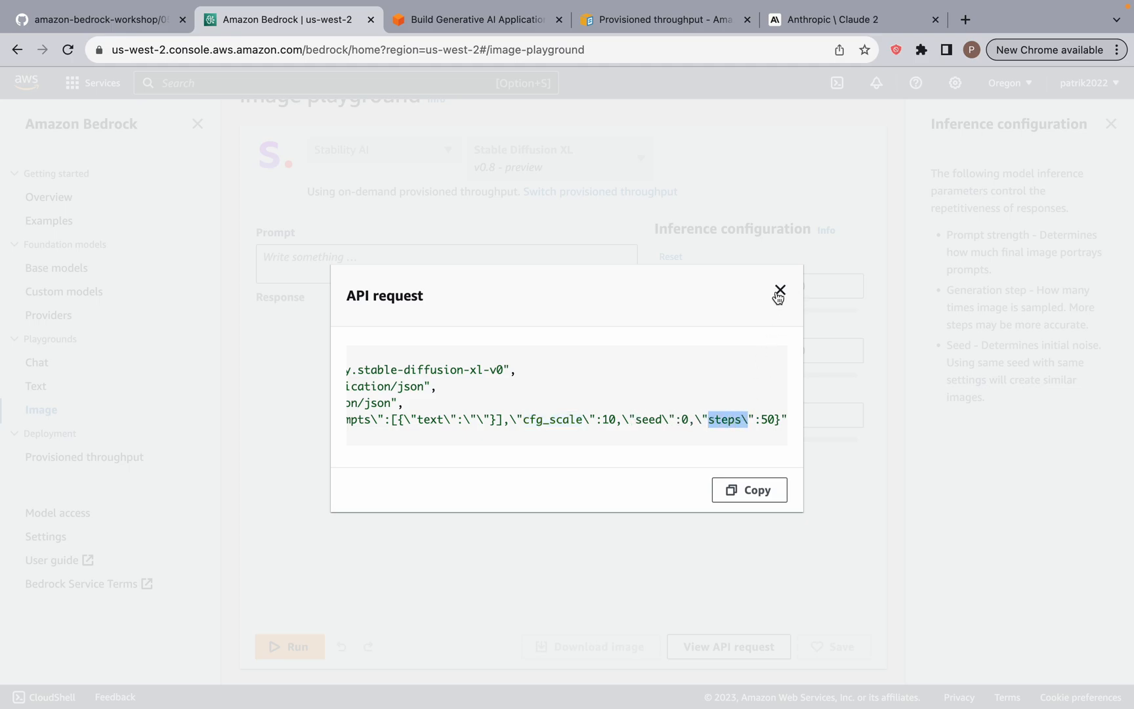
click(778, 291)
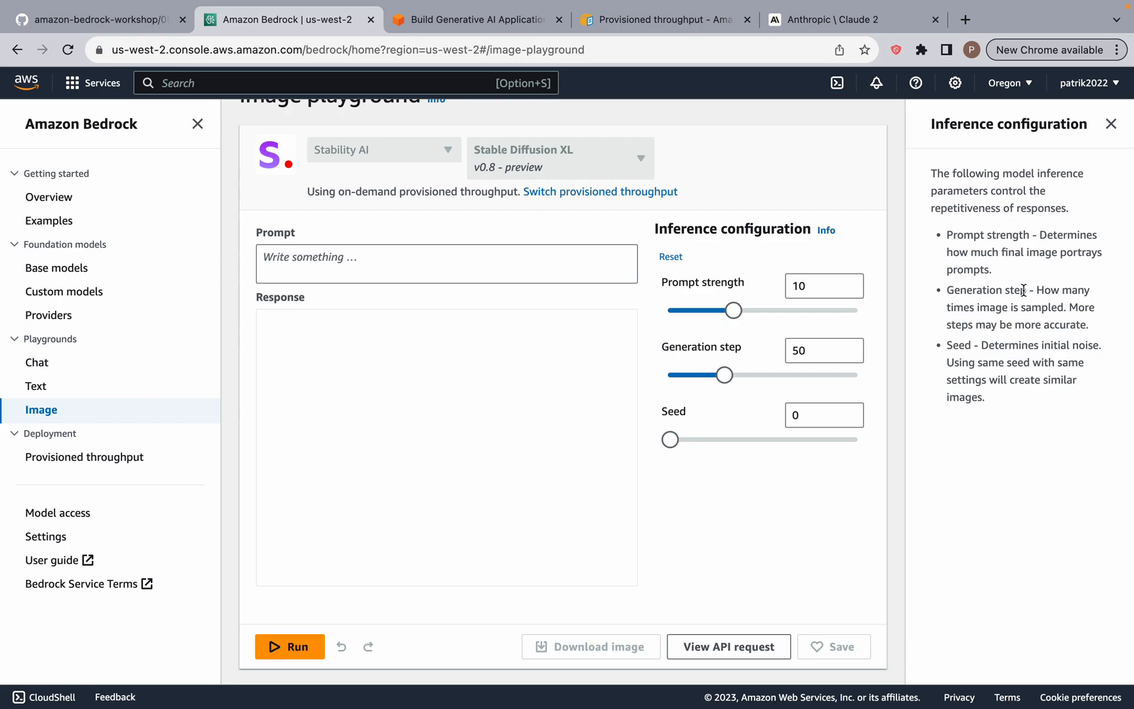
mouse_move(1095, 166)
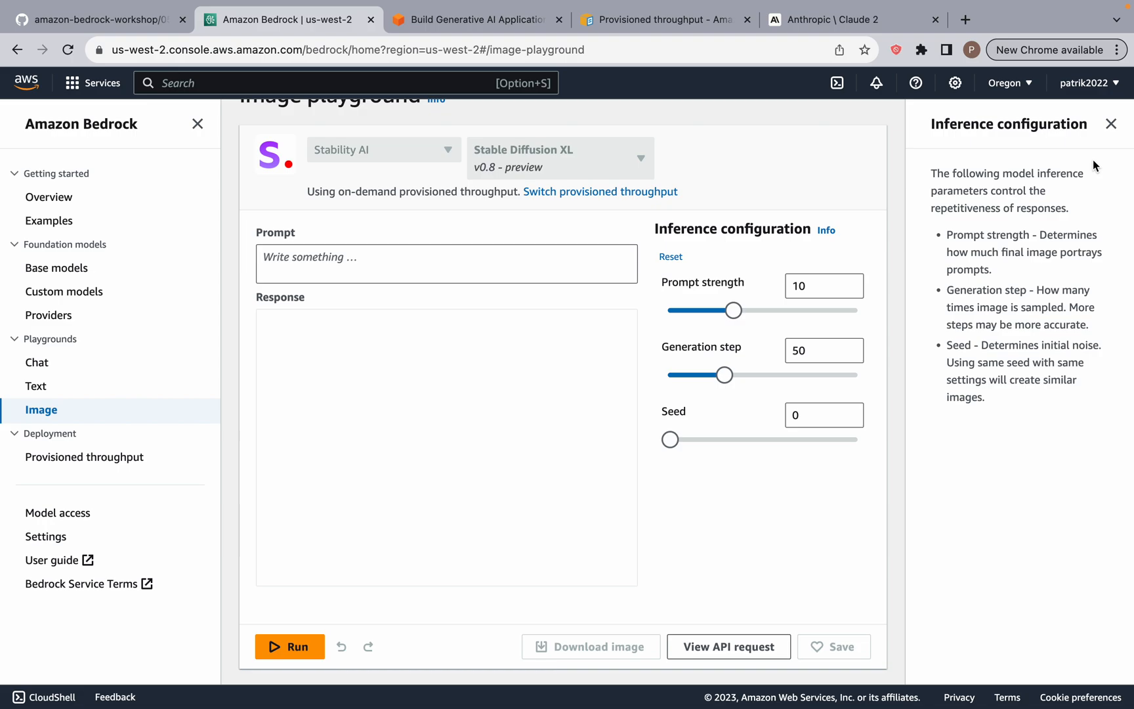
mouse_move(1101, 222)
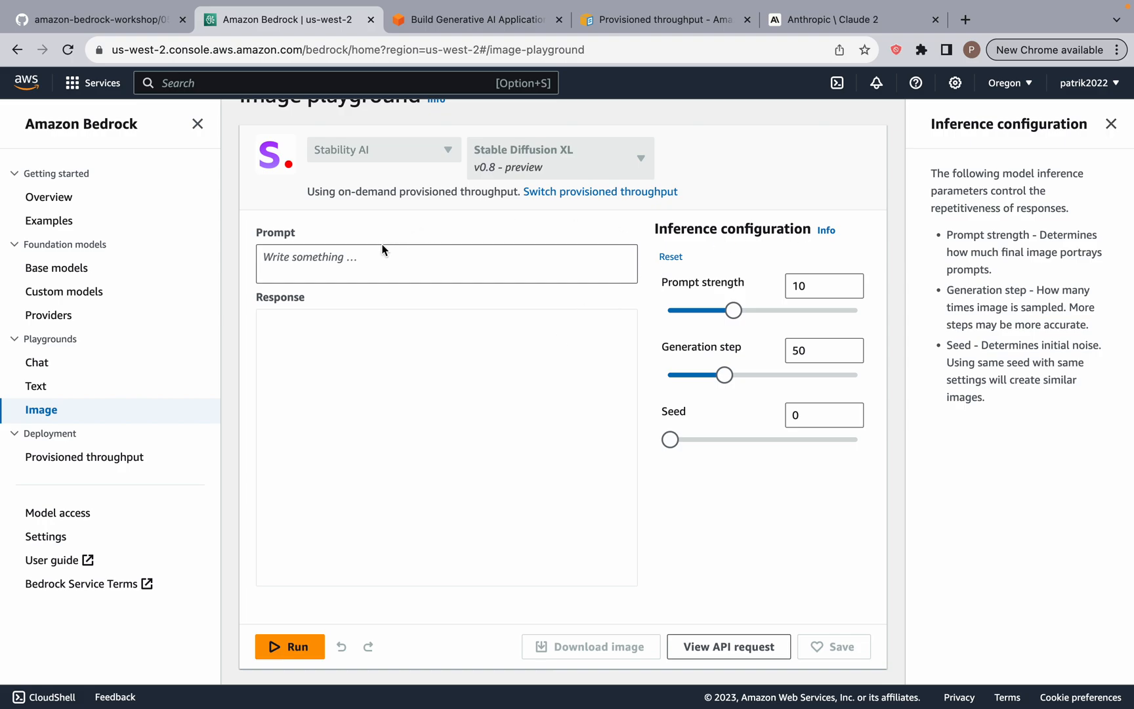
click(447, 263)
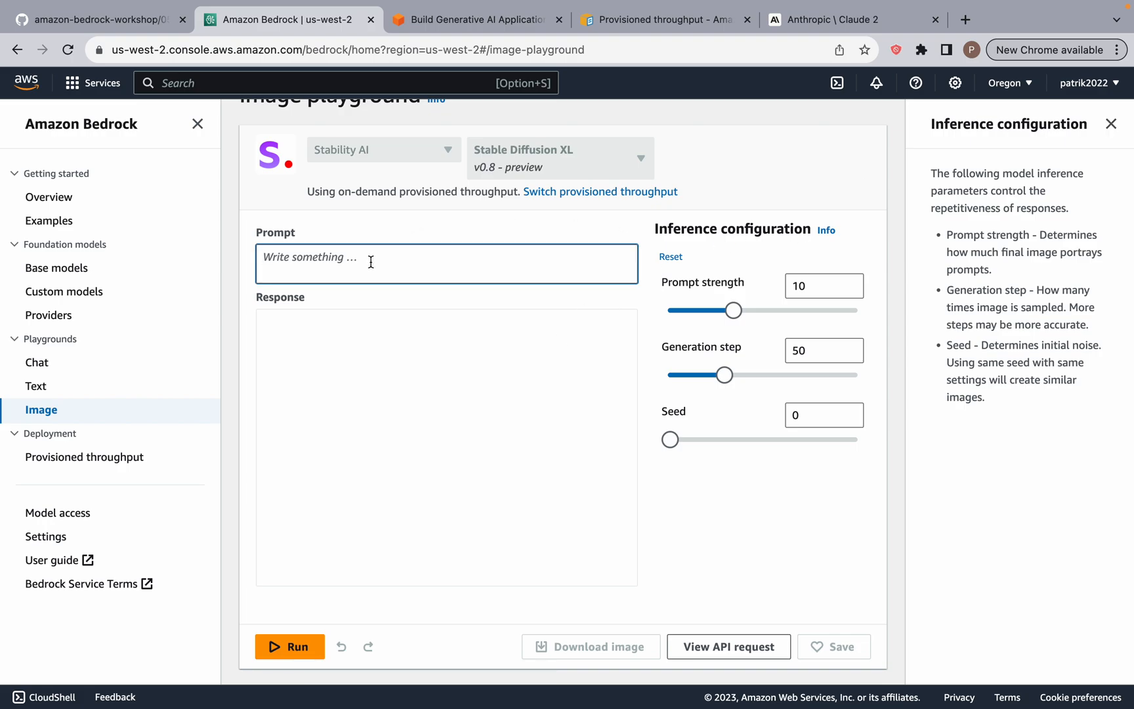
Enter the prompt 'Soccer players kicking the ball' at prompt strength 30, run it and view its API request
drag(732, 310, 670, 310)
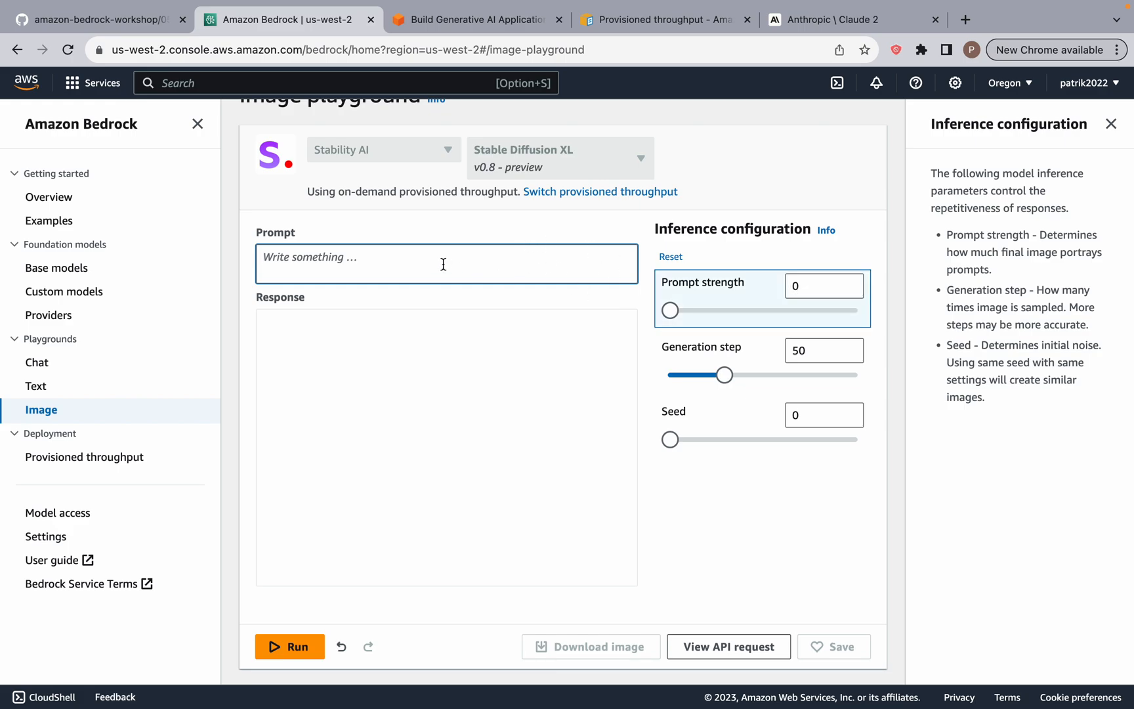
text(s)
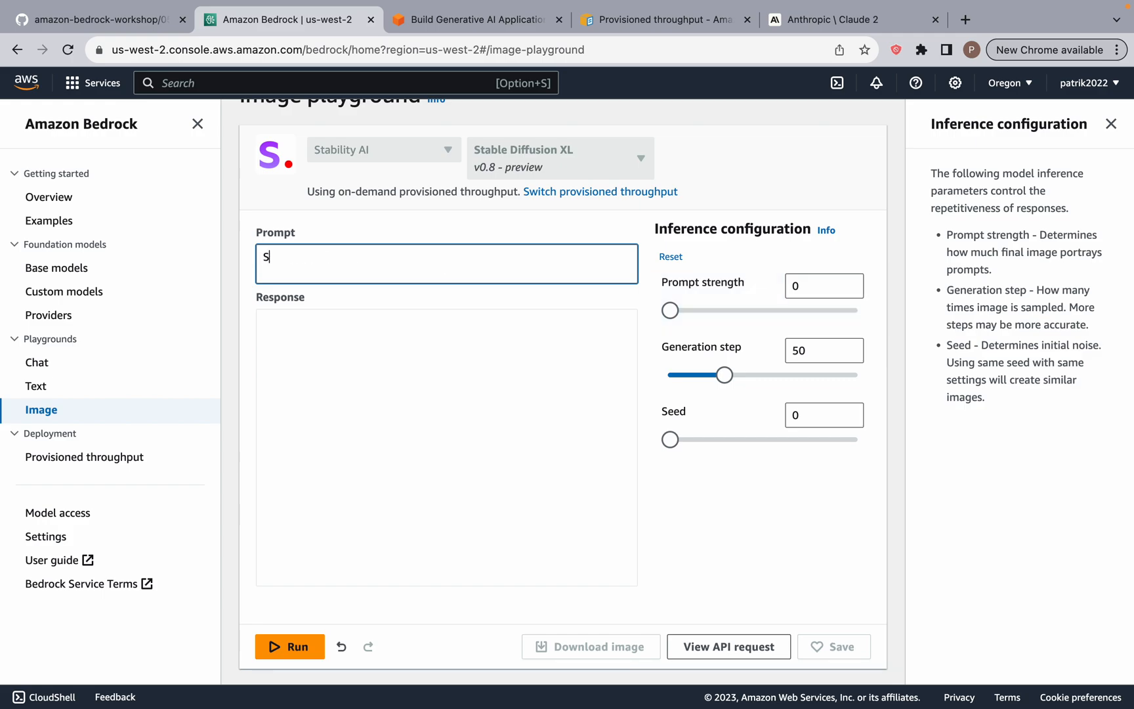
text(occer players)
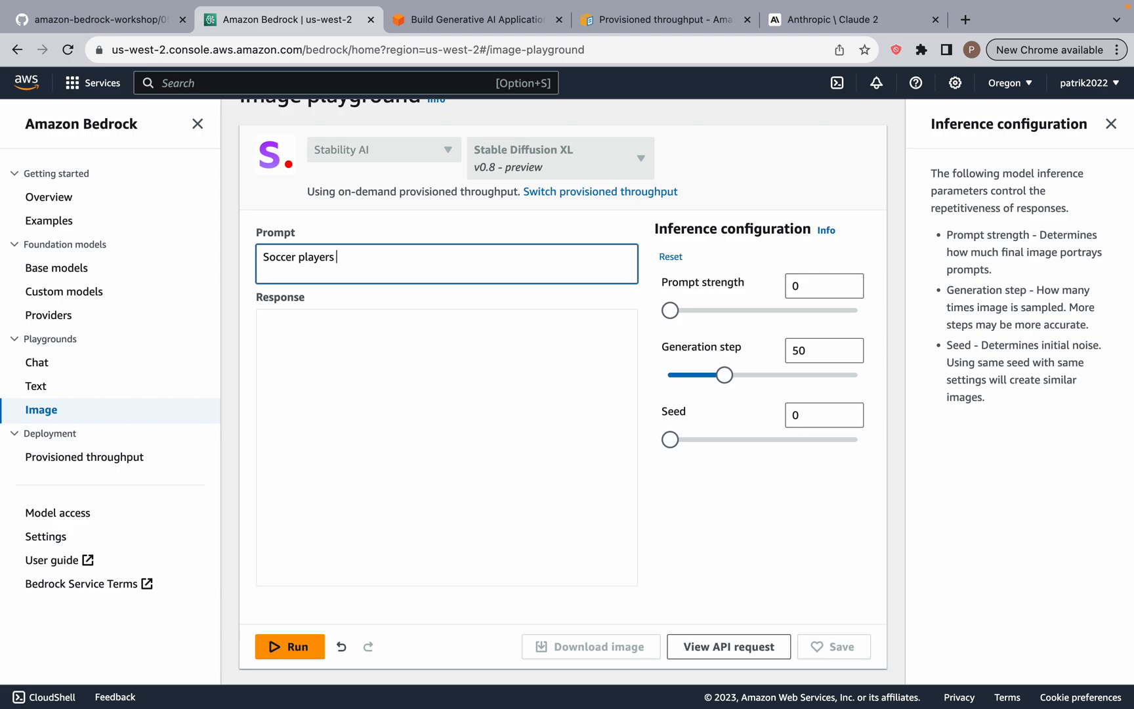
text(kicking the ball)
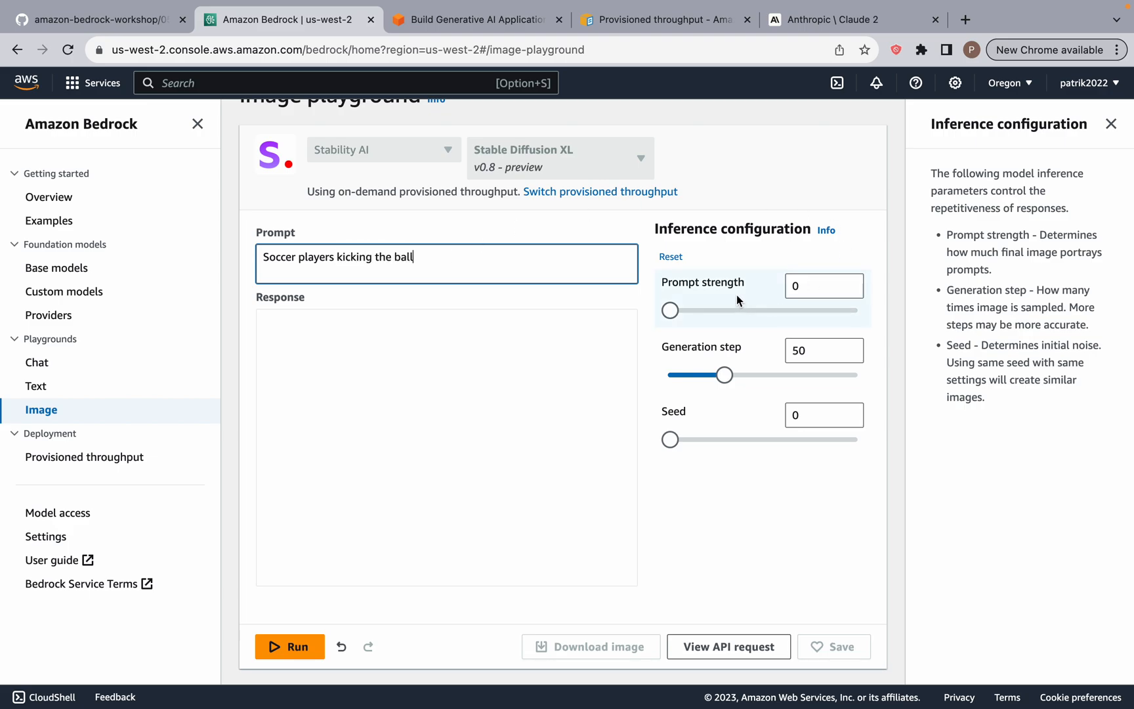
drag(669, 310, 860, 310)
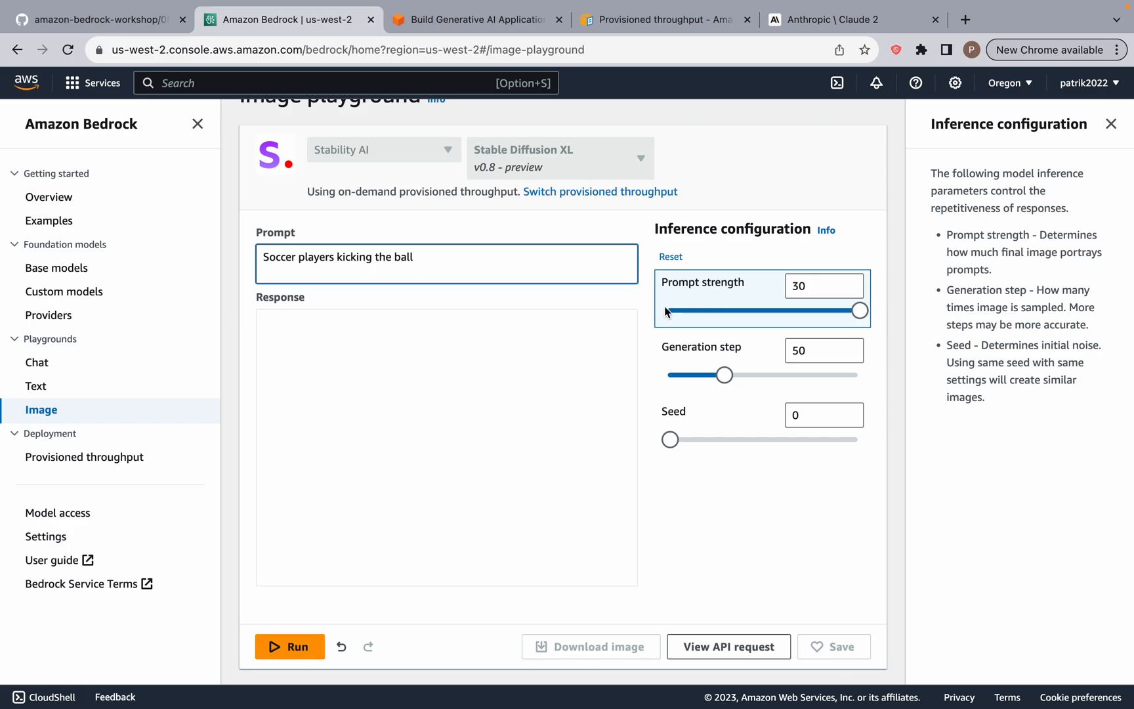
click(289, 646)
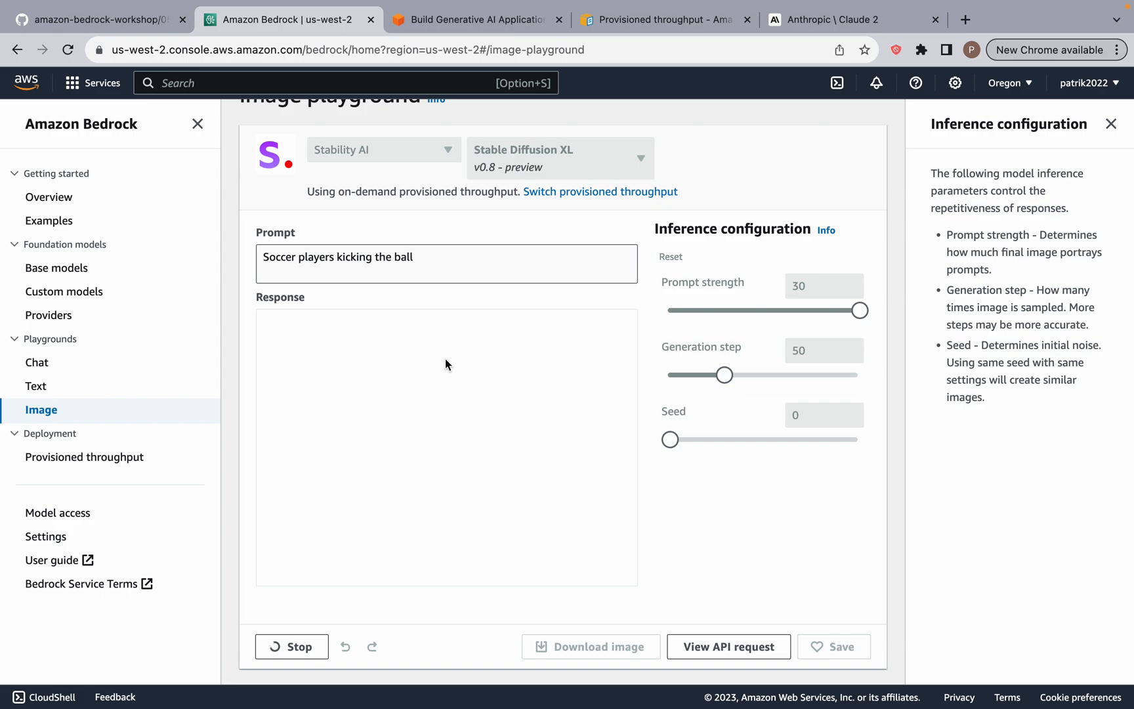
click(727, 646)
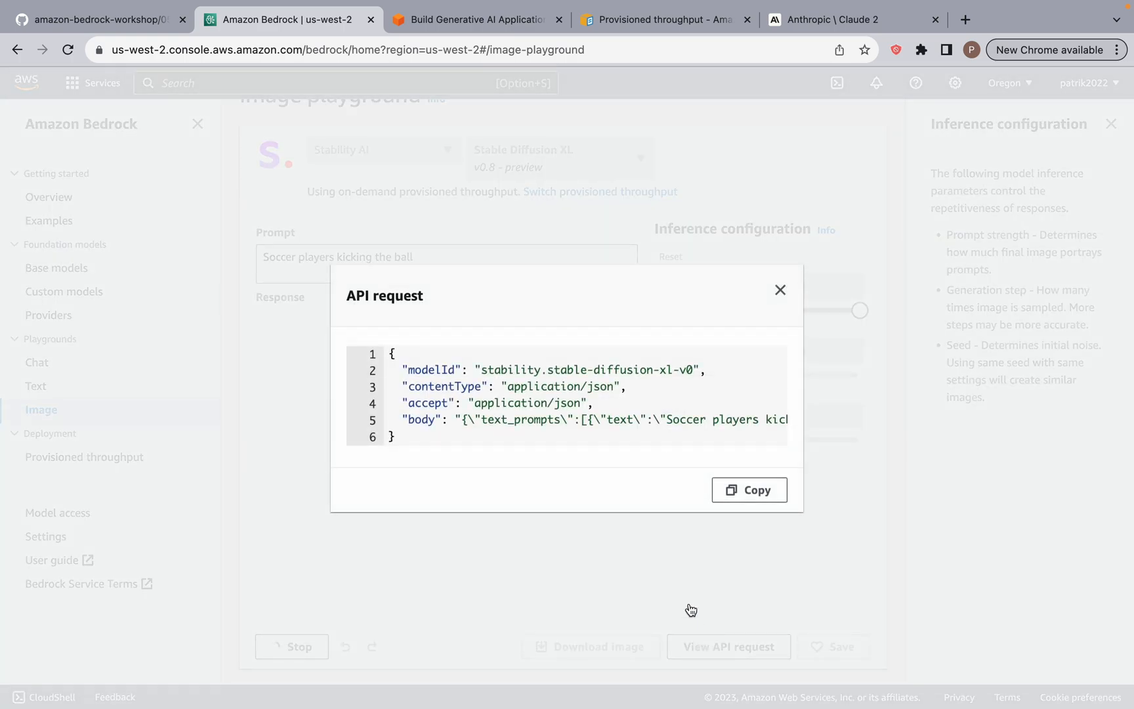
Read cfg_scale 30 in the API request JSON, then close it to reveal the generated soccer player image
scroll(right, 3)
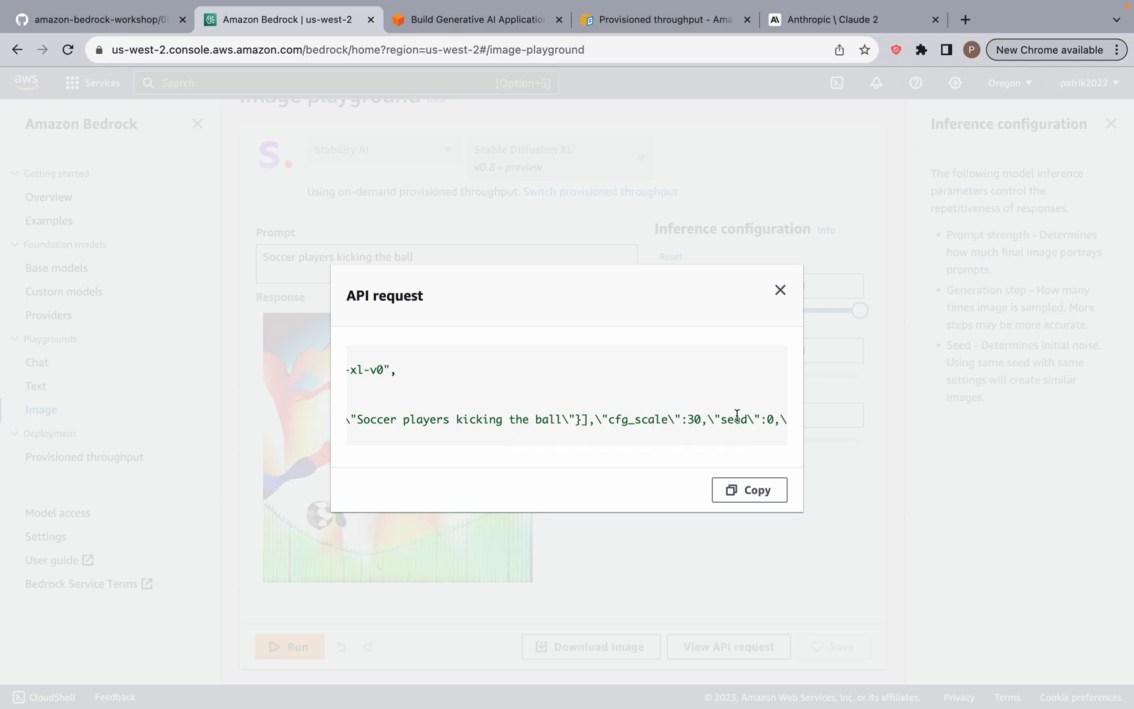
click(780, 289)
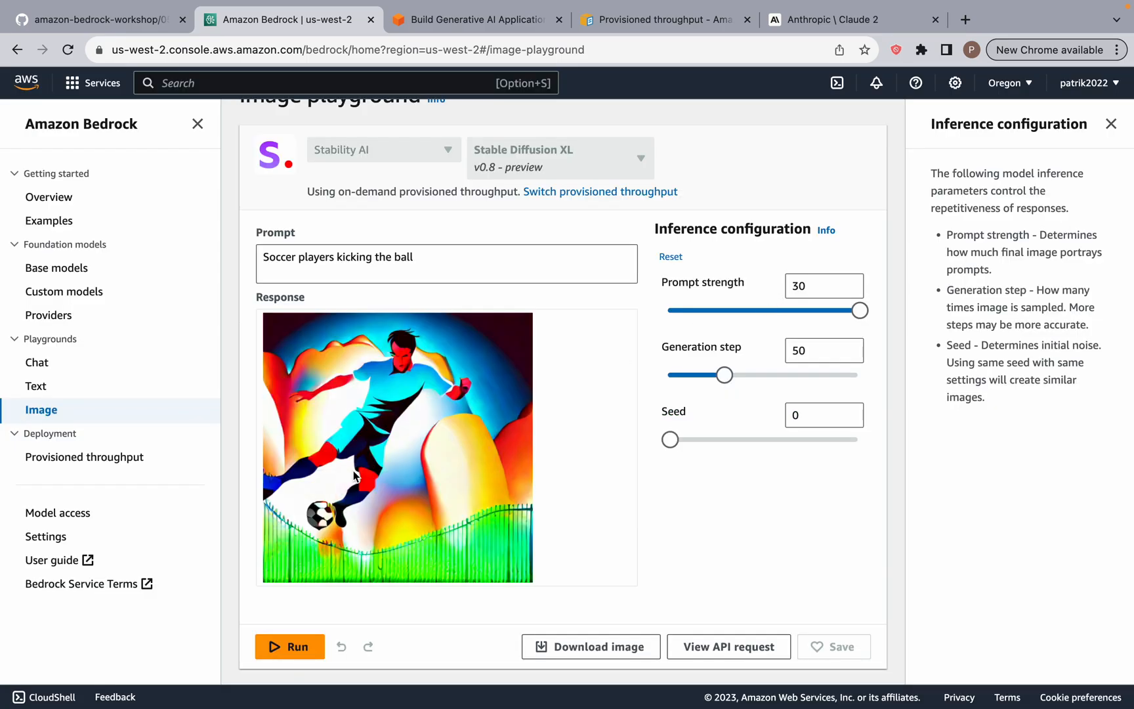
mouse_move(375, 323)
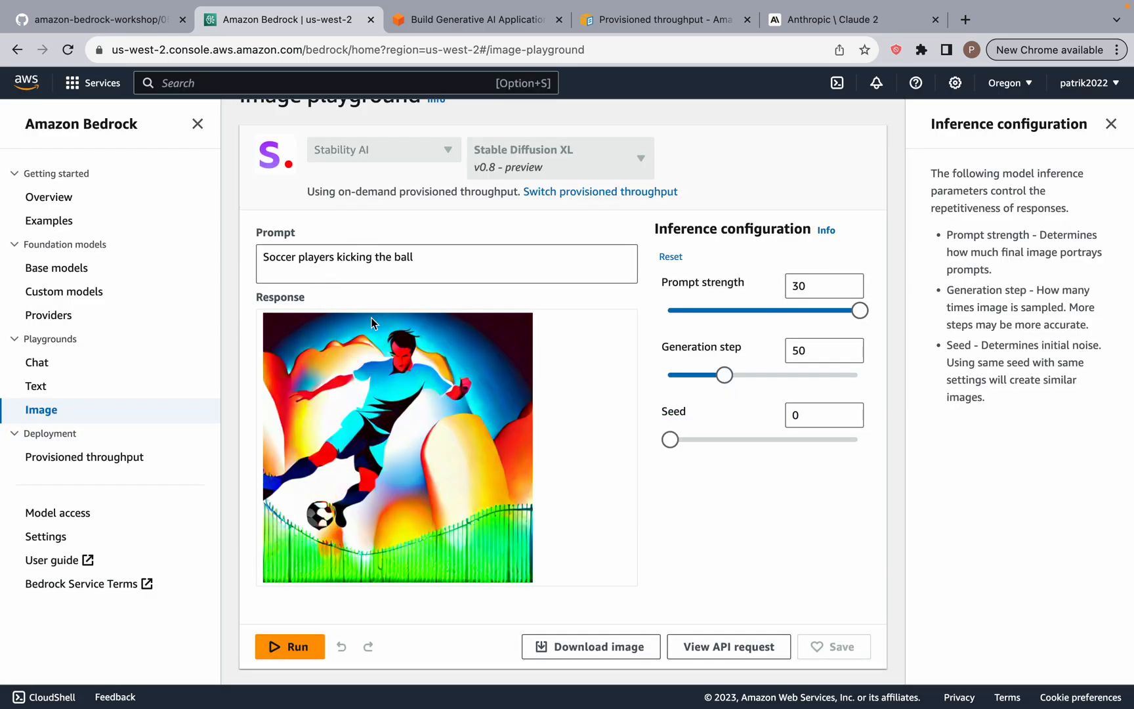
Set prompt strength to 0 and regenerate the soccer image
drag(860, 310, 720, 310)
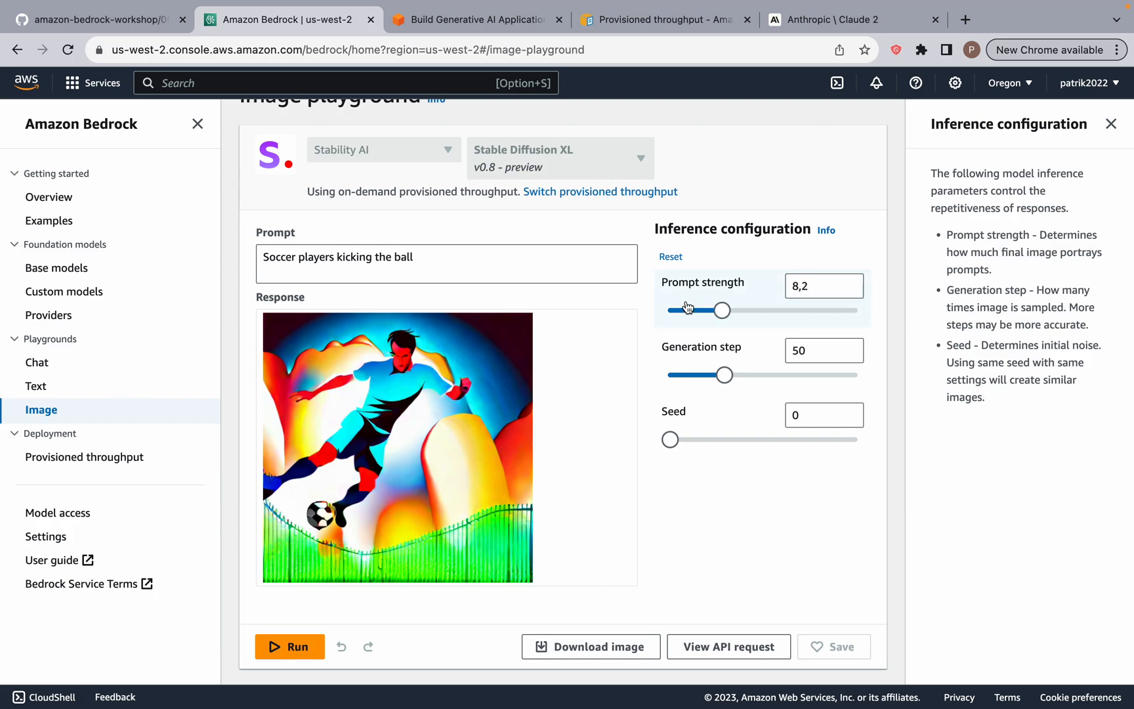
drag(721, 310, 670, 310)
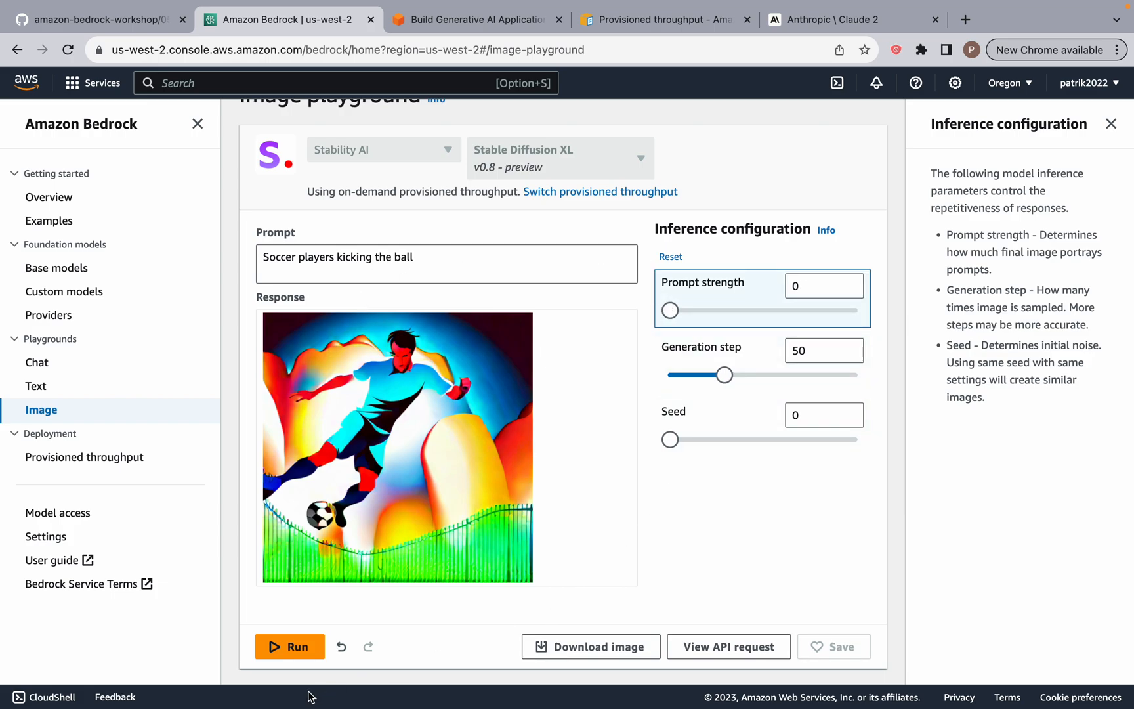
click(289, 646)
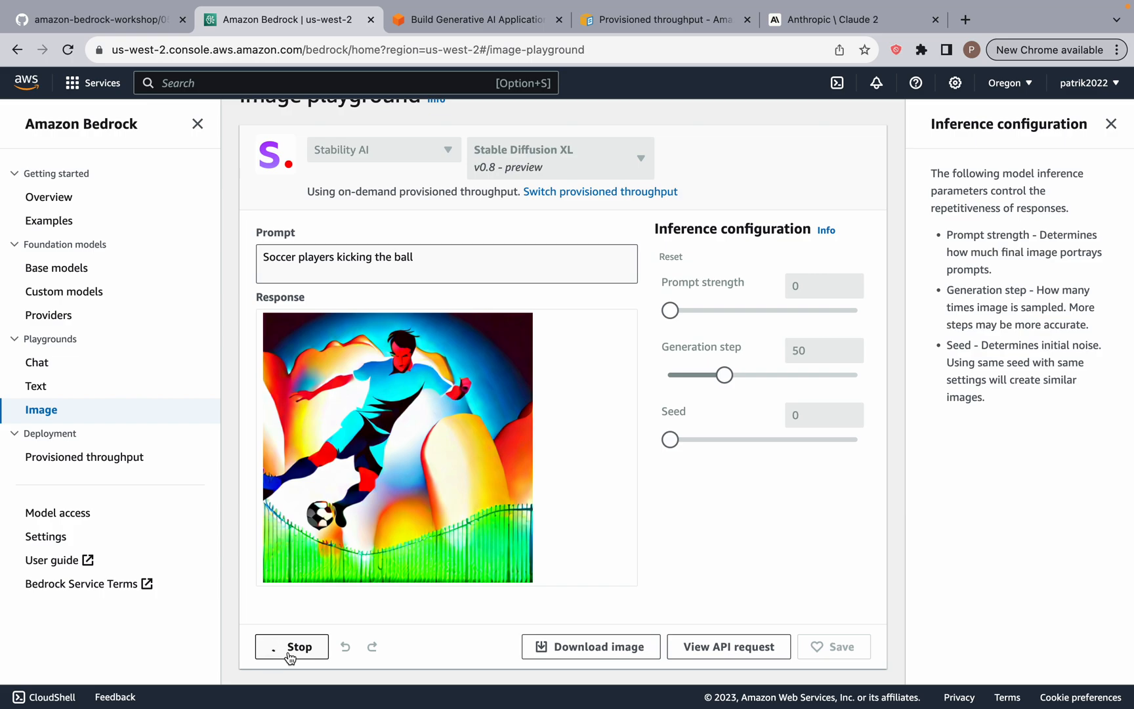
click(291, 646)
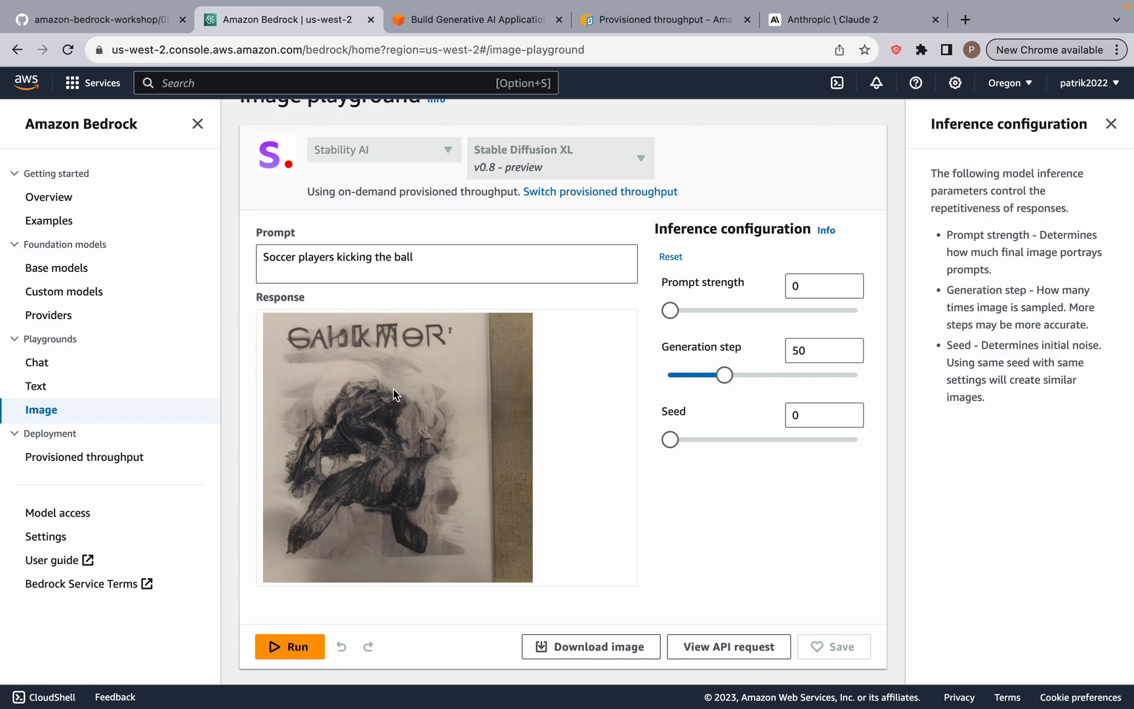
mouse_move(386, 435)
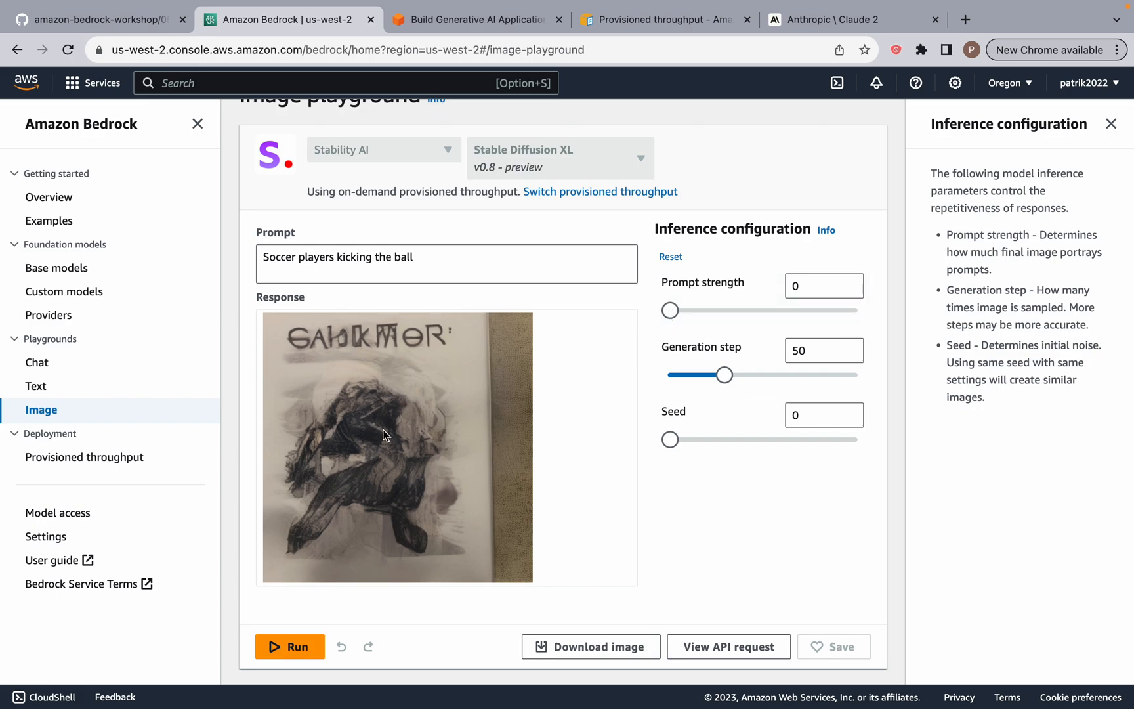
mouse_move(567, 280)
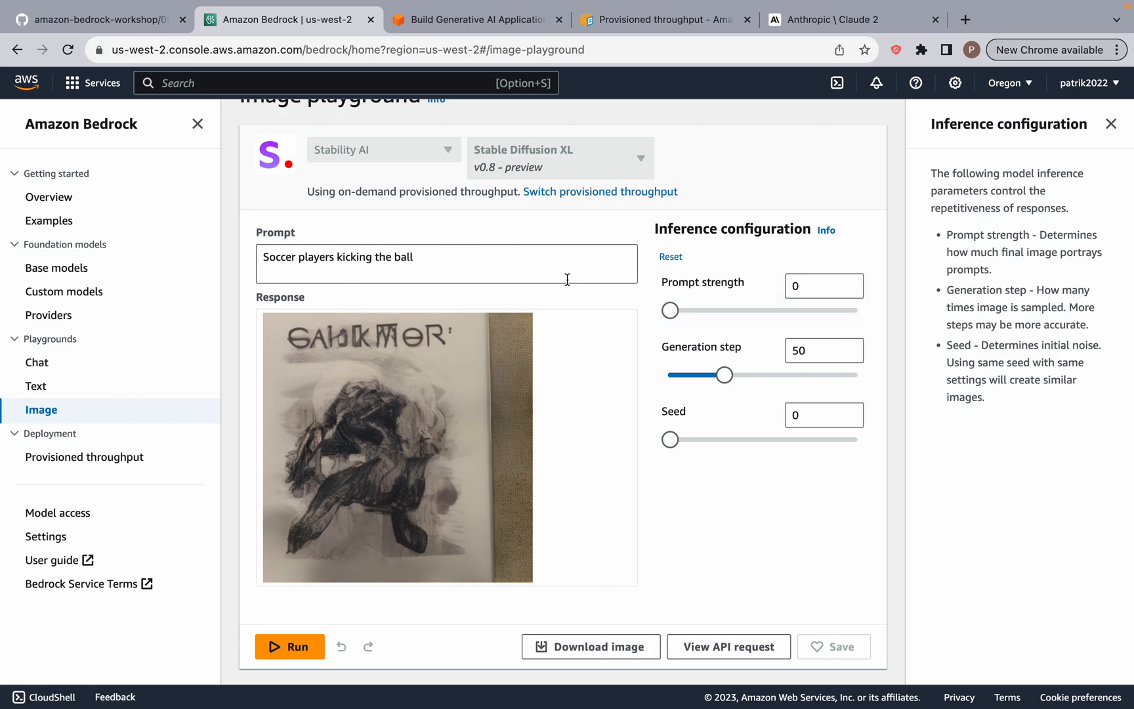
Raise prompt strength to about 18.8 and switch to the Bedrock pricing page
drag(669, 309, 753, 310)
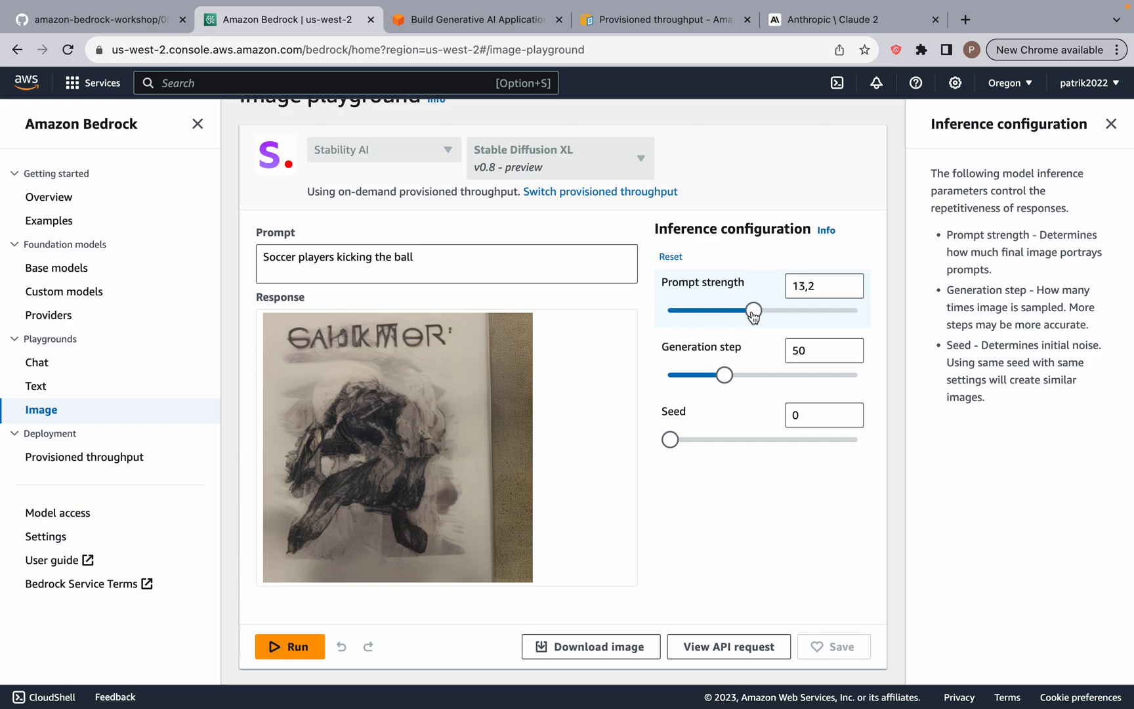
drag(752, 310, 790, 309)
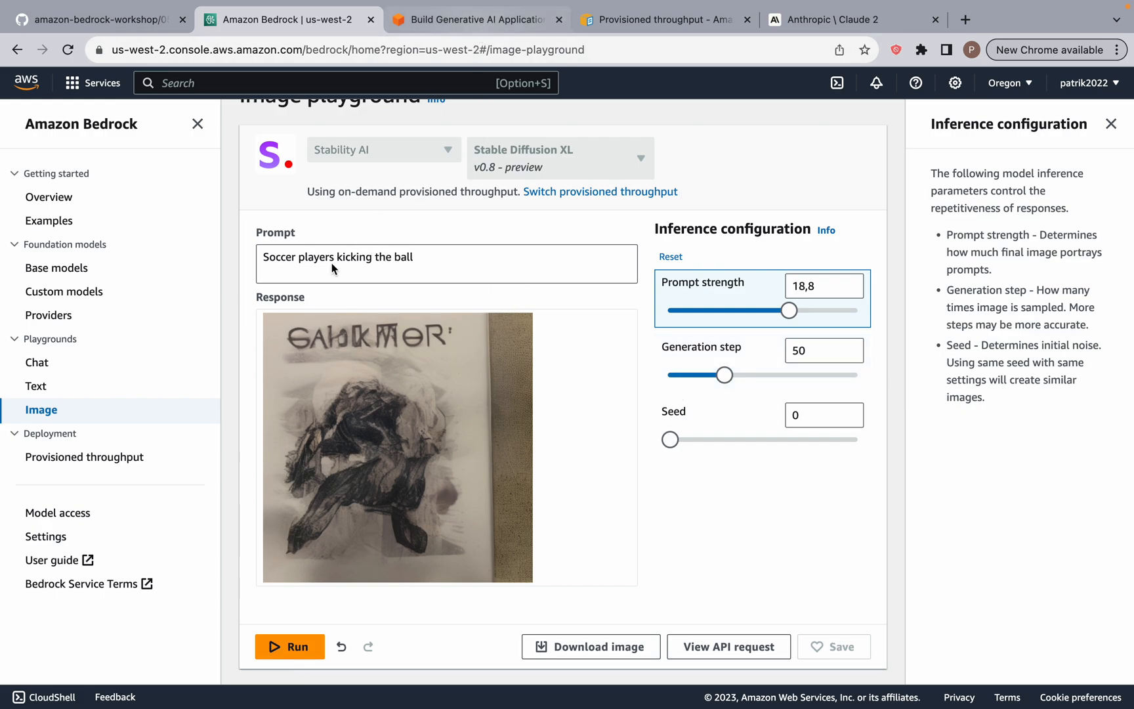
click(478, 19)
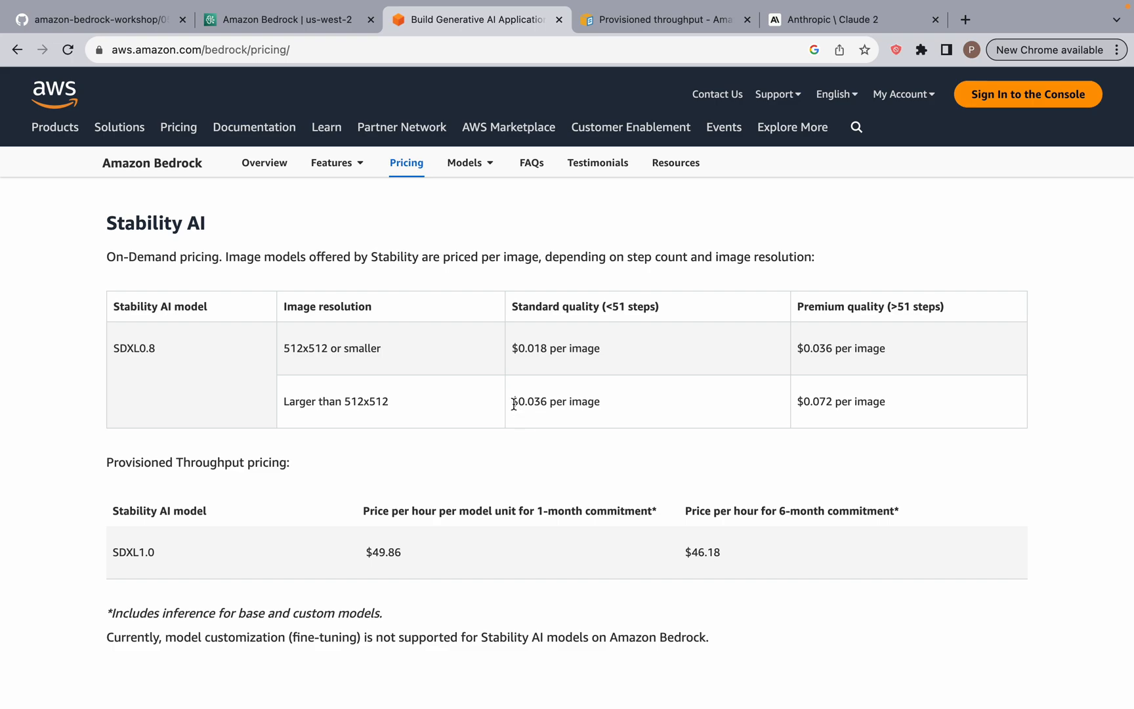
Highlight the $0.036 per-image Stability AI price for larger SDXL images
double_click(556, 401)
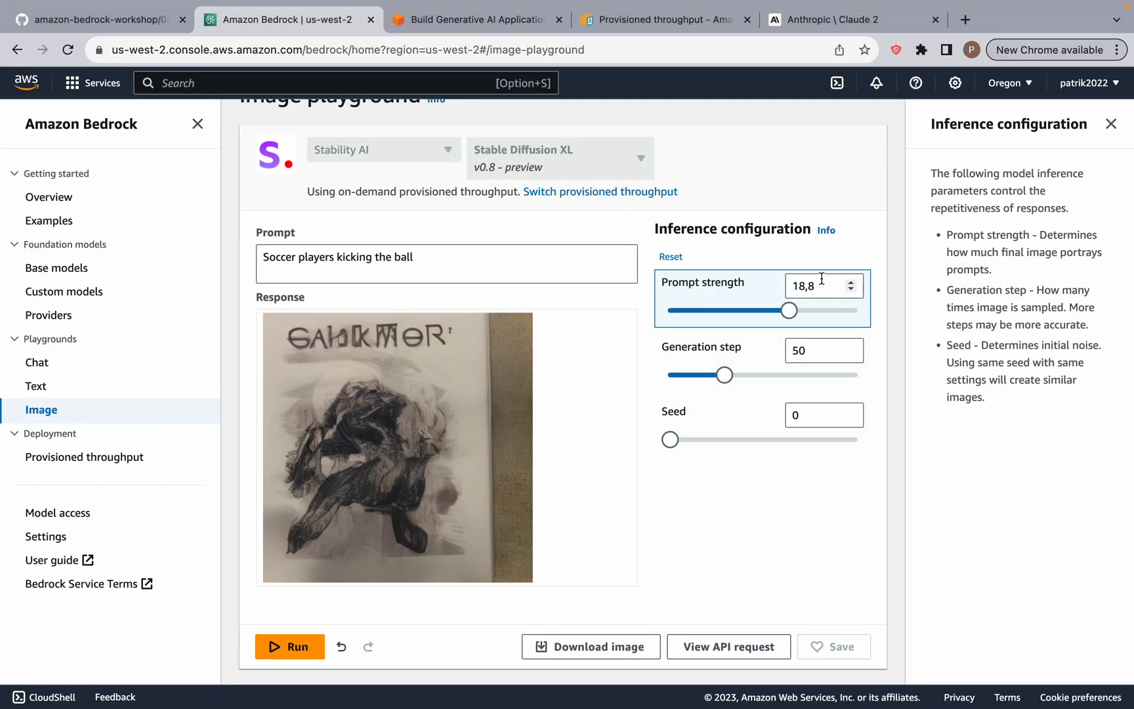
drag(726, 374, 743, 374)
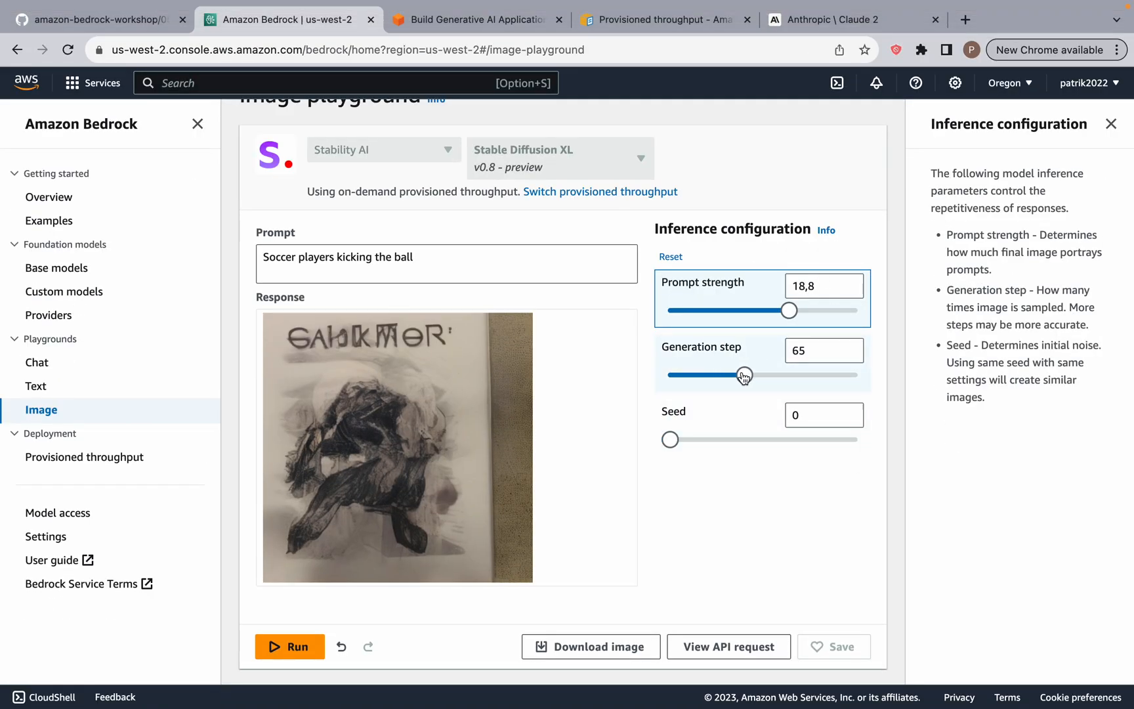
drag(745, 374, 724, 374)
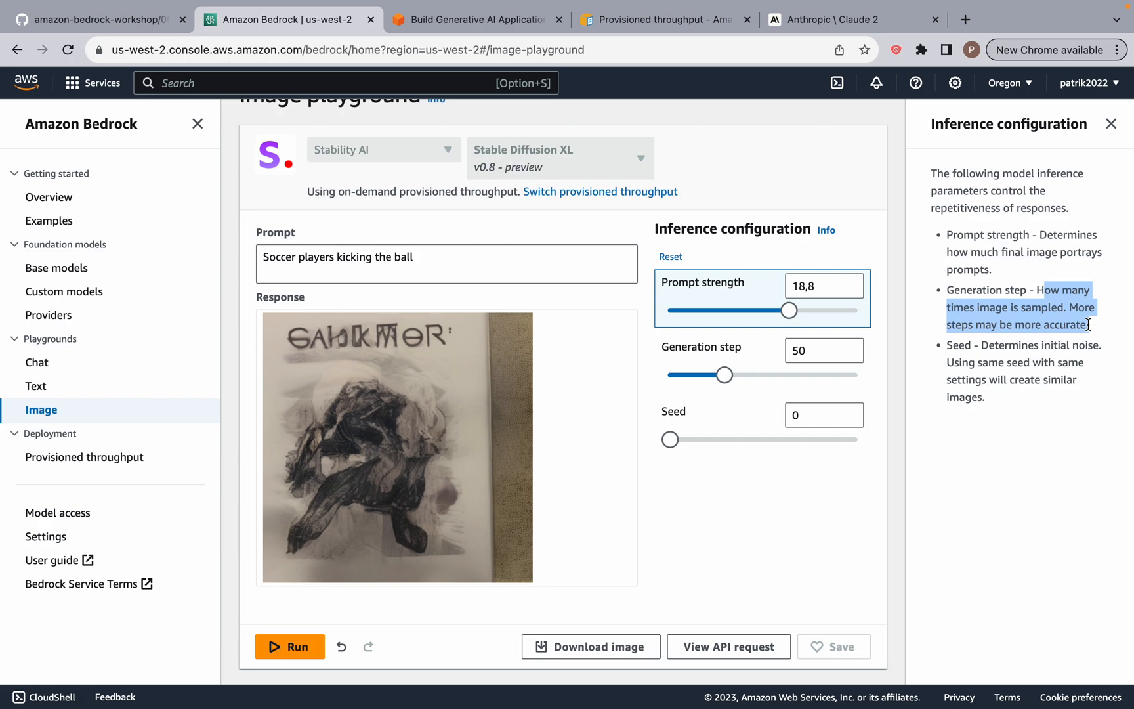
mouse_move(796, 391)
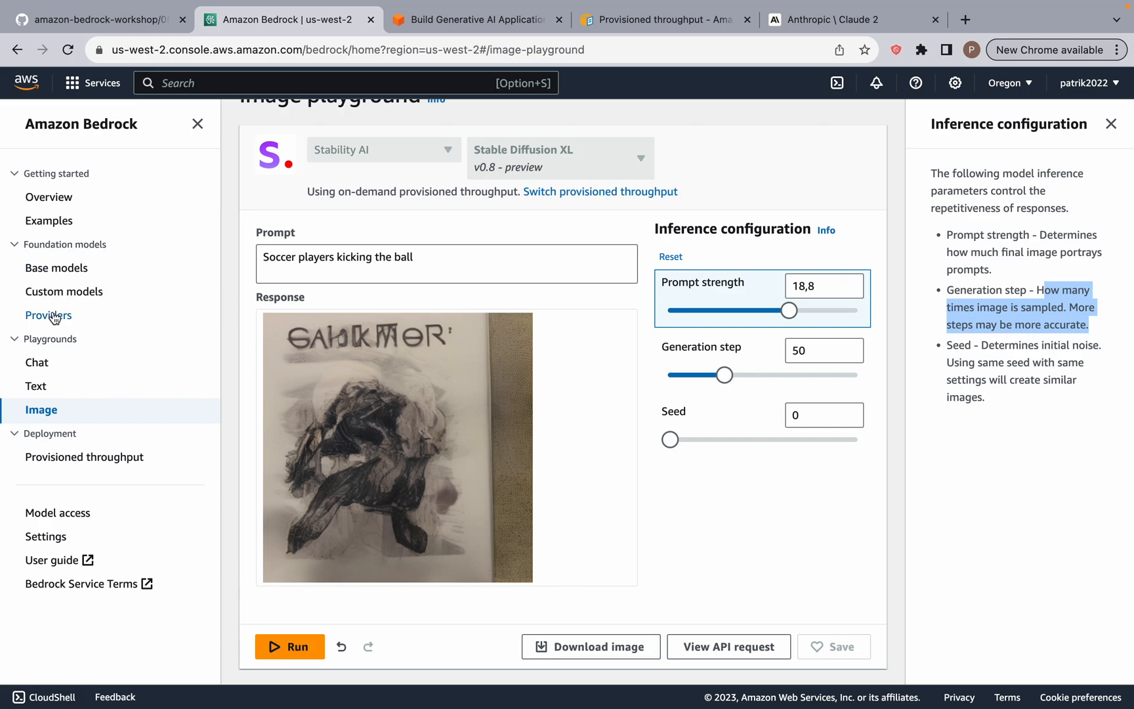
mouse_move(557, 436)
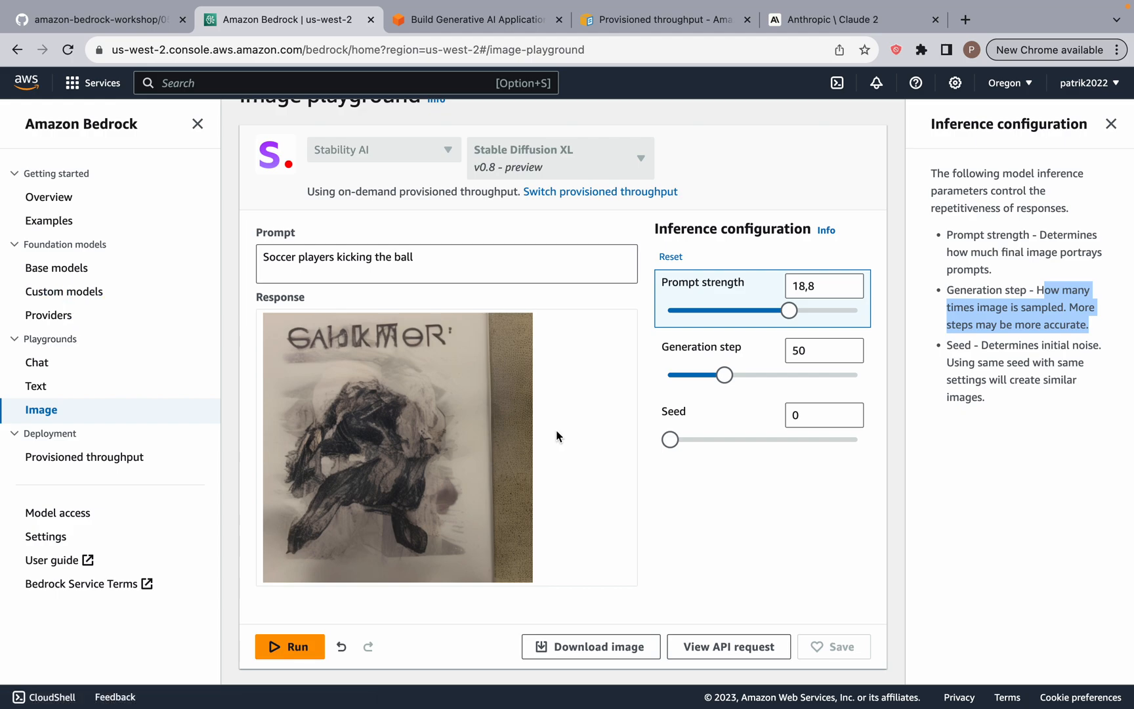